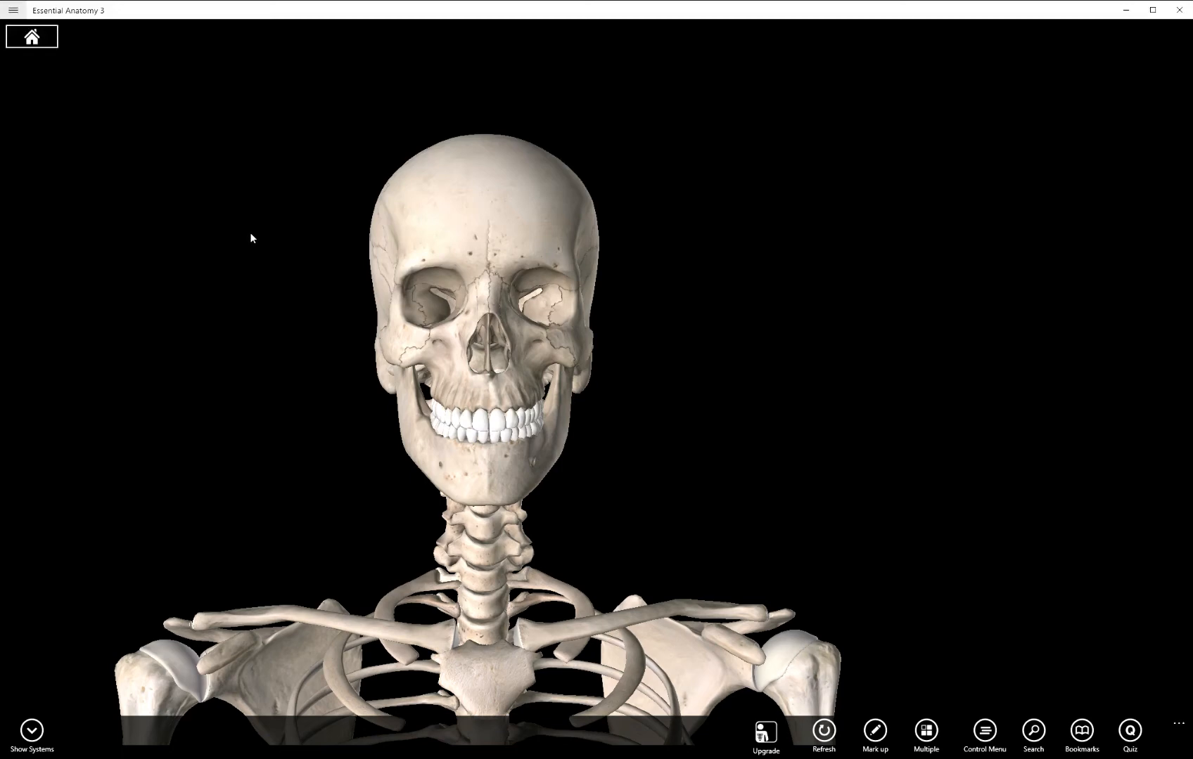
pyautogui.moveTo(487, 342)
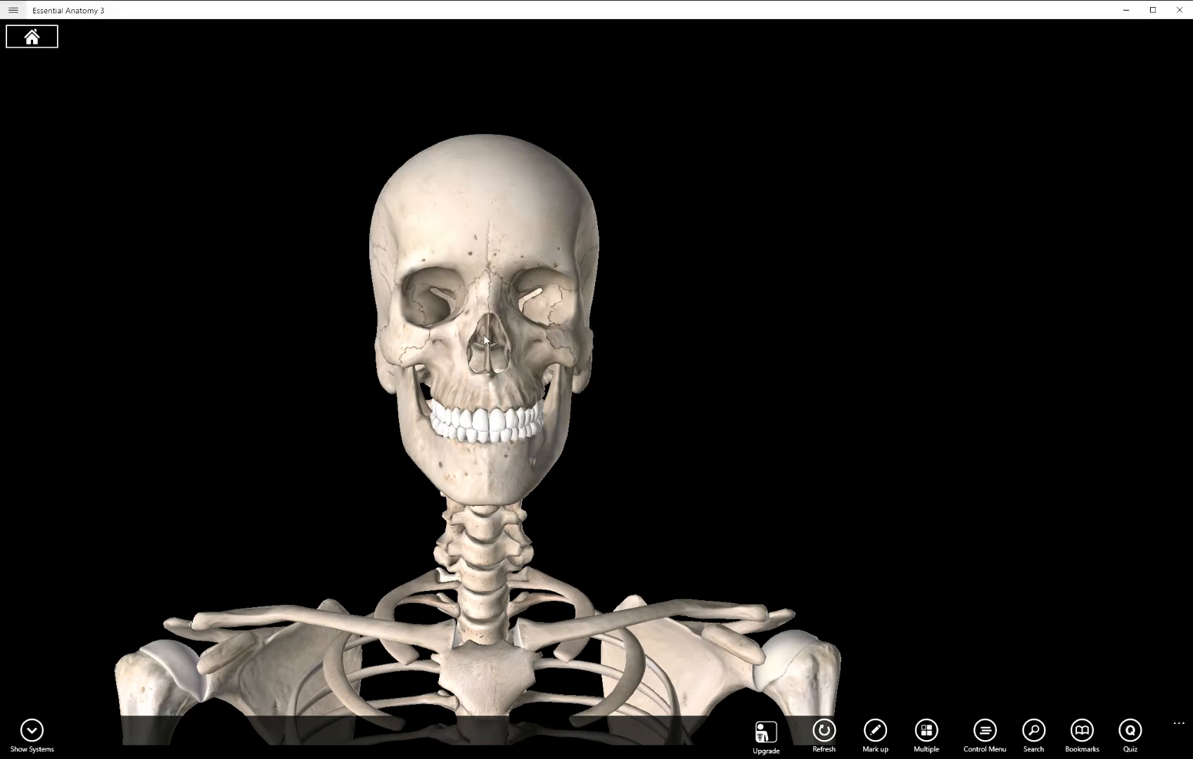
# - Zoom into the skull, select the vomer, and orbit to the underside and back
pyautogui.moveTo(483, 341); pyautogui.dragTo(574, 440)
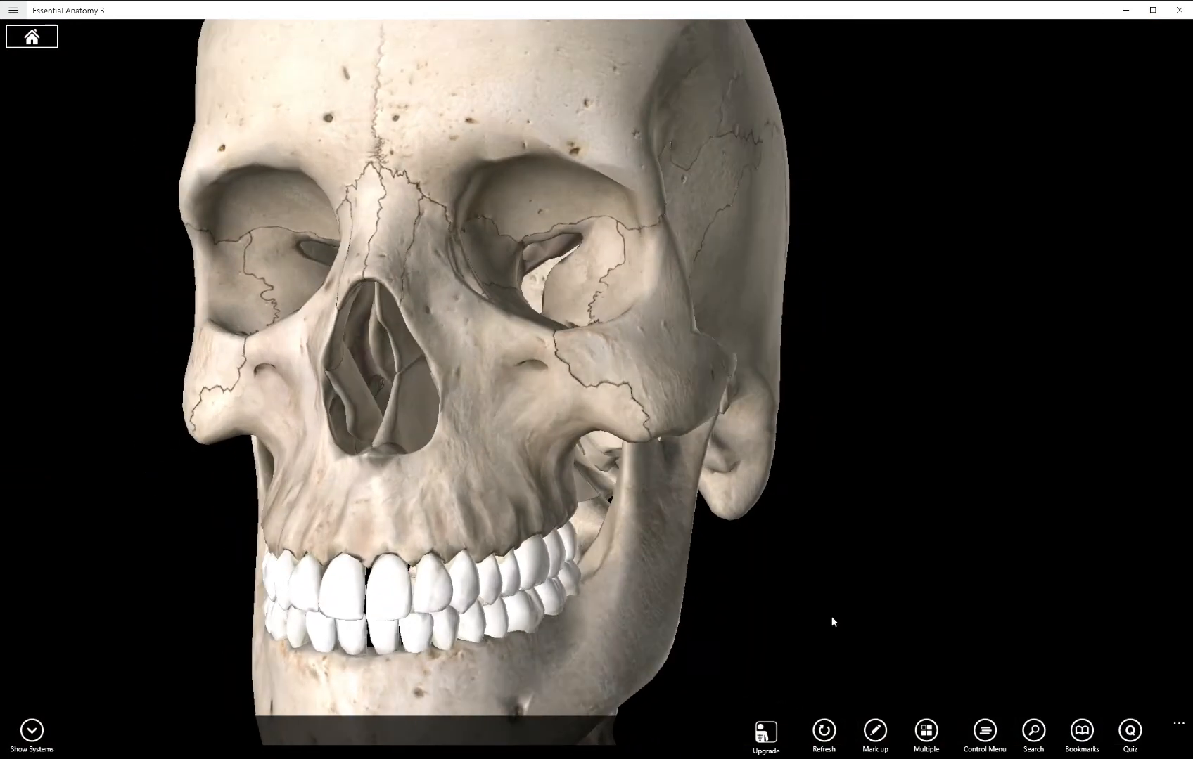
pyautogui.click(393, 389)
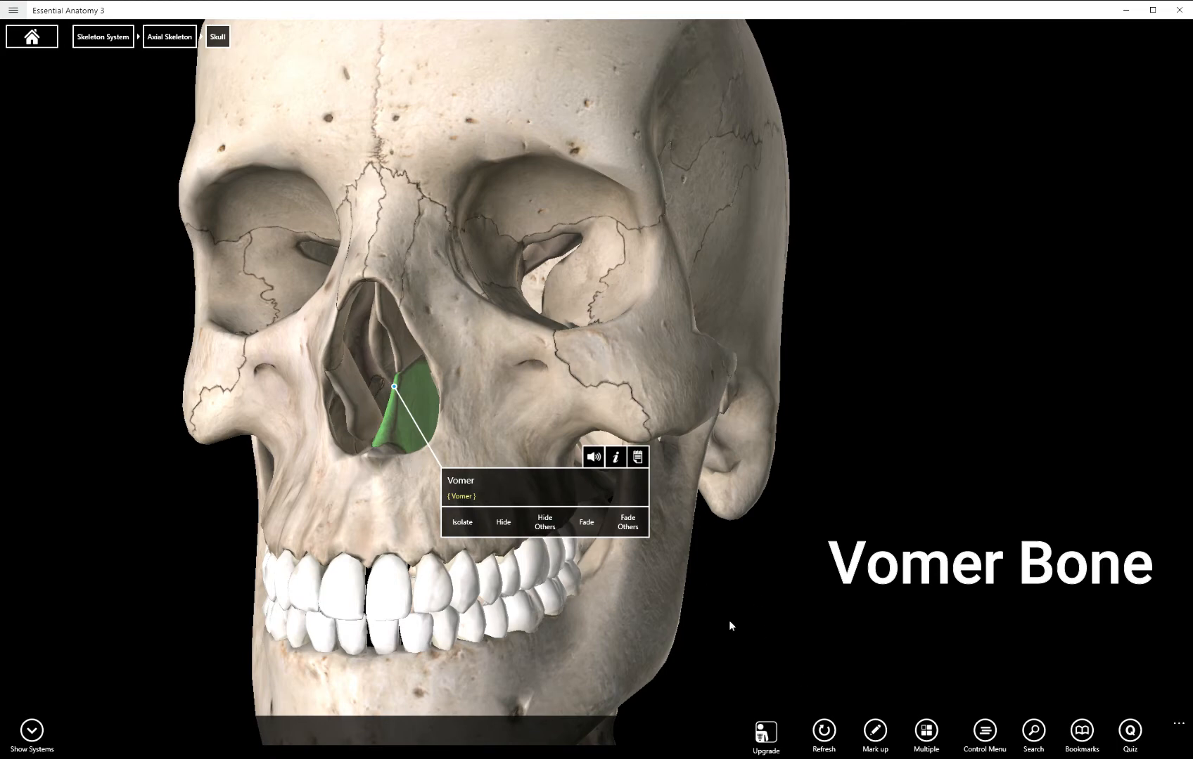
pyautogui.moveTo(393, 338)
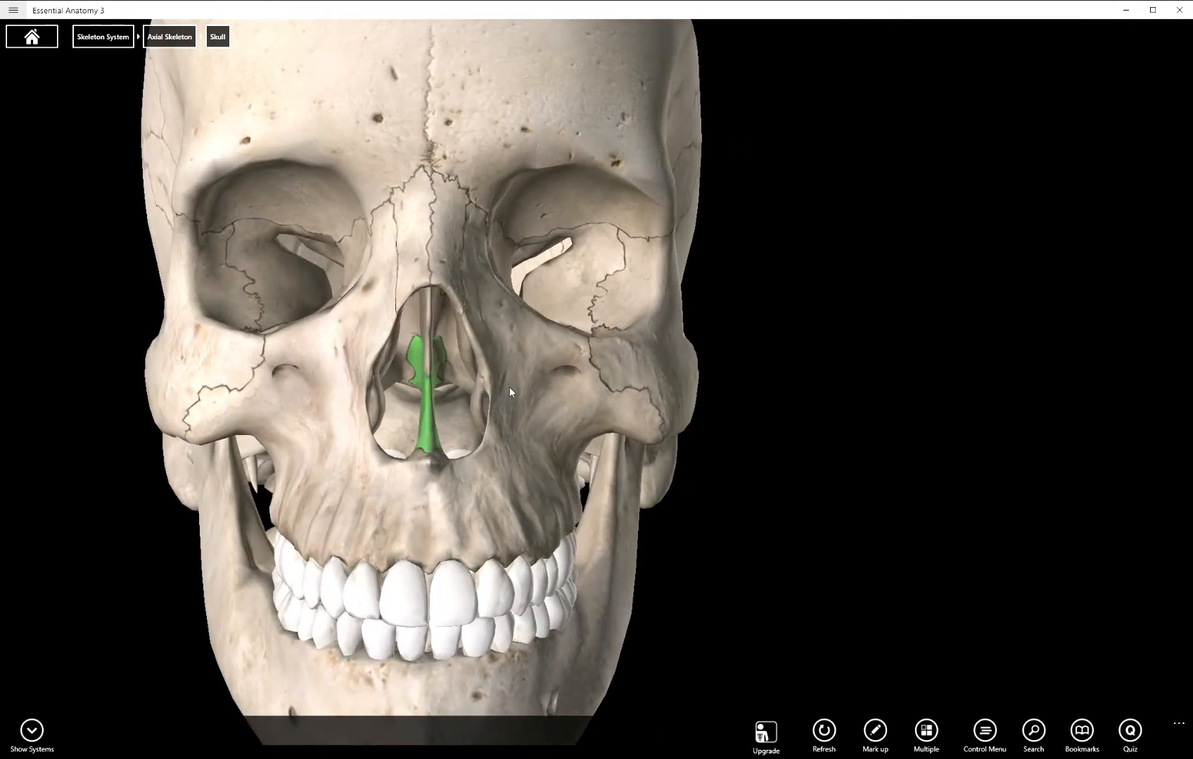
pyautogui.moveTo(510, 392); pyautogui.dragTo(395, 367)
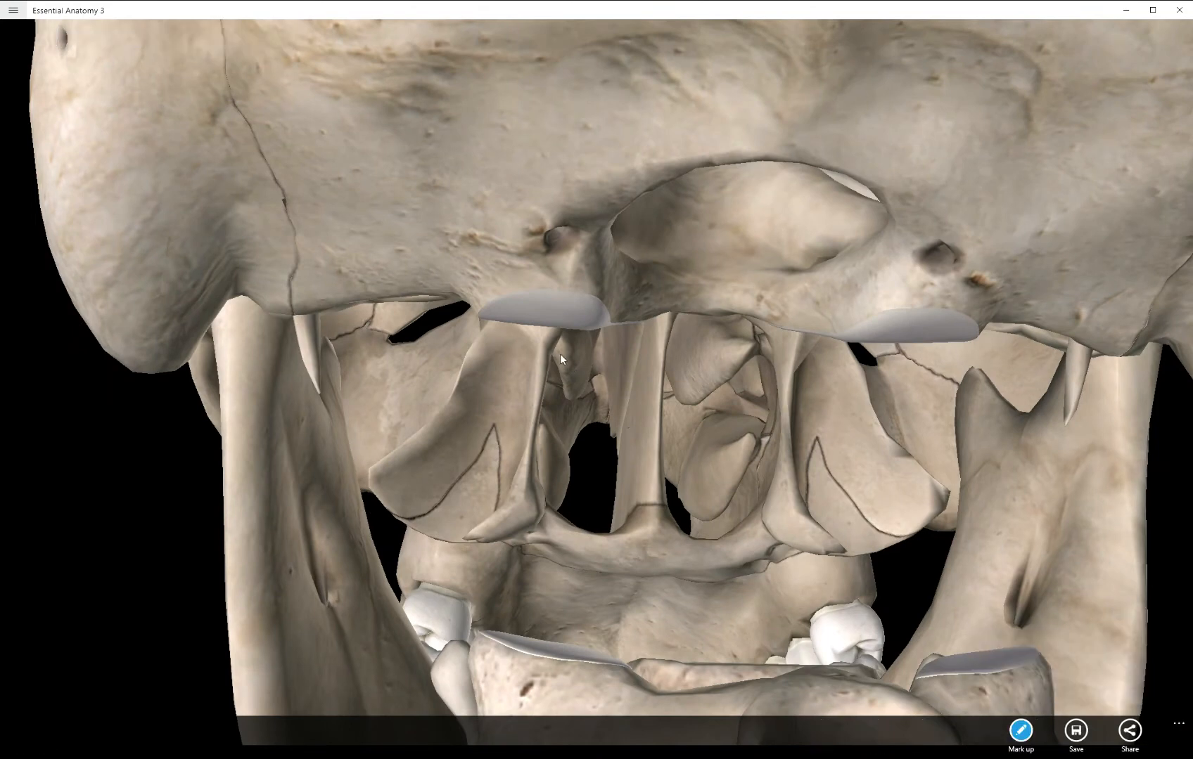
pyautogui.moveTo(556, 354); pyautogui.dragTo(627, 510)
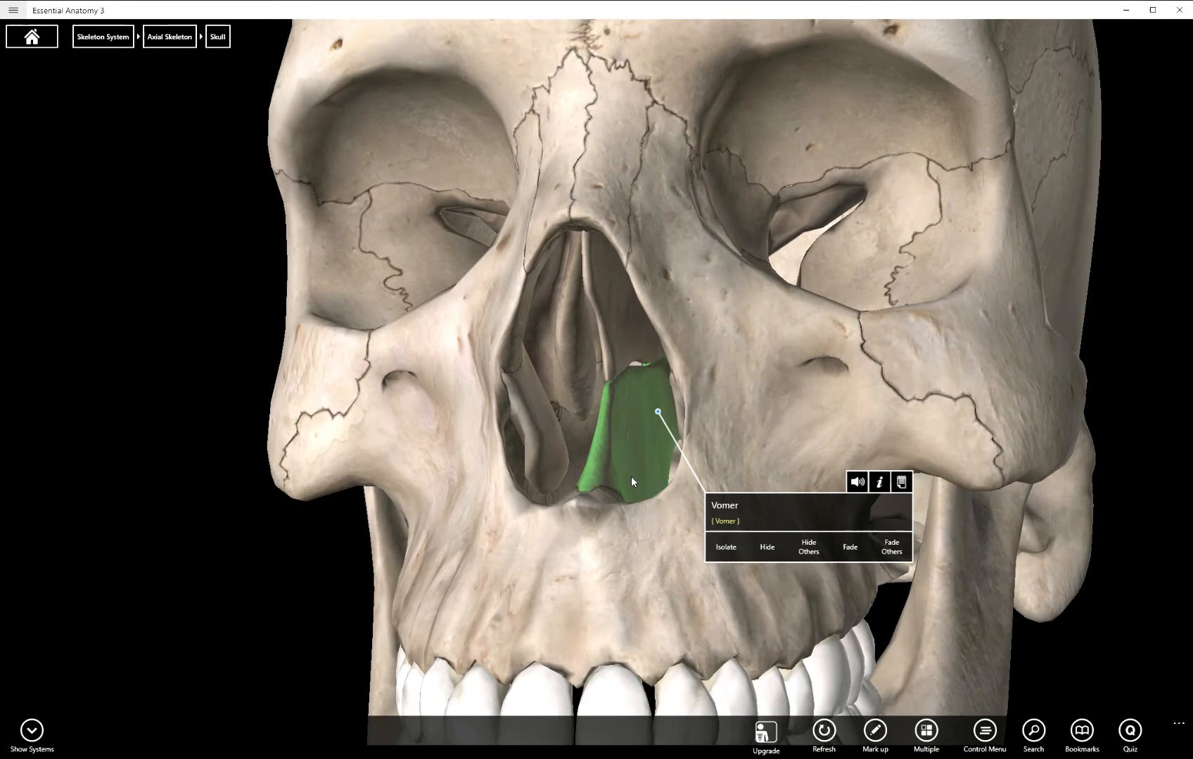
pyautogui.moveTo(627, 463)
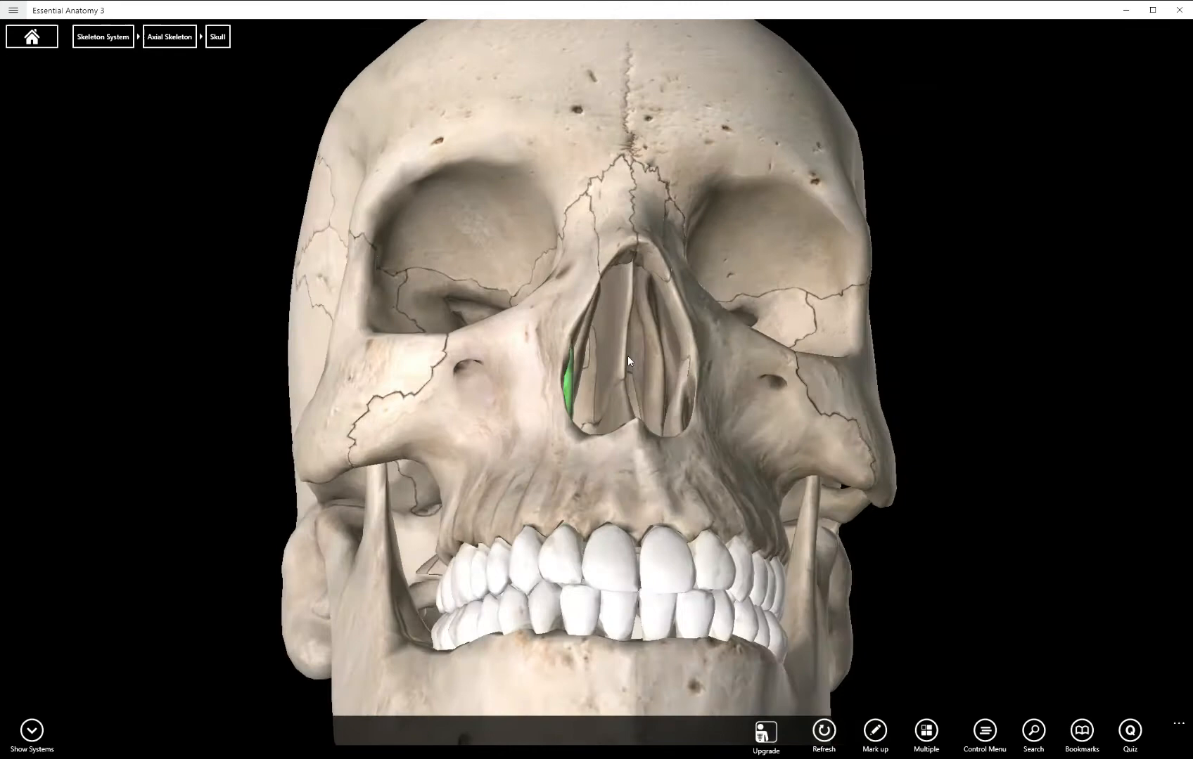
# - Highlight a nasal-cavity bone, then select the left inferior nasal concha
pyautogui.click(630, 361)
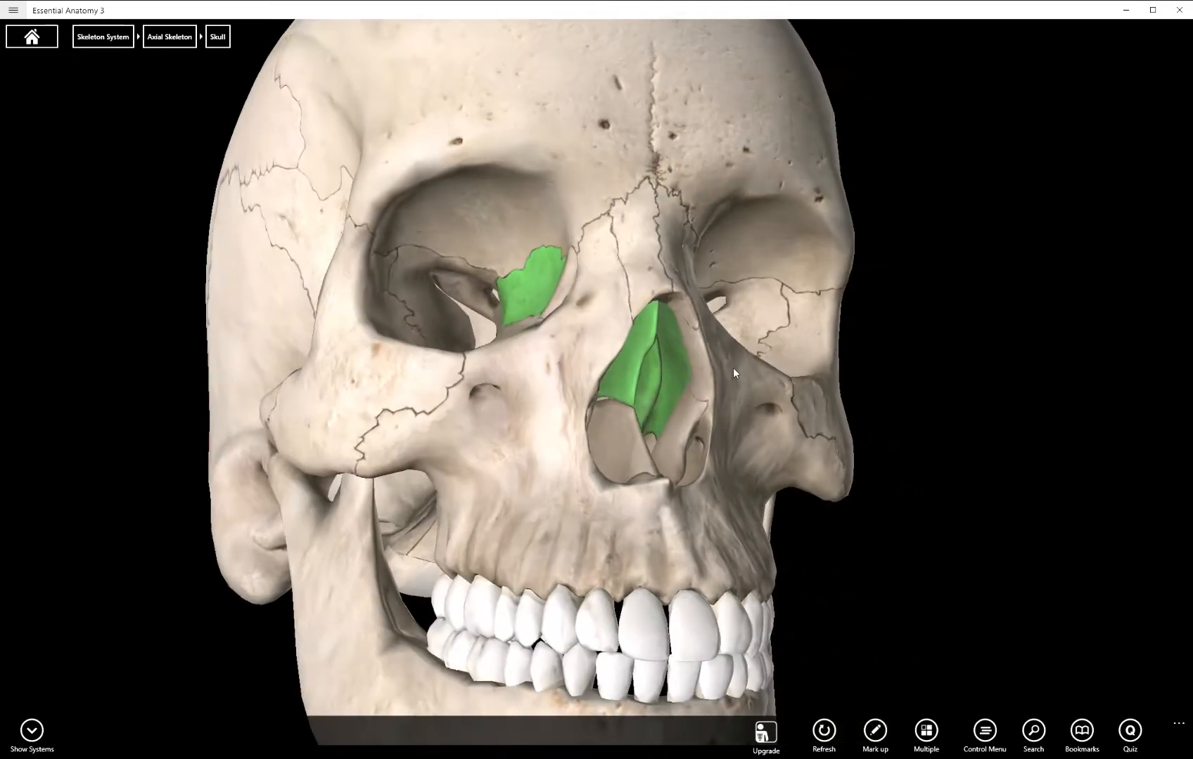
pyautogui.click(647, 373)
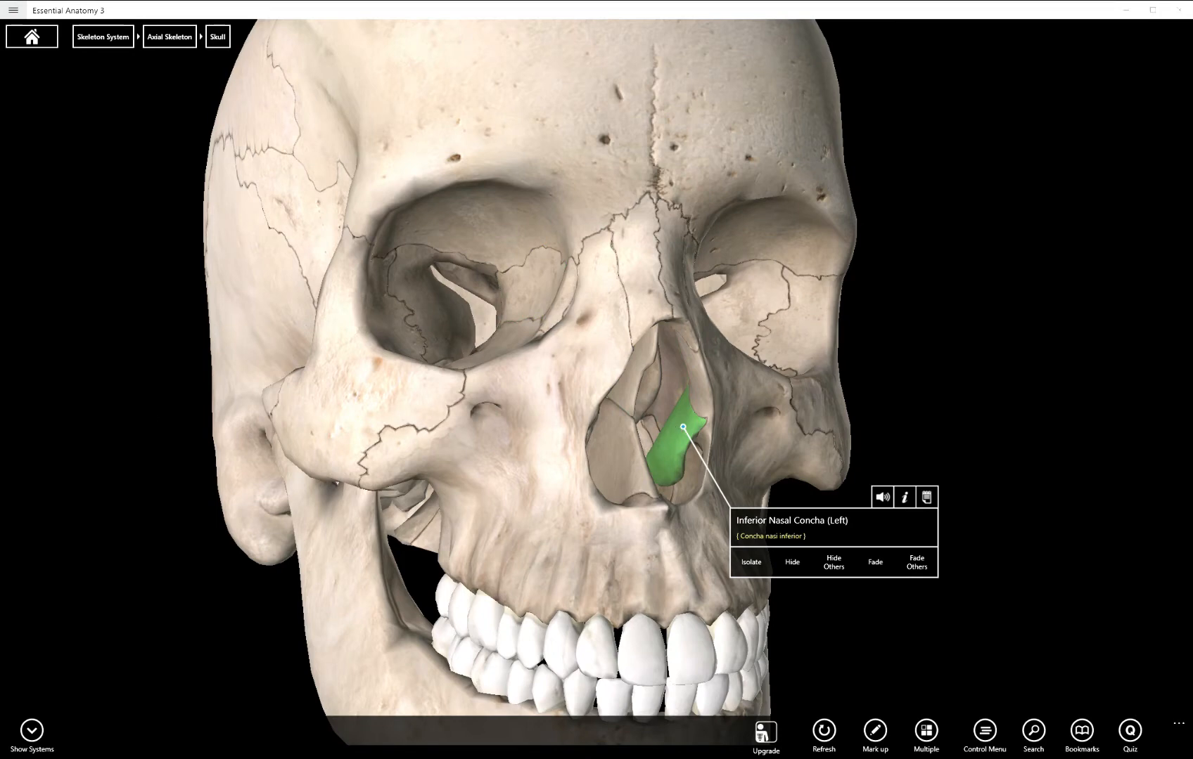
# - Select the sphenoid, nasal bone, left maxilla and left lacrimal, ending on the right lacrimal
pyautogui.click(749, 342)
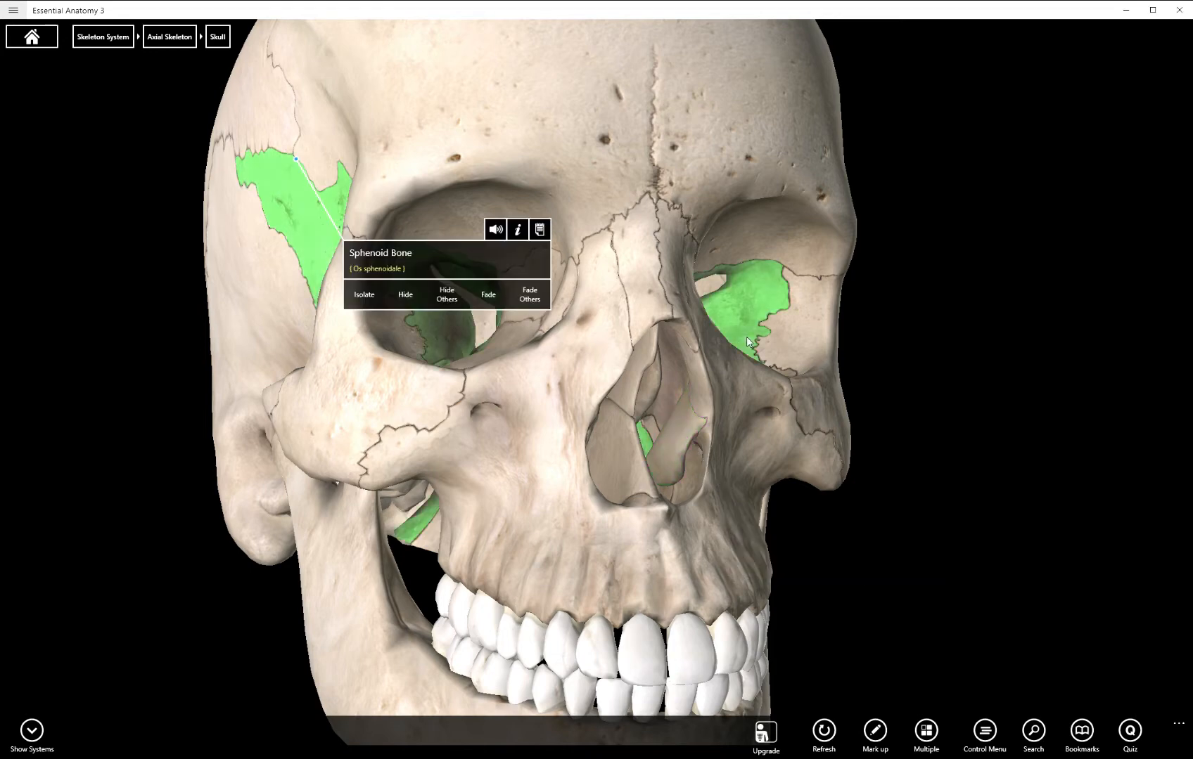
pyautogui.click(639, 274)
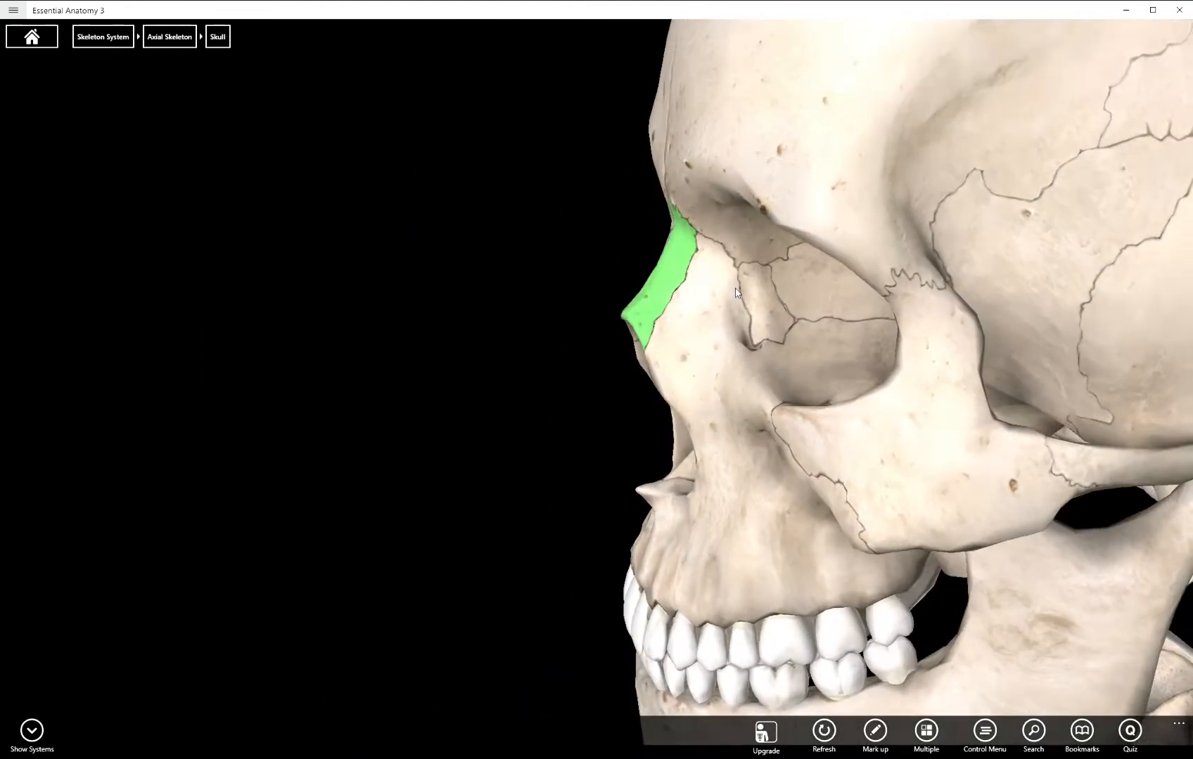
pyautogui.click(730, 343)
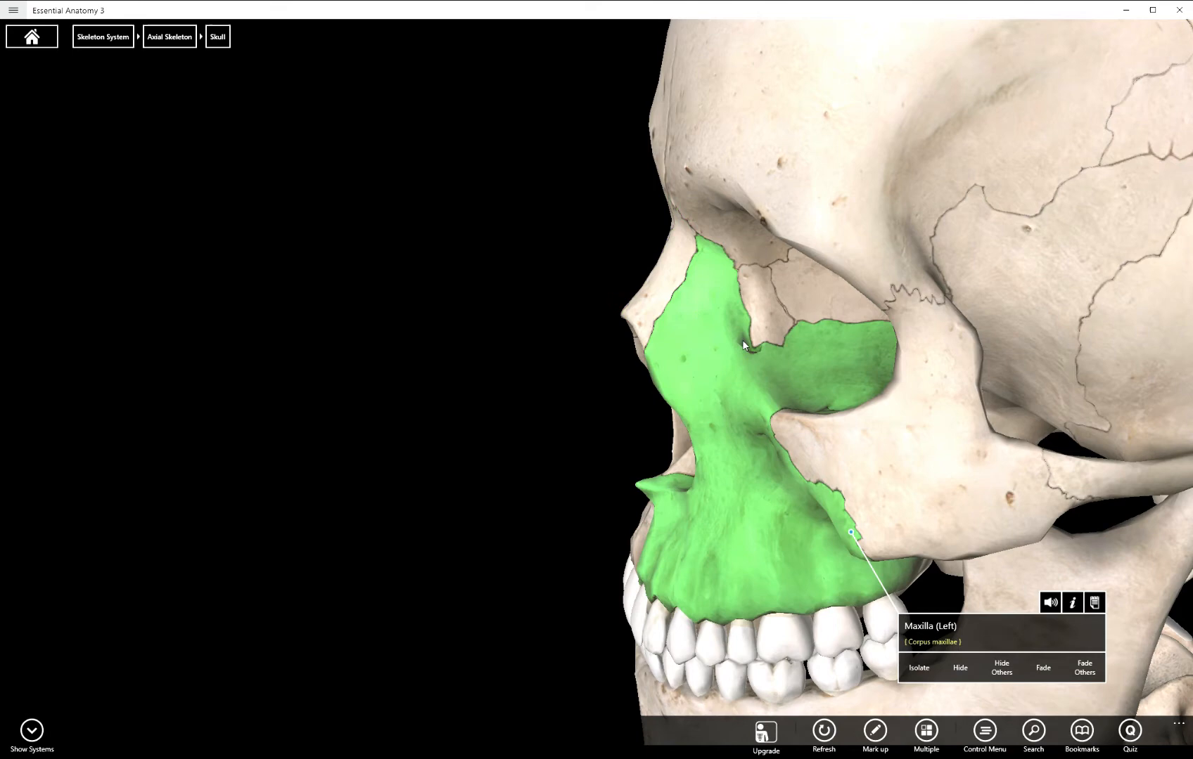
pyautogui.moveTo(765, 497)
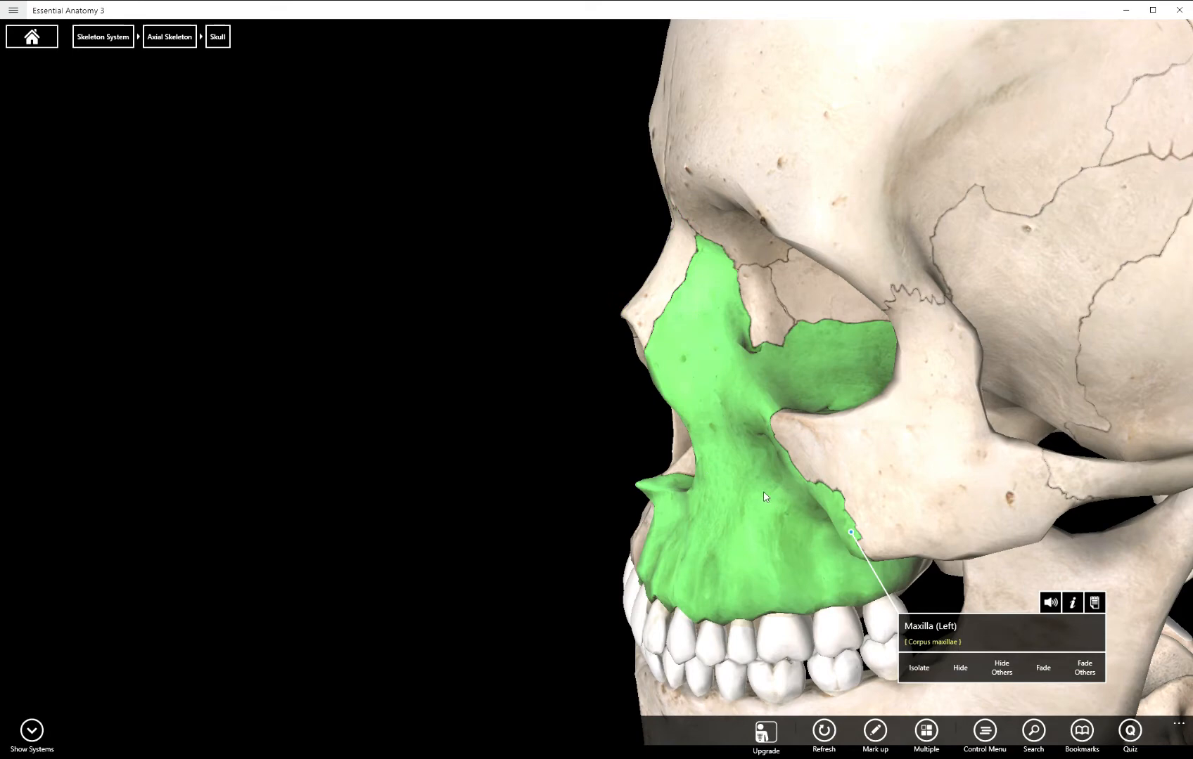
pyautogui.moveTo(765, 304)
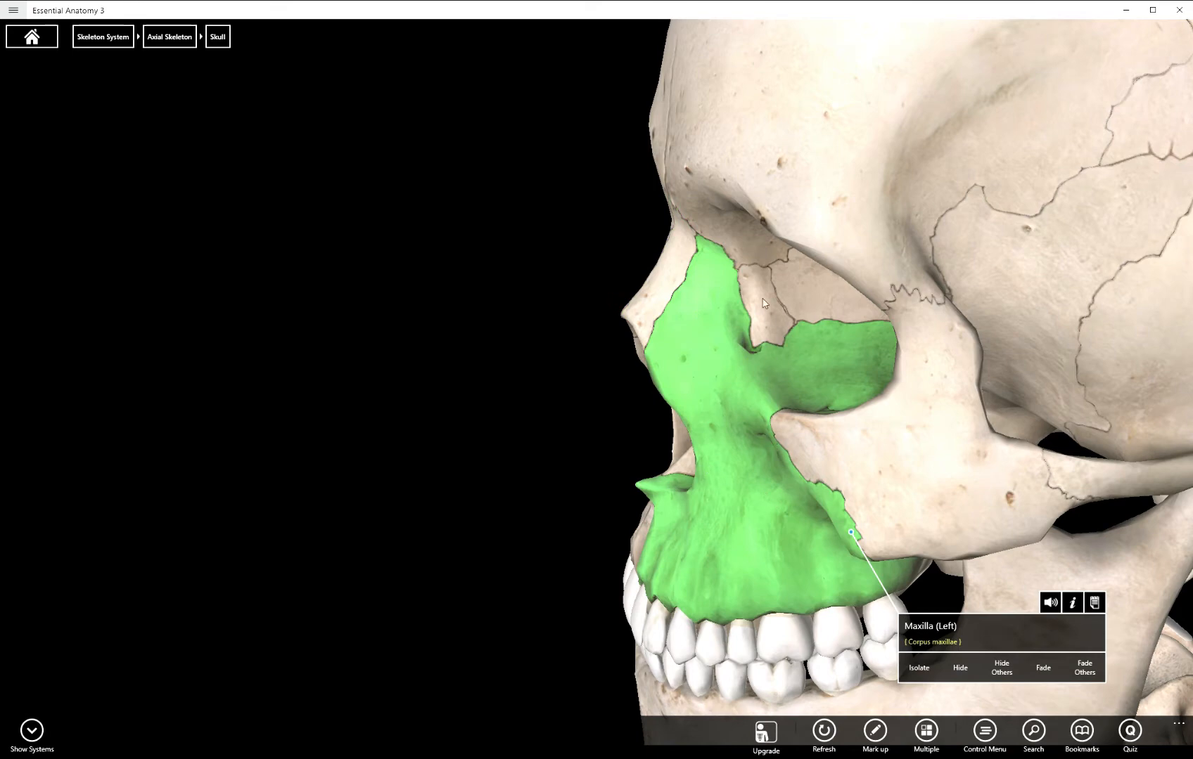
pyautogui.click(768, 297)
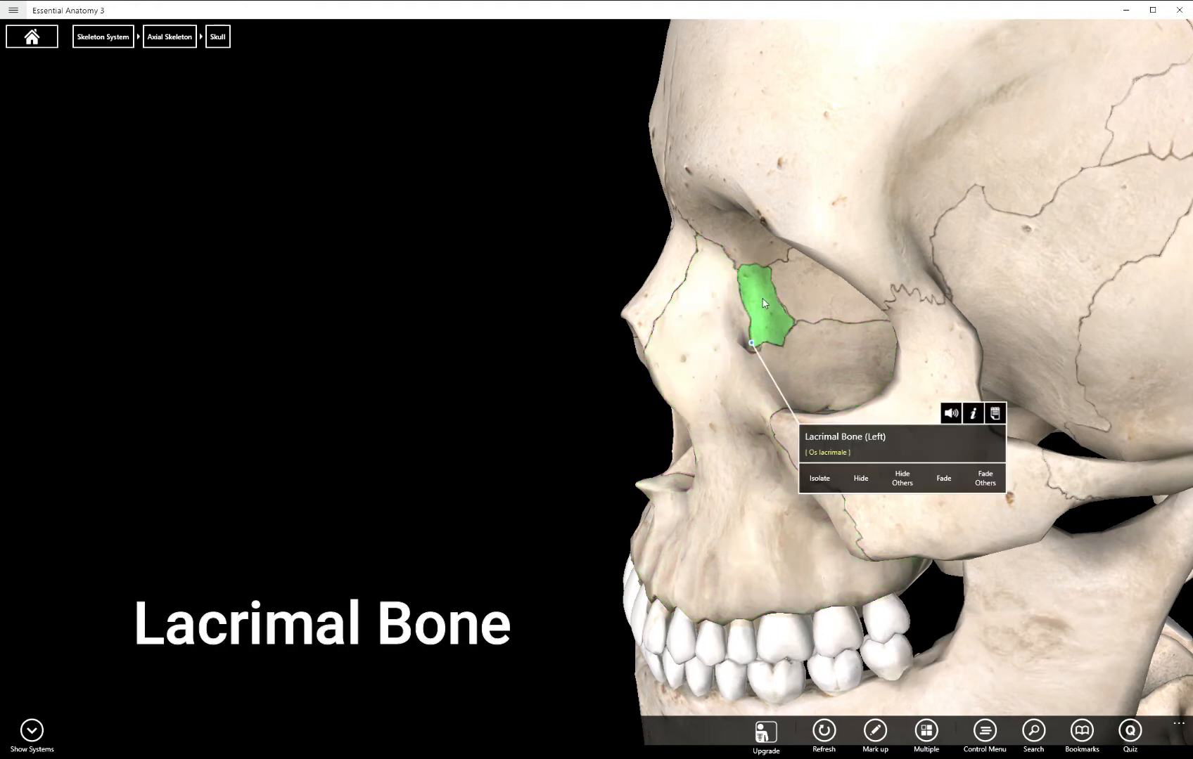
pyautogui.moveTo(696, 326)
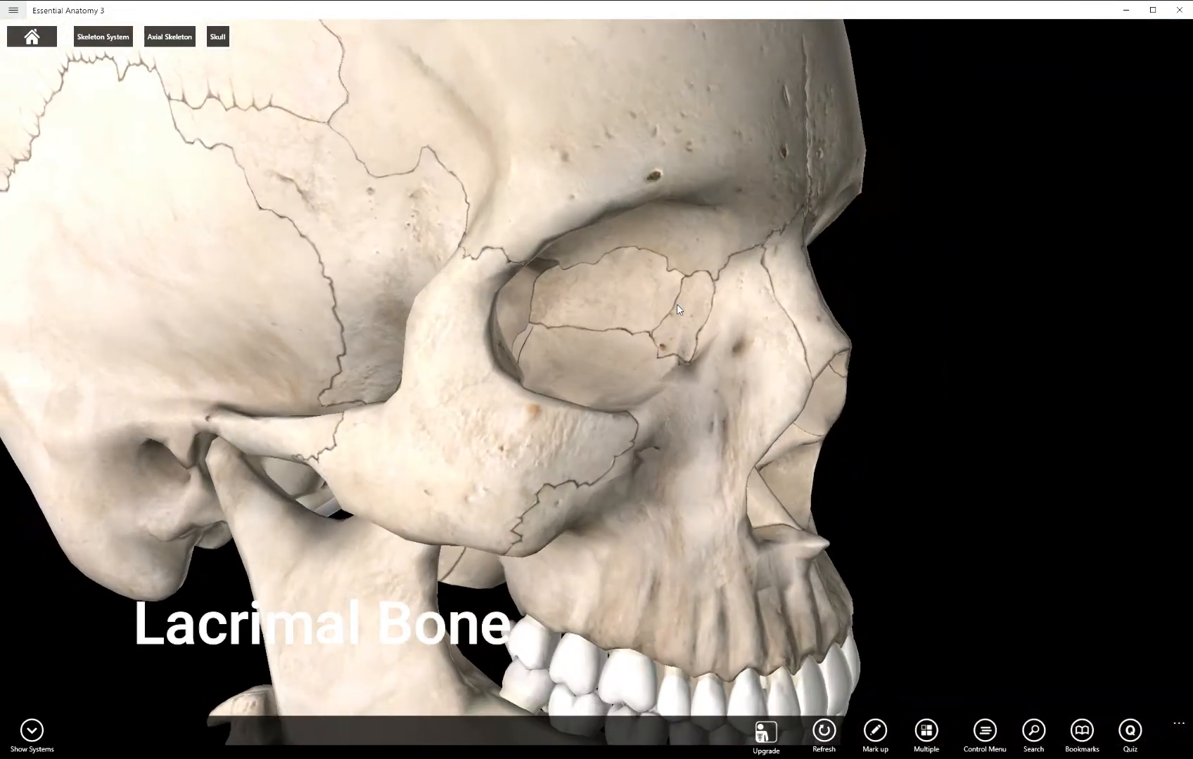
pyautogui.click(665, 312)
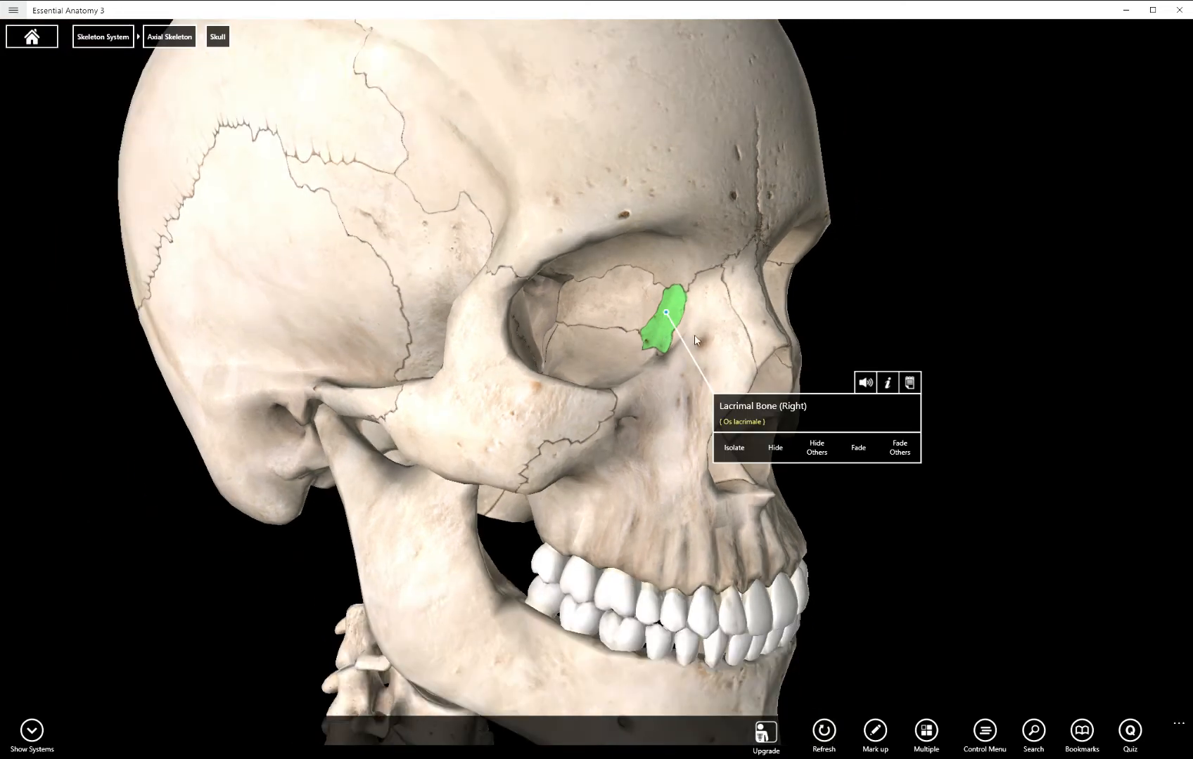
pyautogui.moveTo(662, 343)
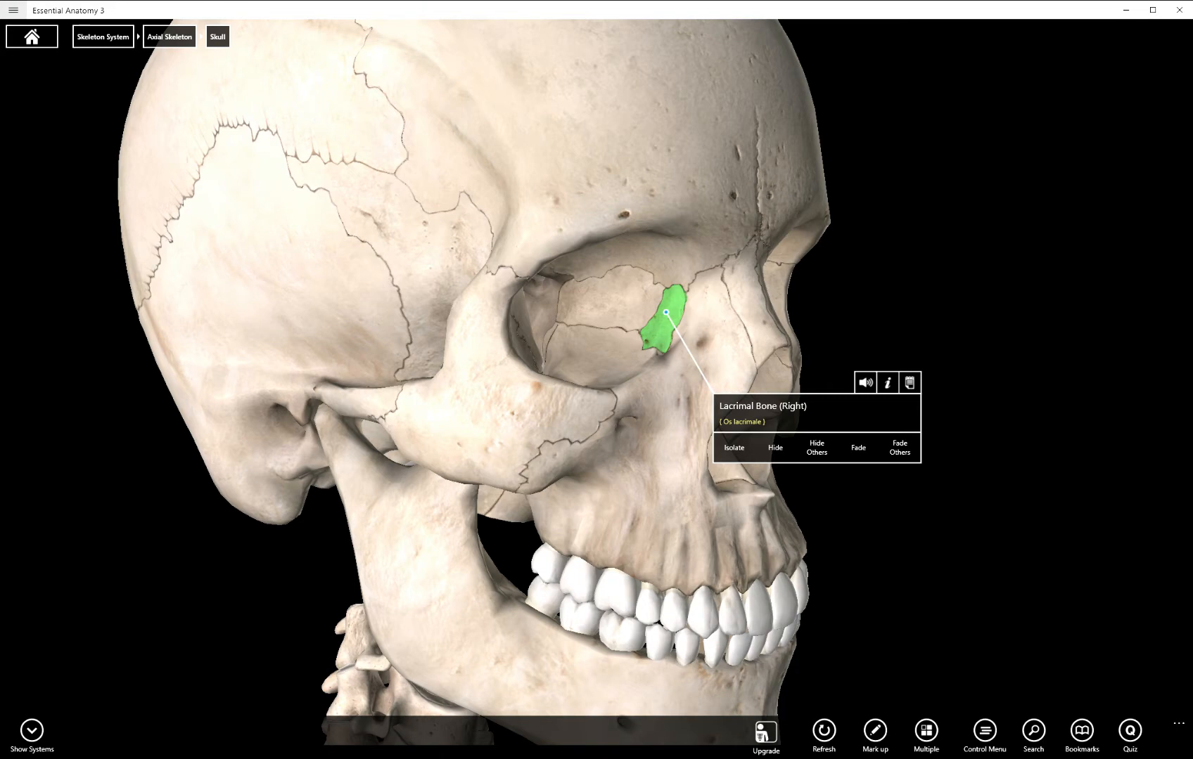
pyautogui.moveTo(650, 303)
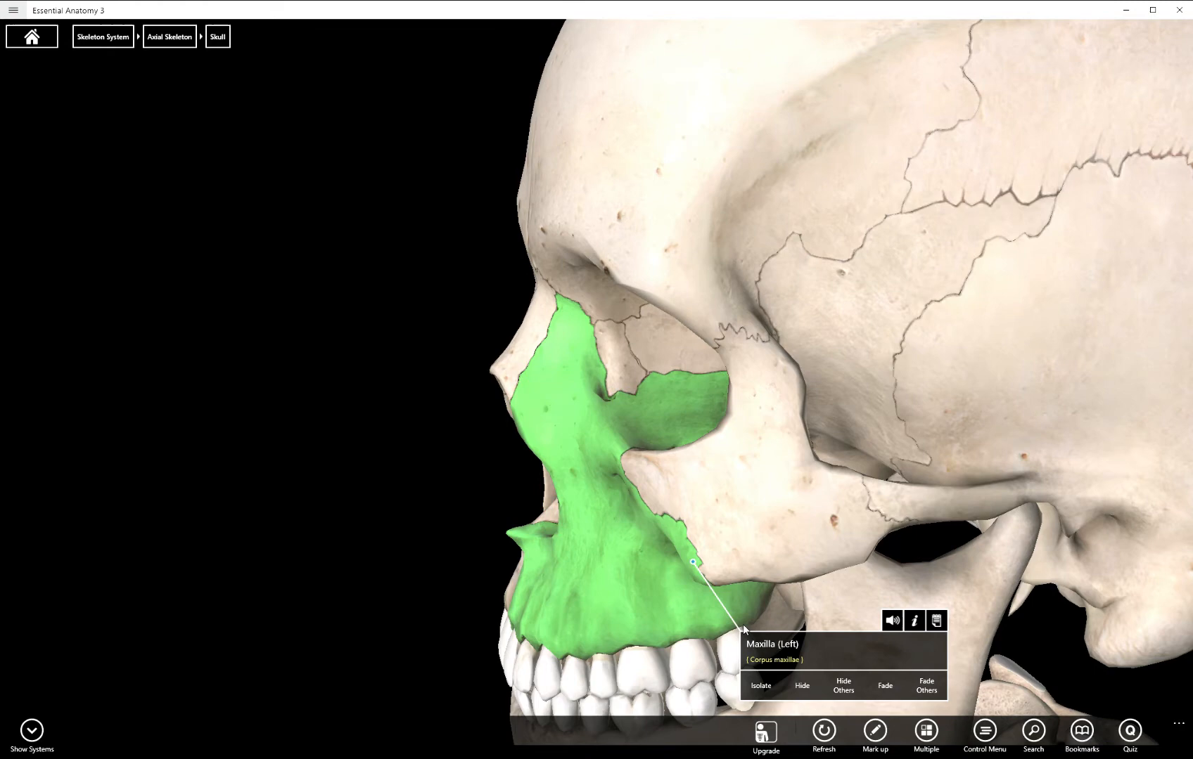
pyautogui.moveTo(846, 701)
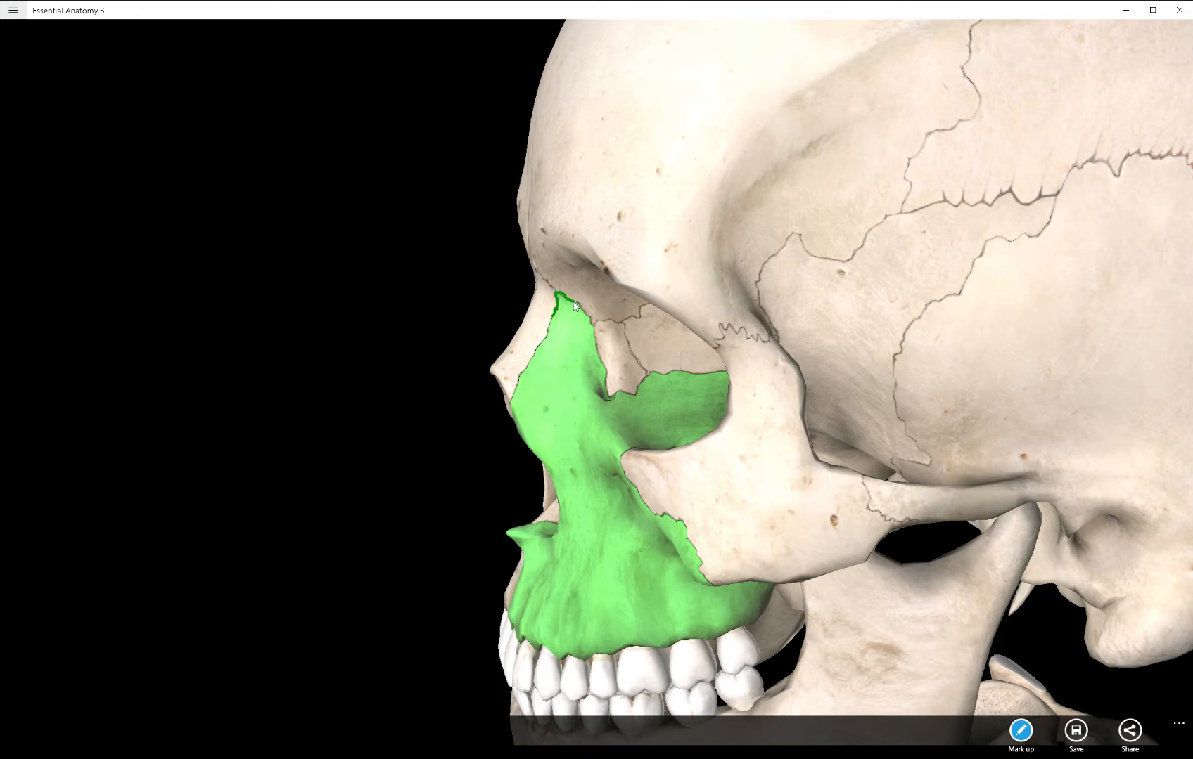
# - Leave Mark up and return to exploring the skull model
pyautogui.click(581, 327)
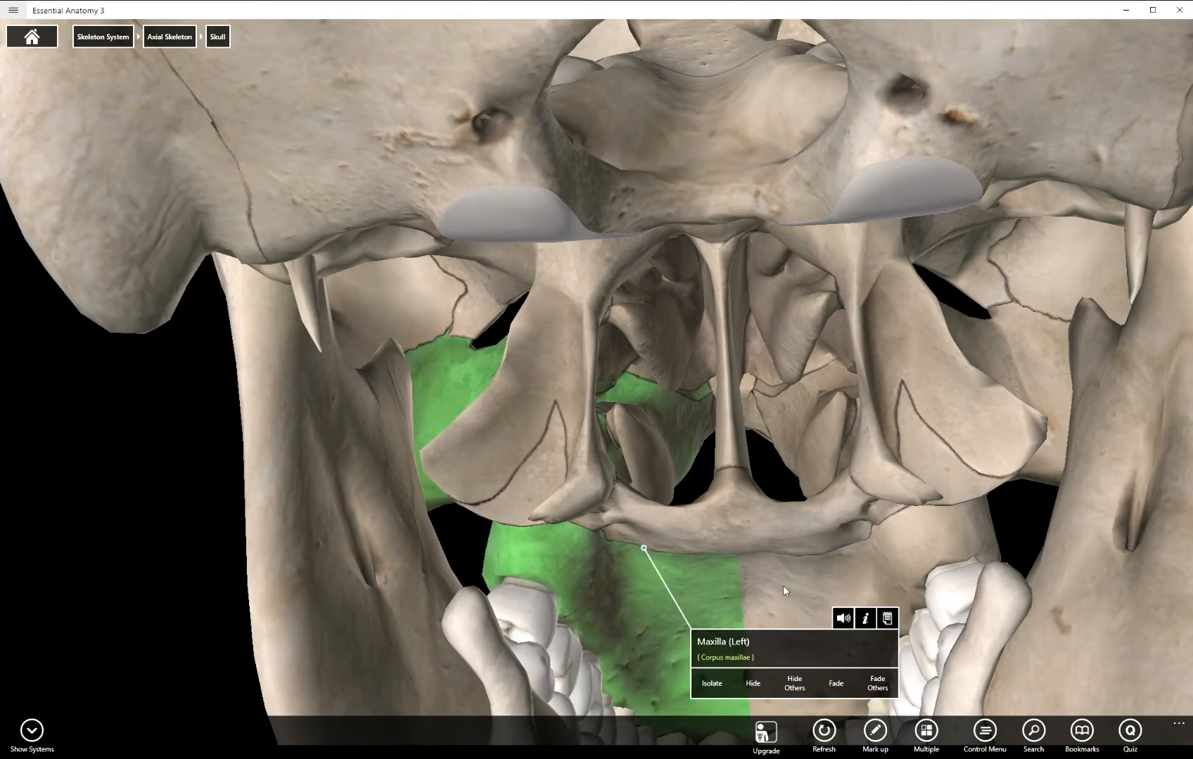
# - Turn on Mark up and outline the hard palate with two drawn strokes
pyautogui.click(988, 350)
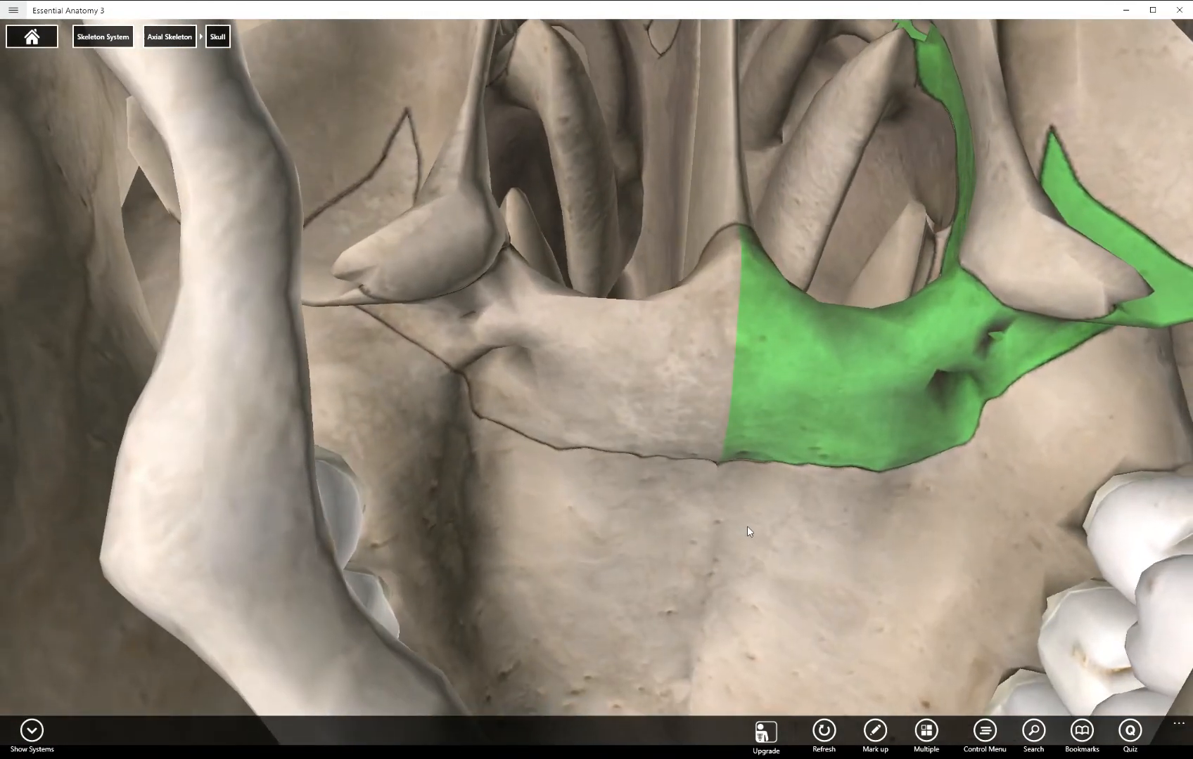
pyautogui.click(867, 358)
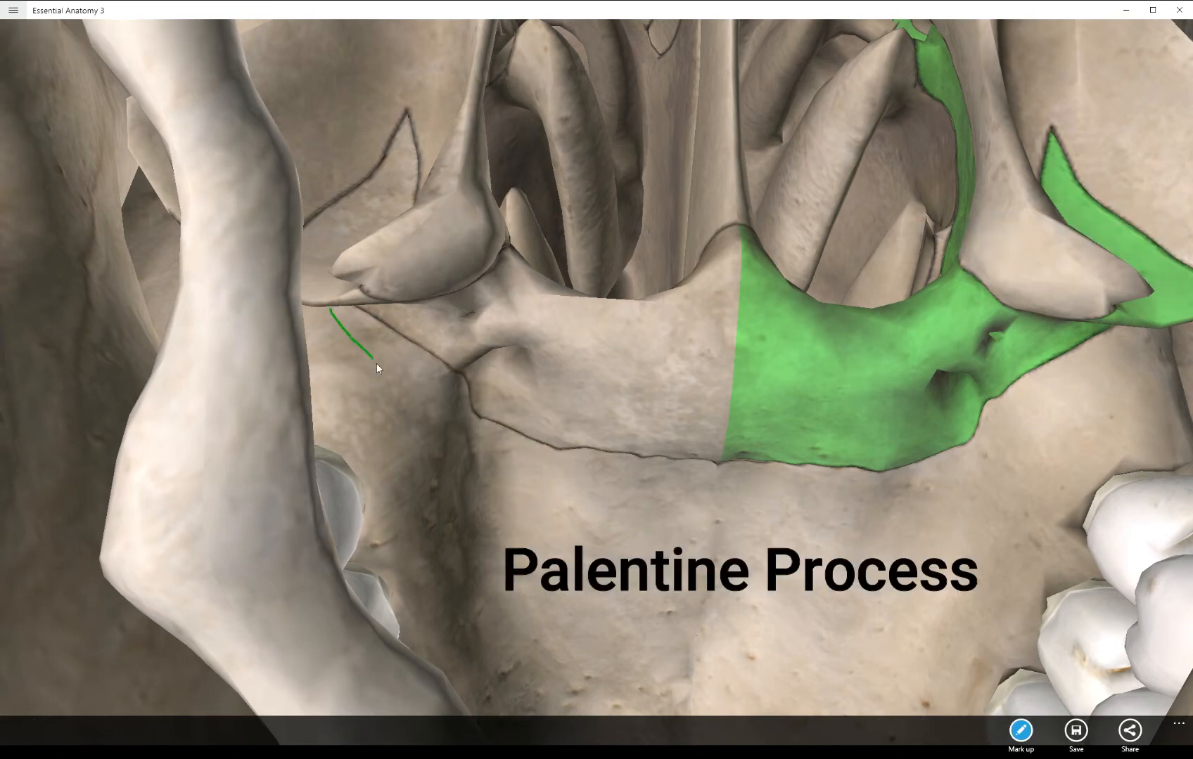
pyautogui.moveTo(373, 369); pyautogui.dragTo(833, 502)
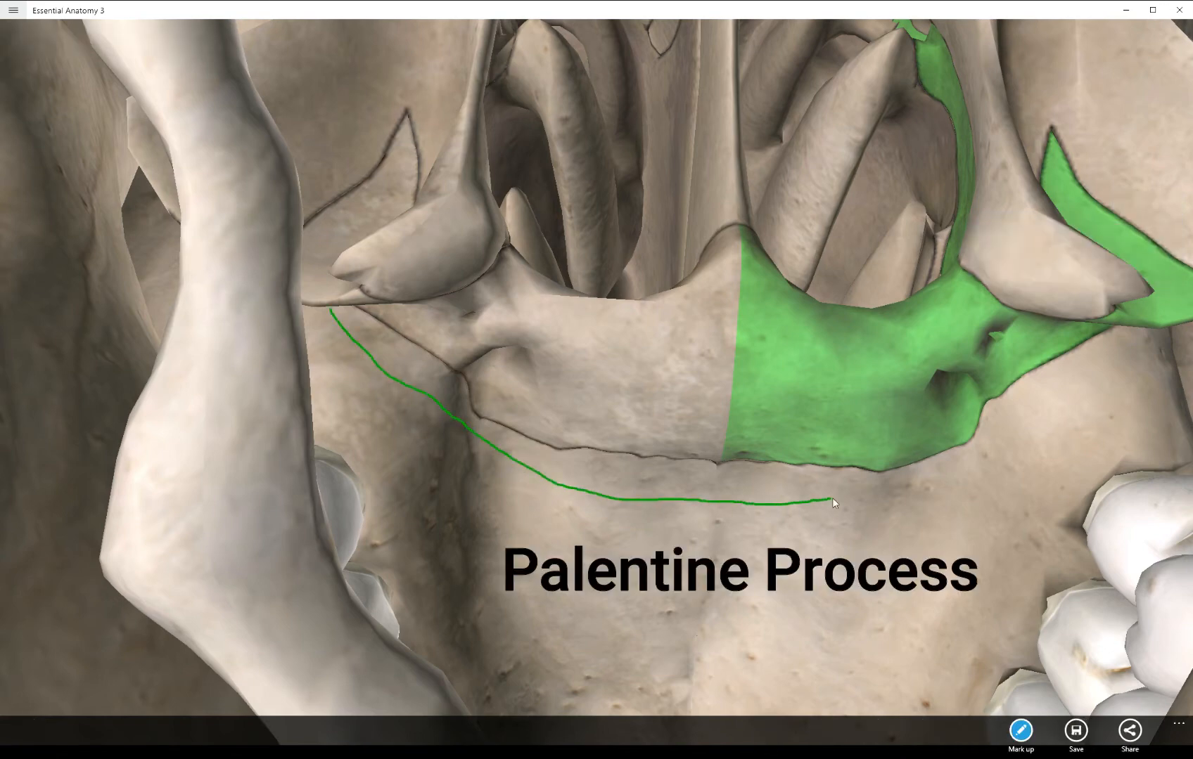
pyautogui.moveTo(832, 502); pyautogui.dragTo(1121, 377)
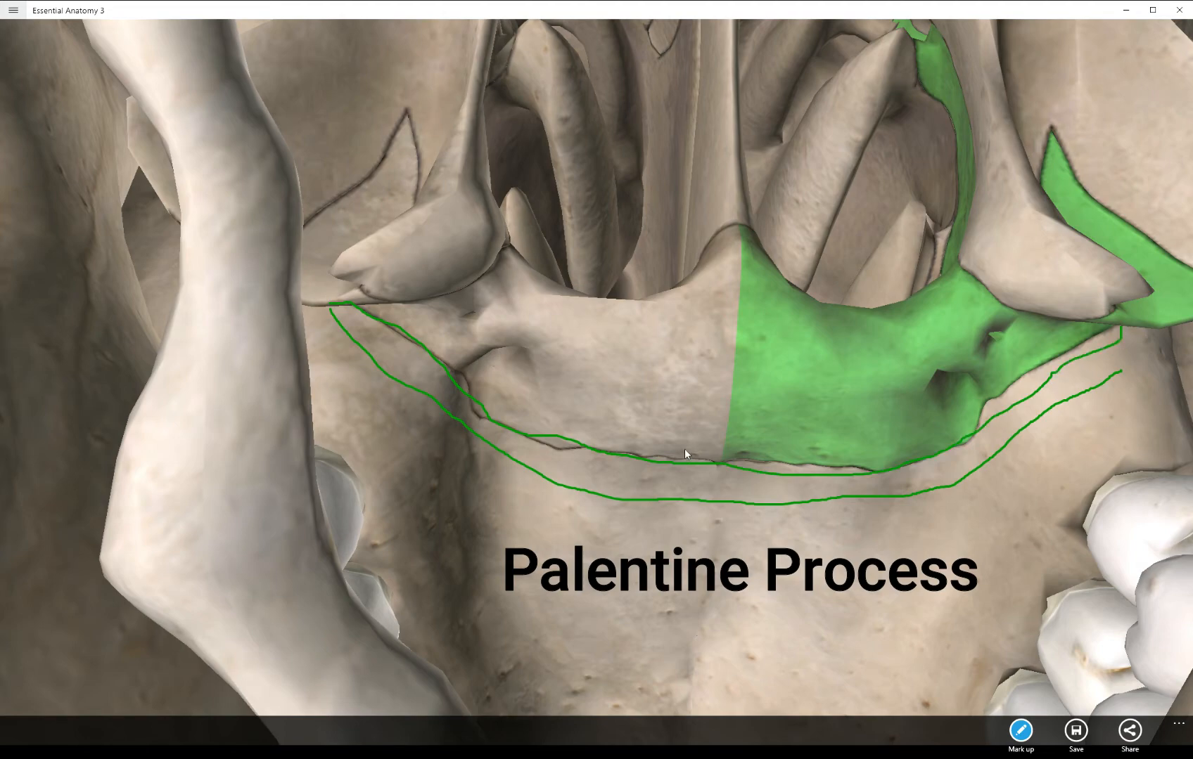
pyautogui.moveTo(895, 677)
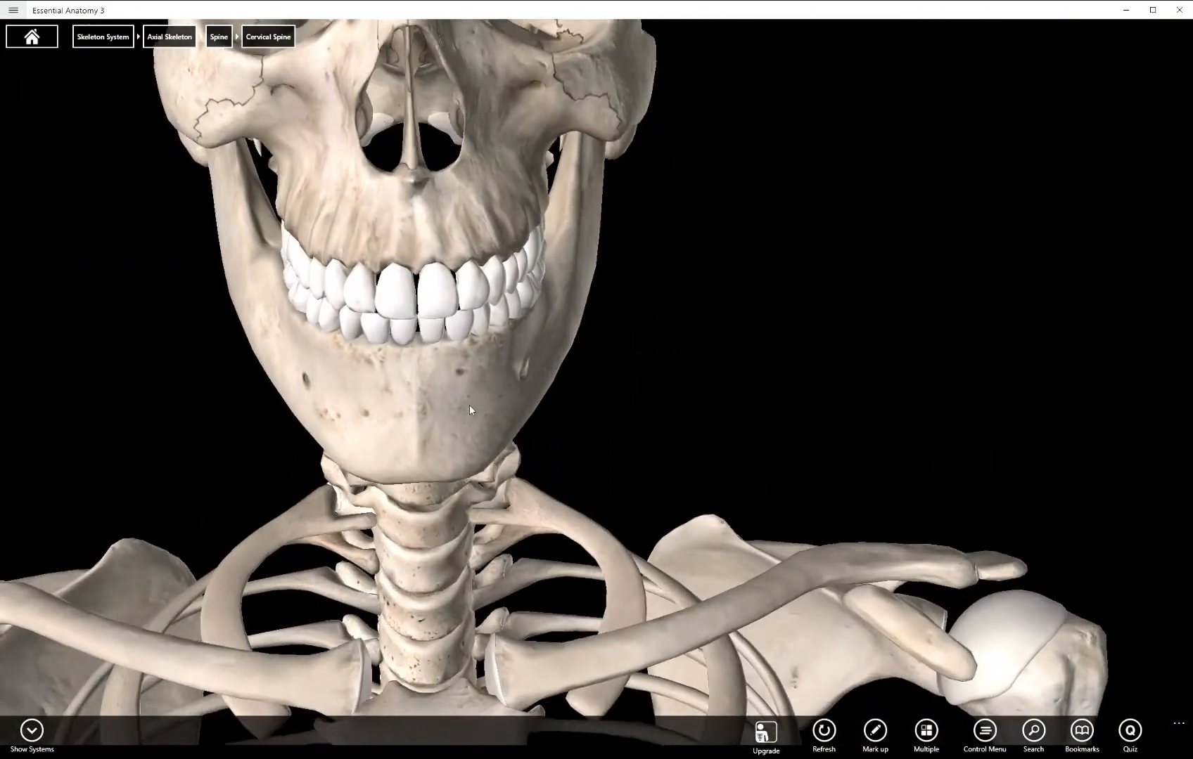
# - Draw three markup lines along the alveolar process above the upper teeth
pyautogui.click(411, 410)
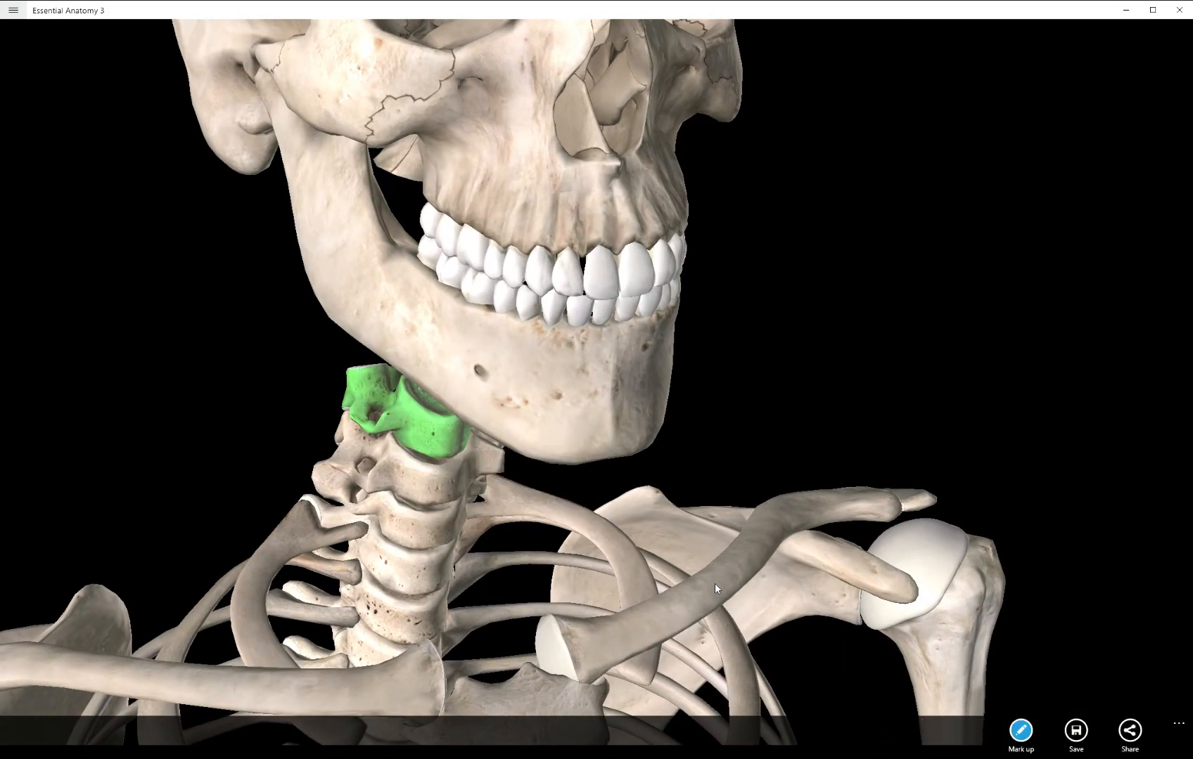
pyautogui.moveTo(422, 186); pyautogui.dragTo(478, 212)
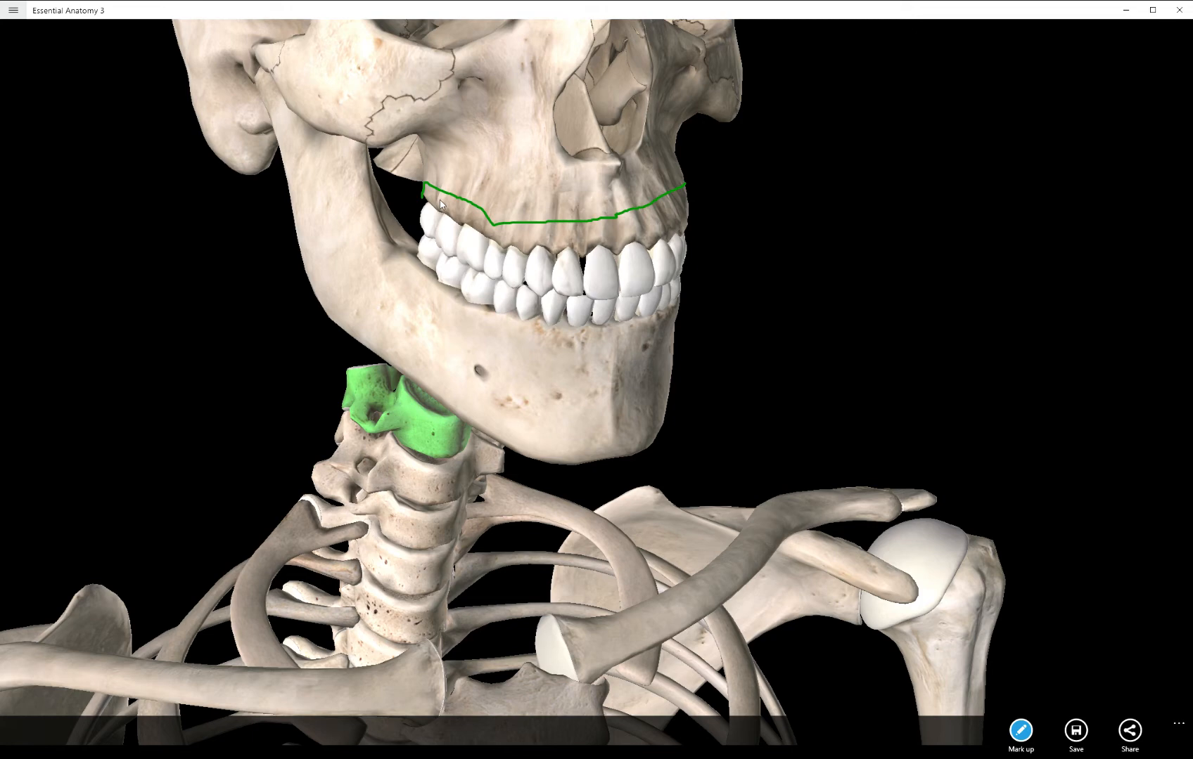
pyautogui.moveTo(443, 203)
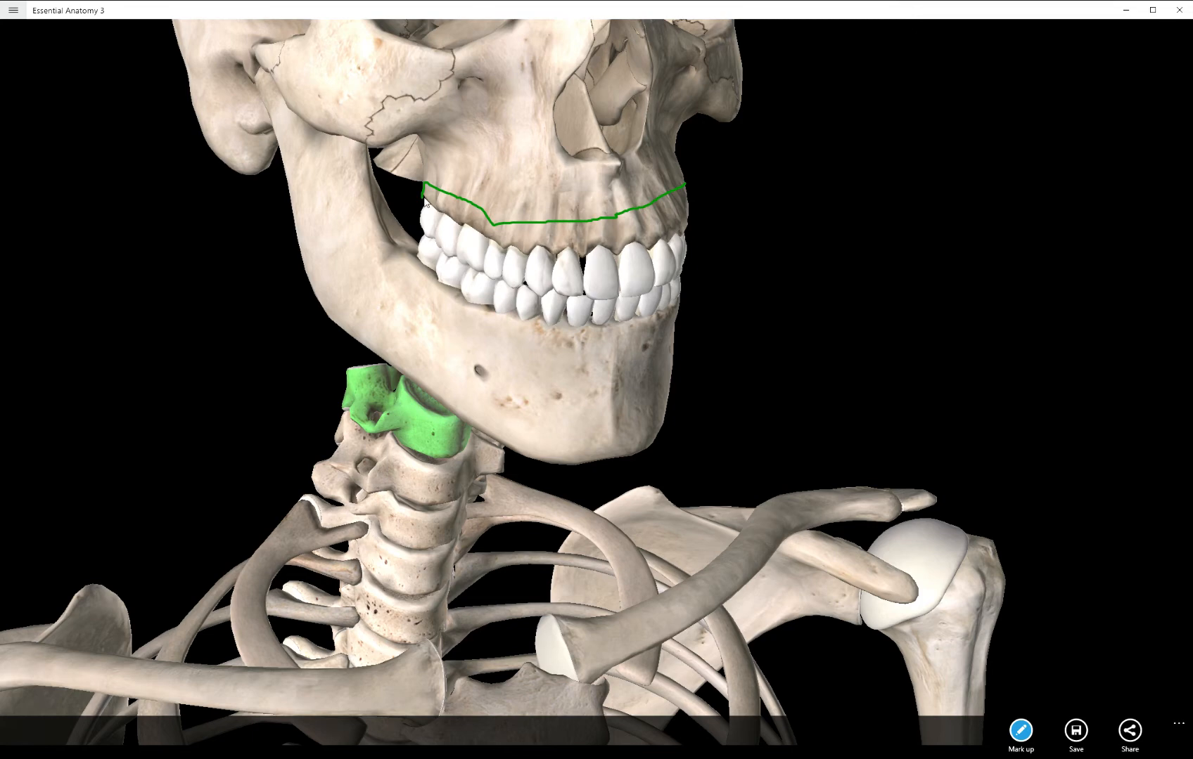
pyautogui.moveTo(428, 206); pyautogui.dragTo(532, 240)
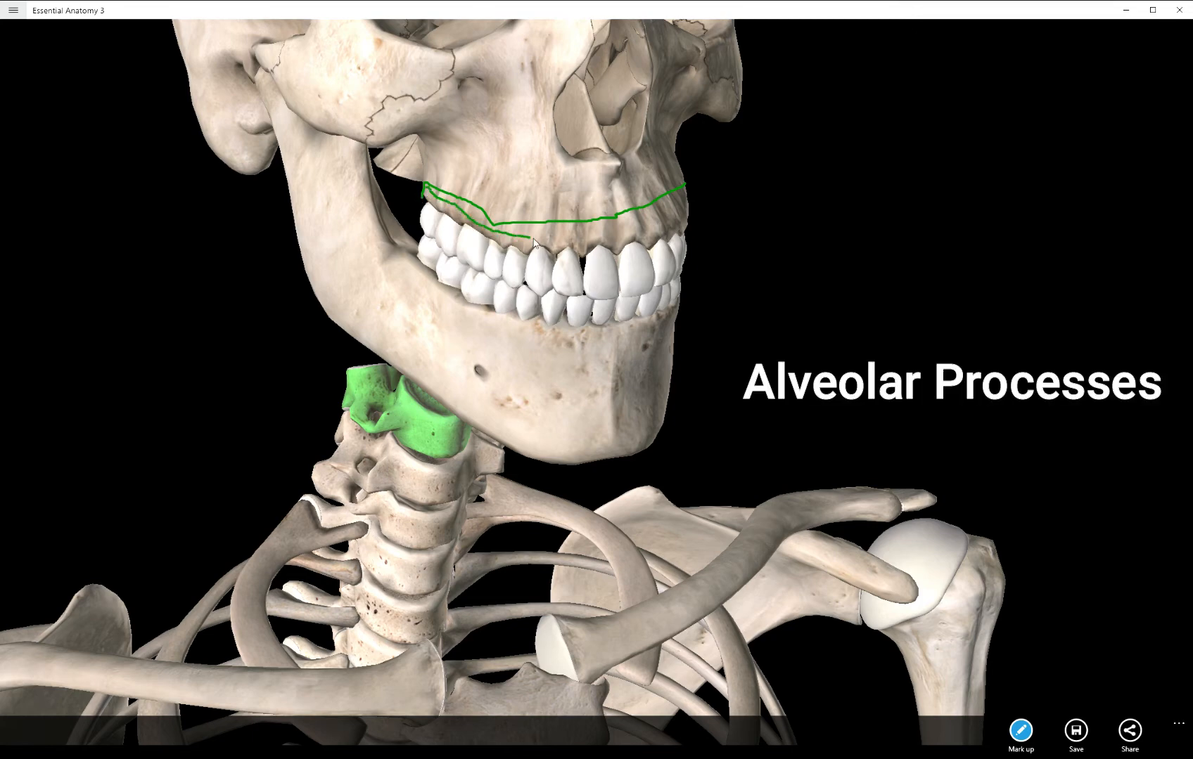
pyautogui.moveTo(524, 235); pyautogui.dragTo(616, 228)
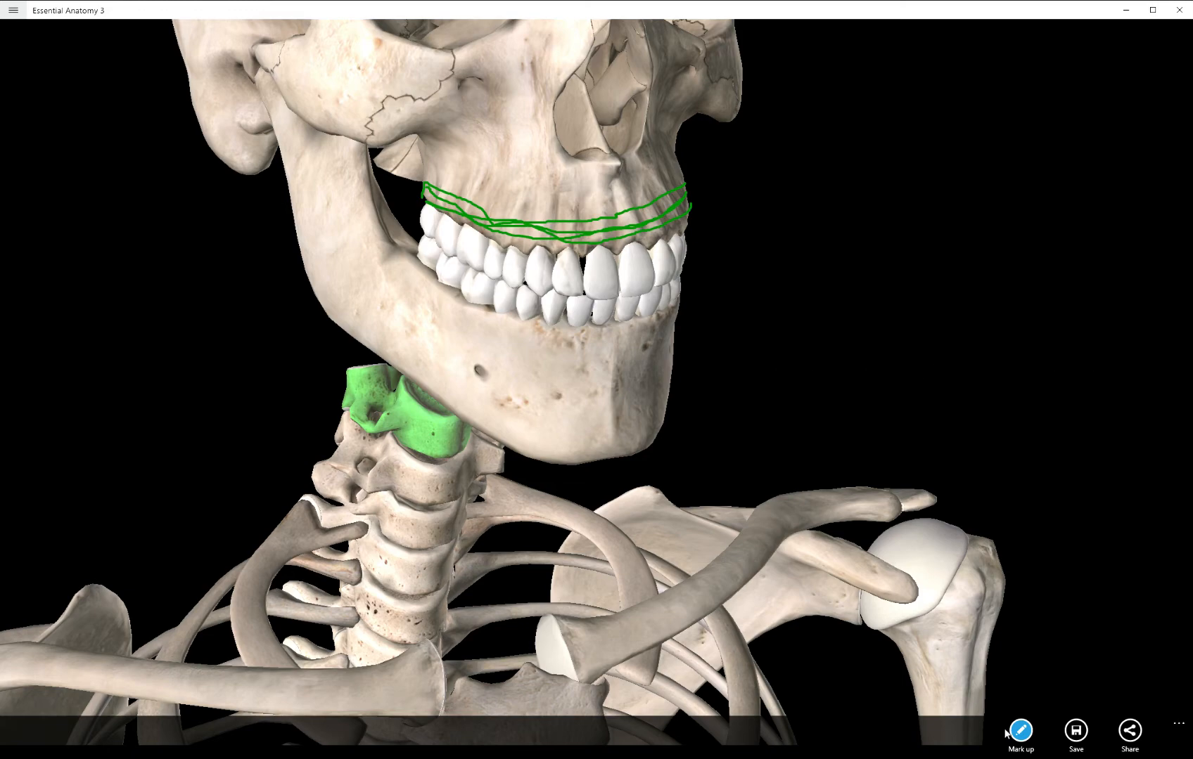
# - Draw an arrow at the anterior nasal spine, clear it, then outline the nose
pyautogui.click(427, 415)
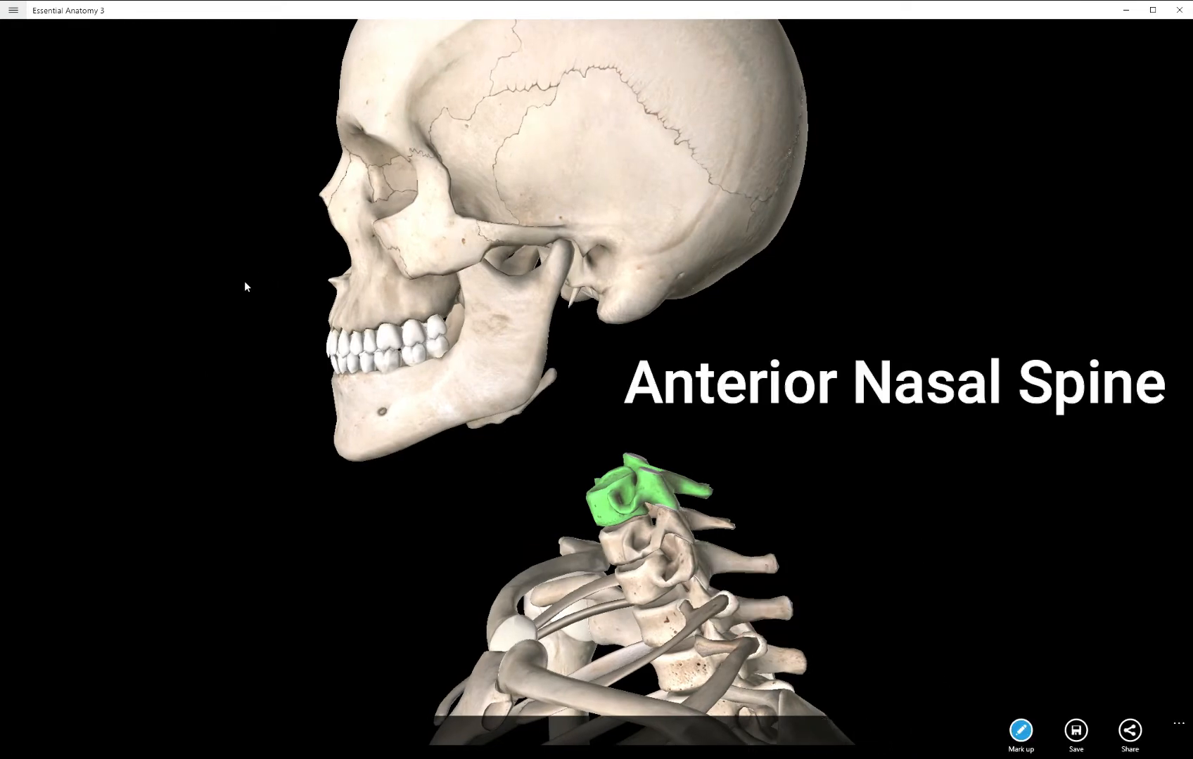
pyautogui.moveTo(244, 282); pyautogui.dragTo(319, 280)
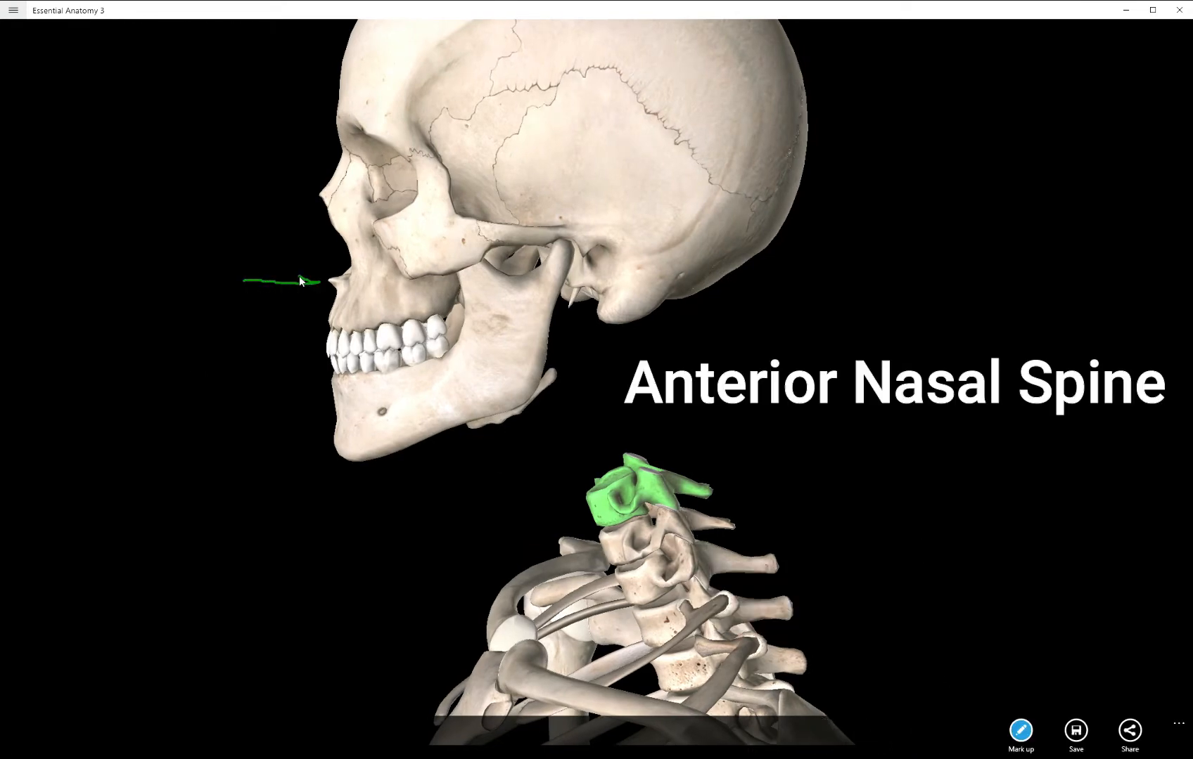
pyautogui.moveTo(251, 281); pyautogui.dragTo(319, 283)
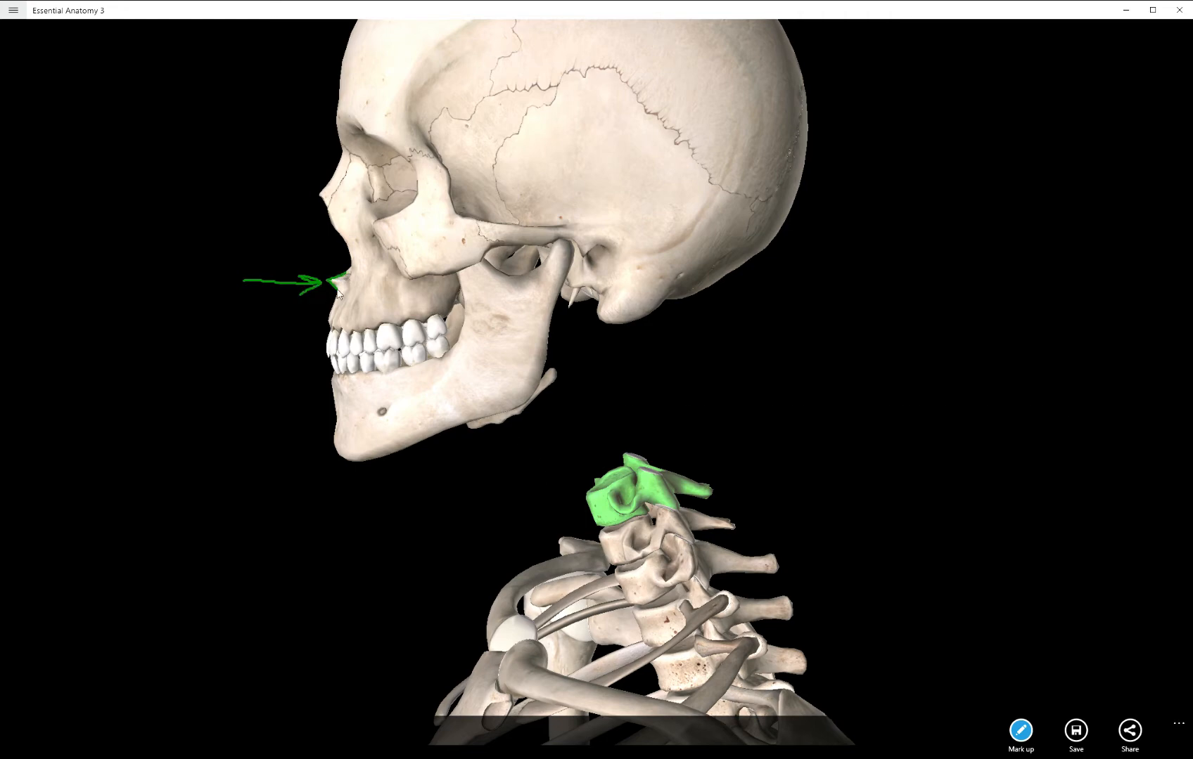
pyautogui.click(623, 487)
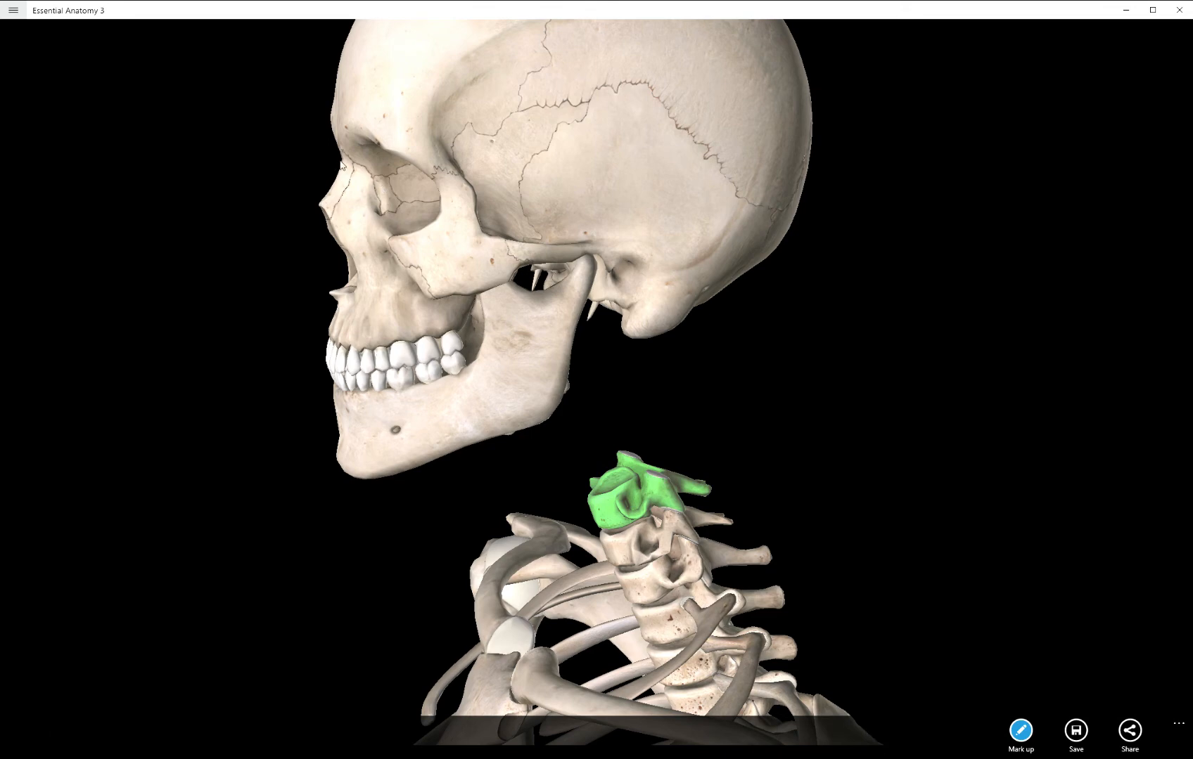
pyautogui.moveTo(339, 159); pyautogui.dragTo(258, 297)
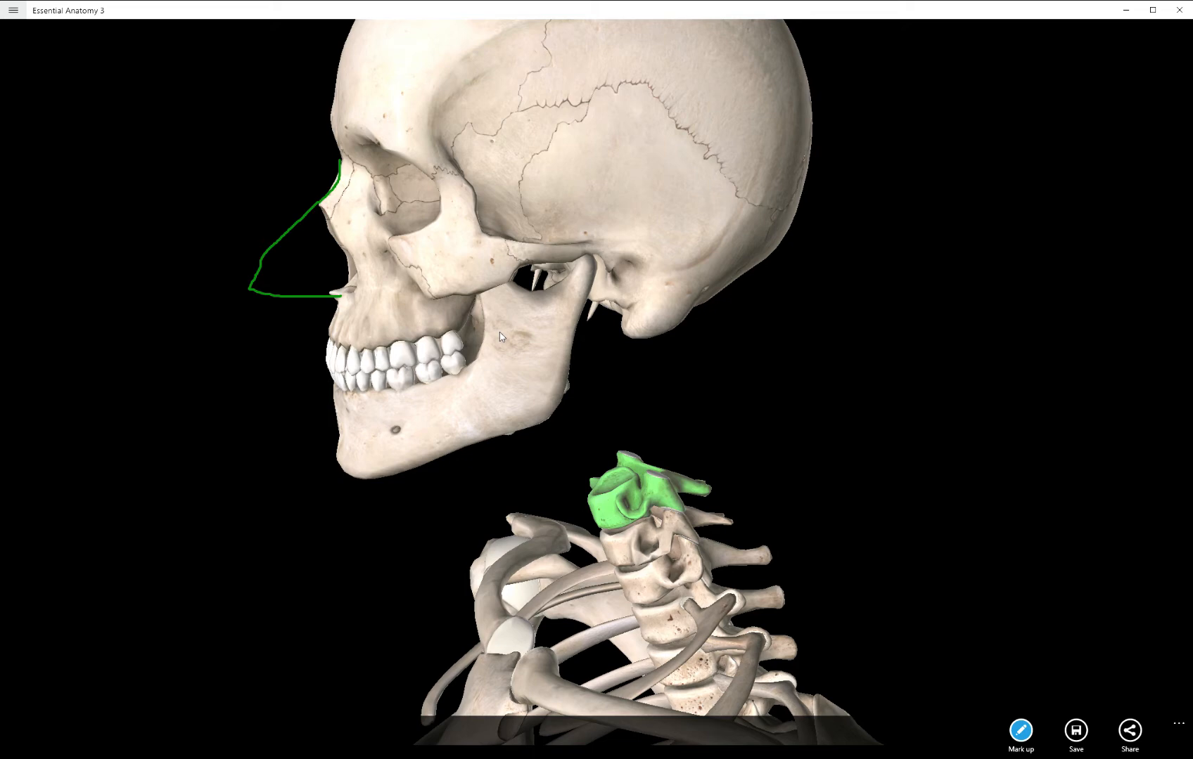
# - Hide the mandible to expose the palate and mark the posterior nasal spine
pyautogui.click(624, 487)
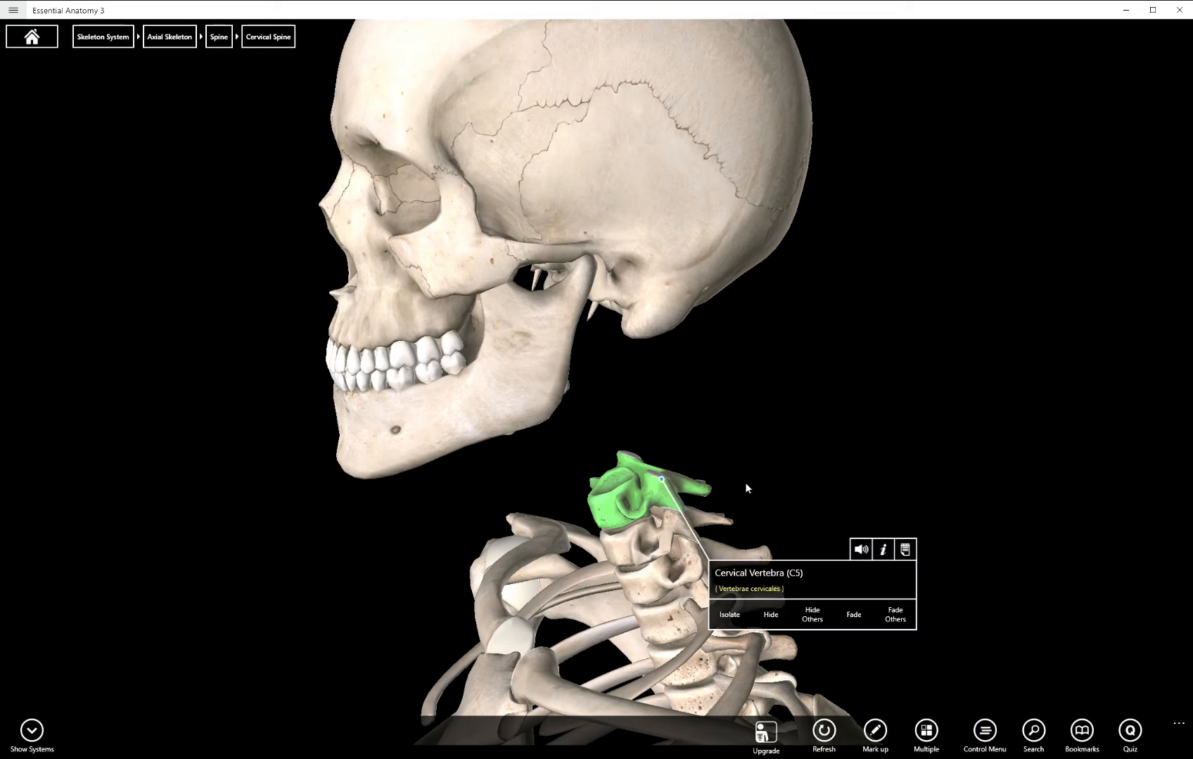
pyautogui.moveTo(847, 389)
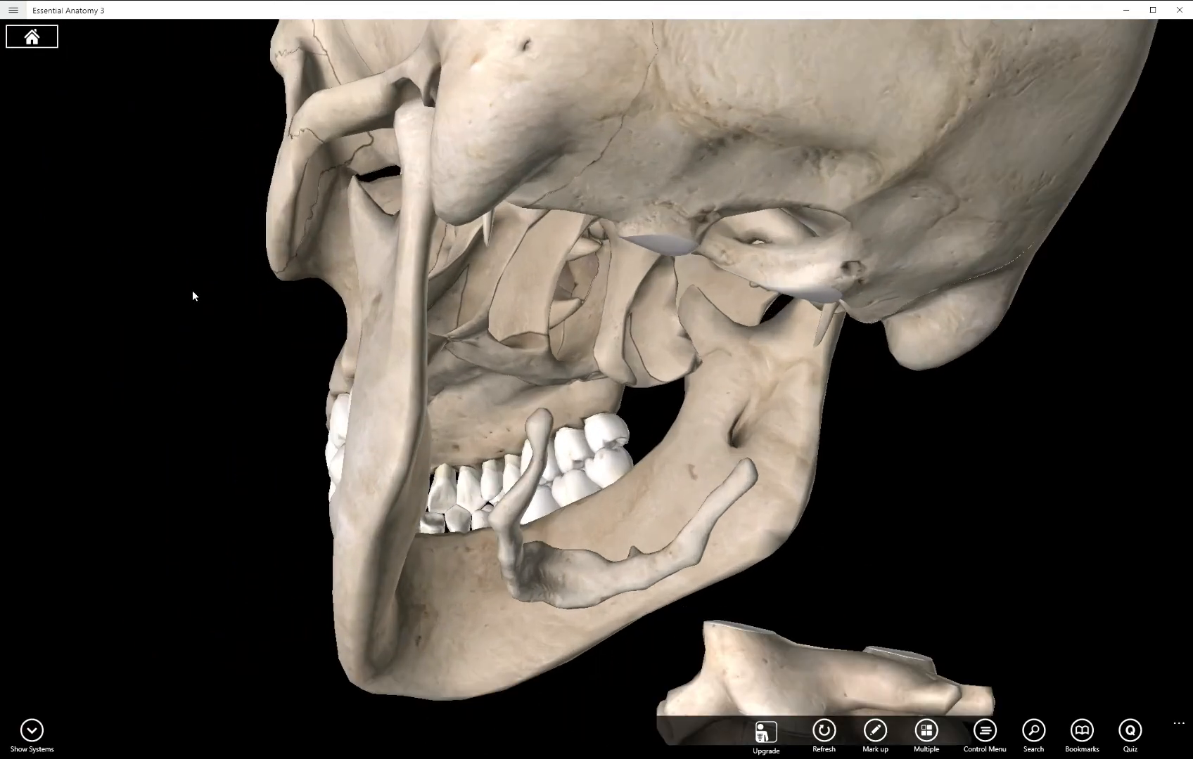
pyautogui.click(469, 425)
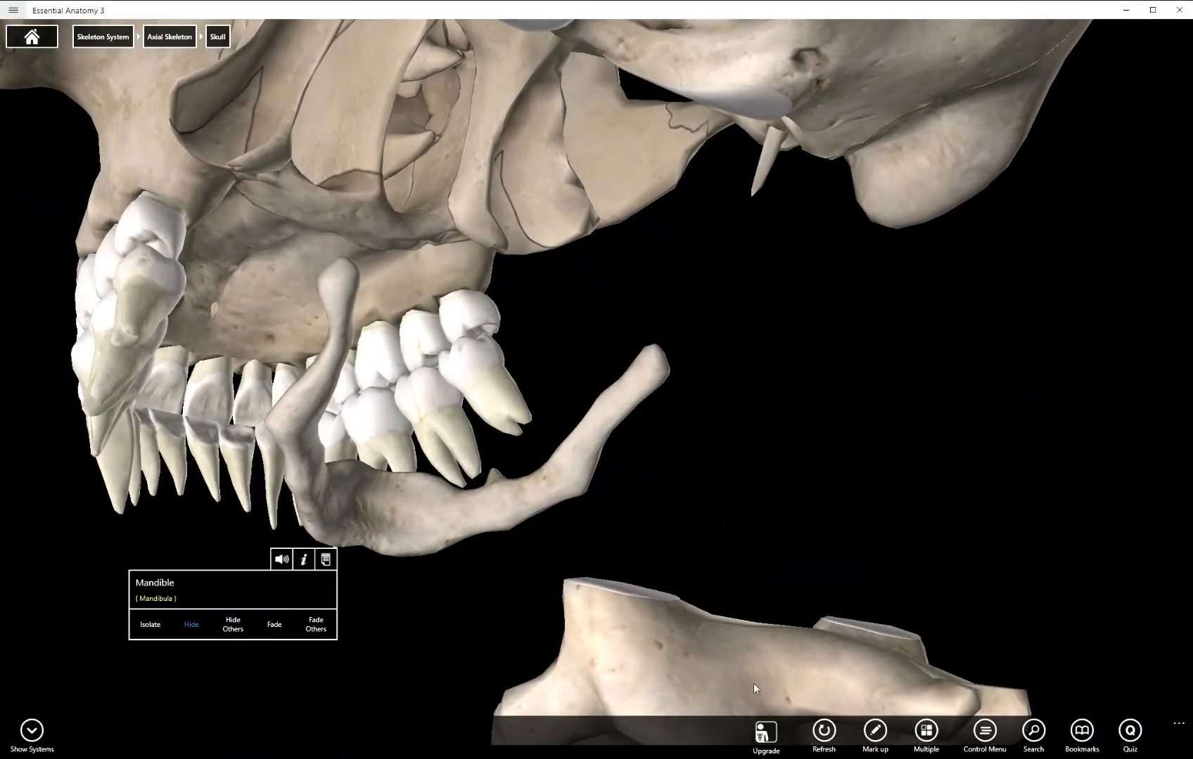
pyautogui.click(350, 194)
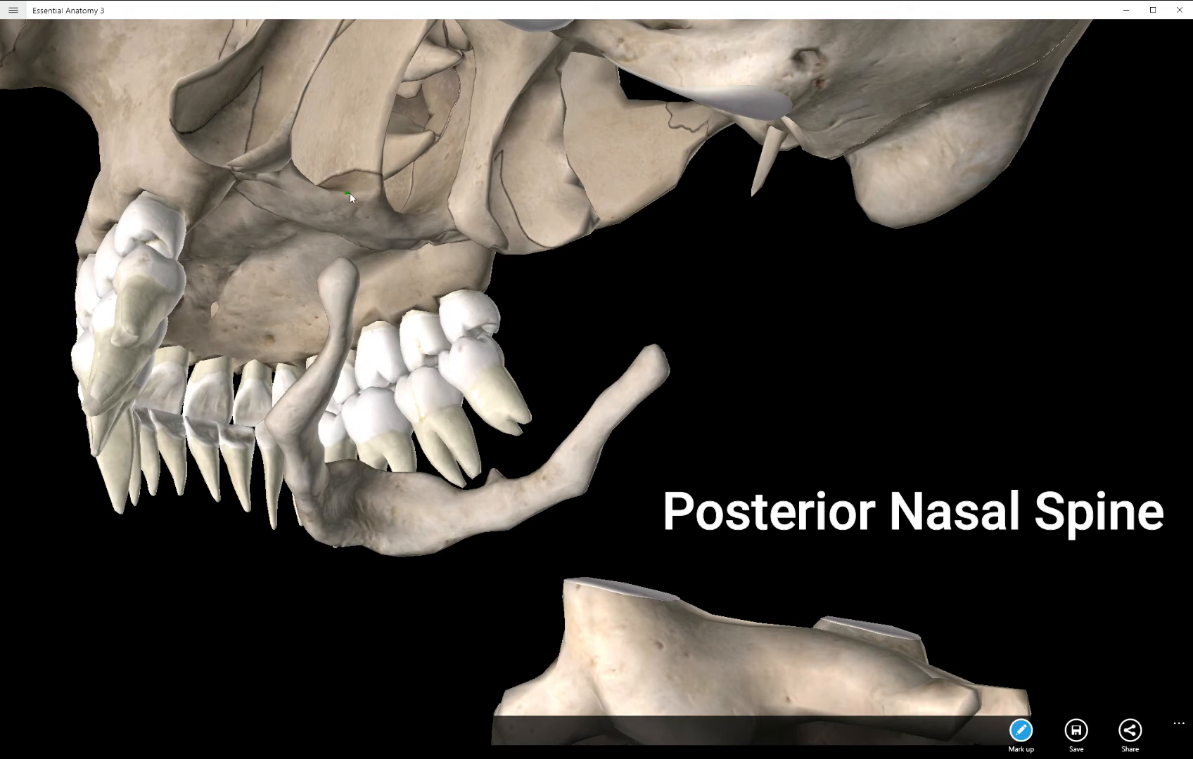
pyautogui.moveTo(346, 196); pyautogui.dragTo(391, 206)
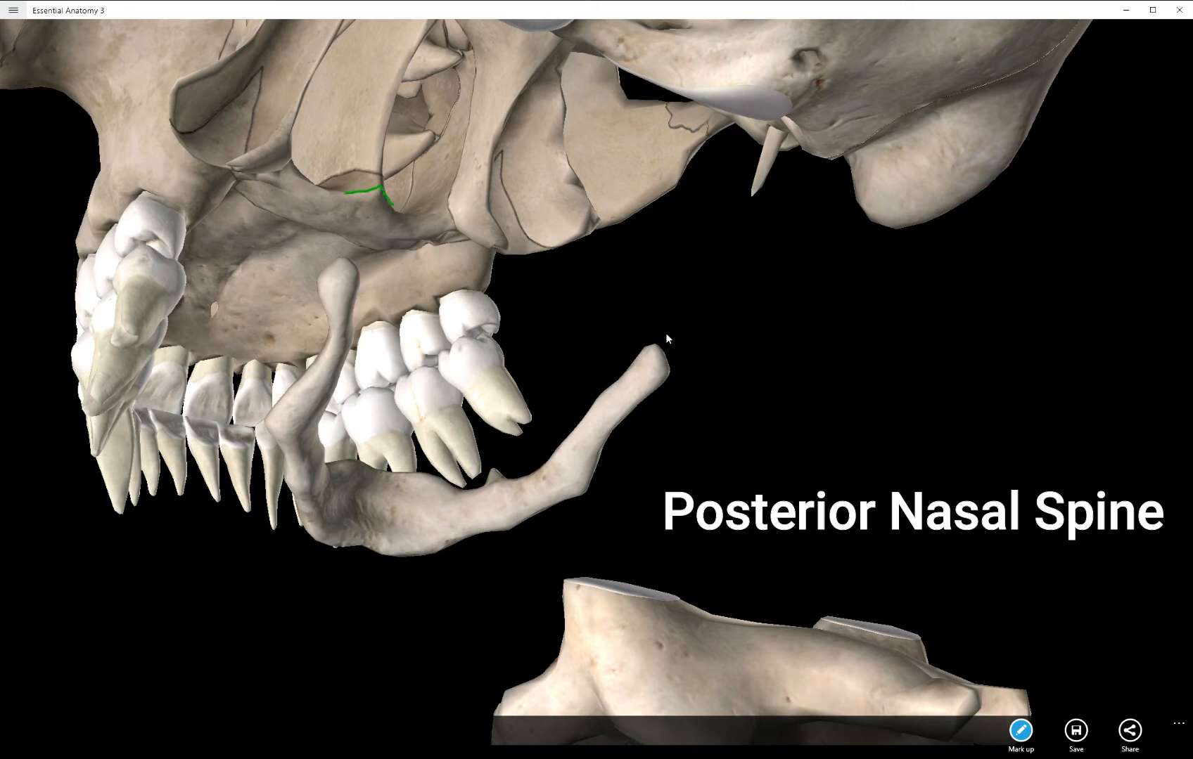
pyautogui.moveTo(637, 307)
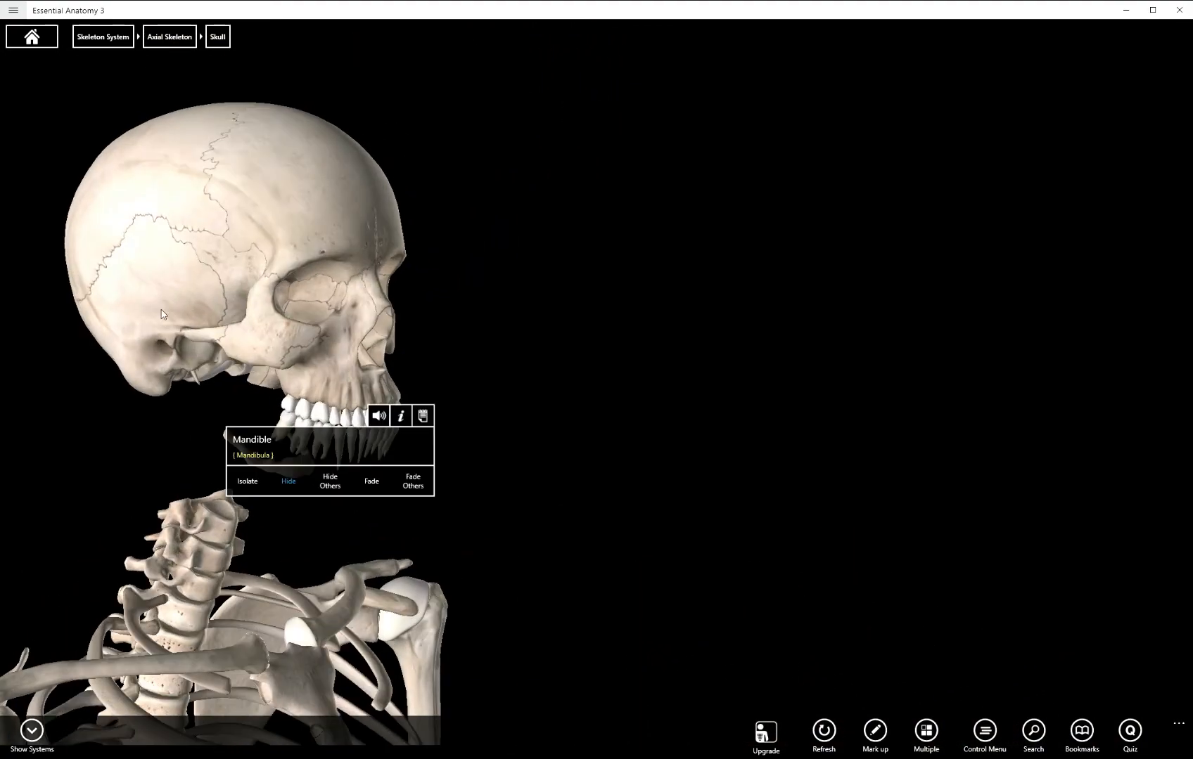
# - Select the right zygomatic bone and outline its temporal process, frontal process and body
pyautogui.click(272, 274)
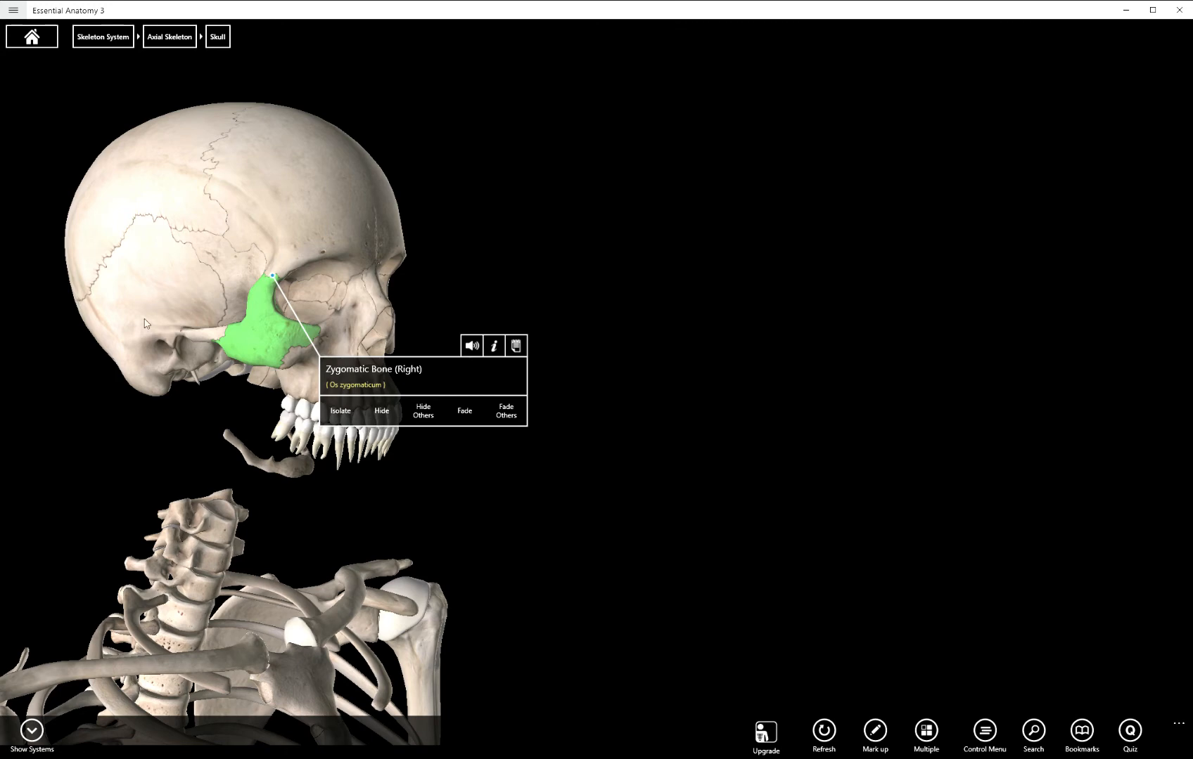
pyautogui.moveTo(259, 337)
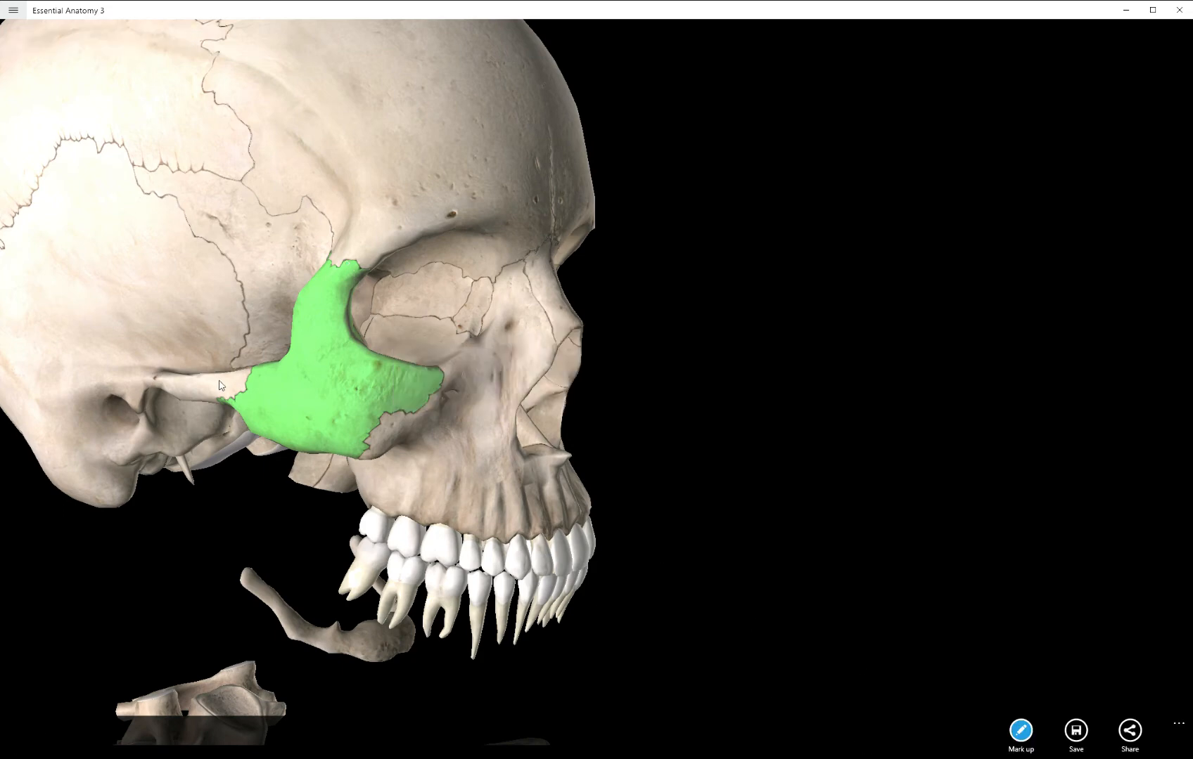
pyautogui.moveTo(247, 408)
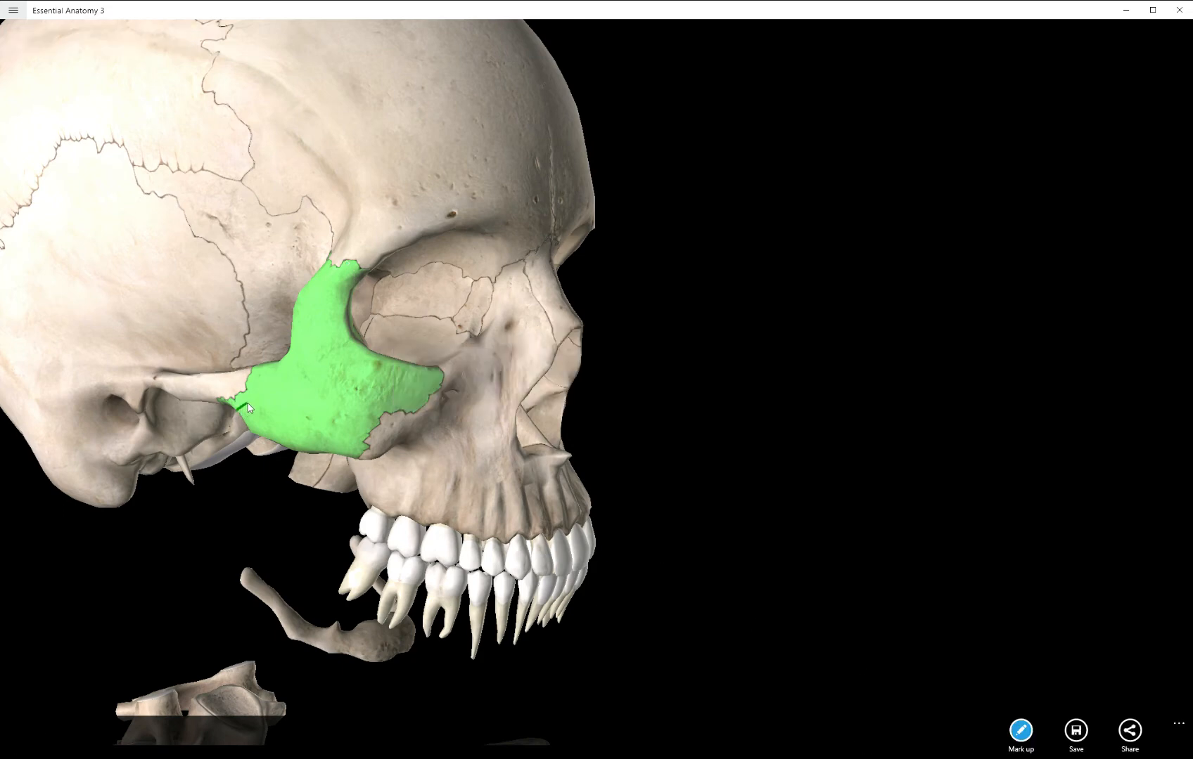
pyautogui.click(251, 395)
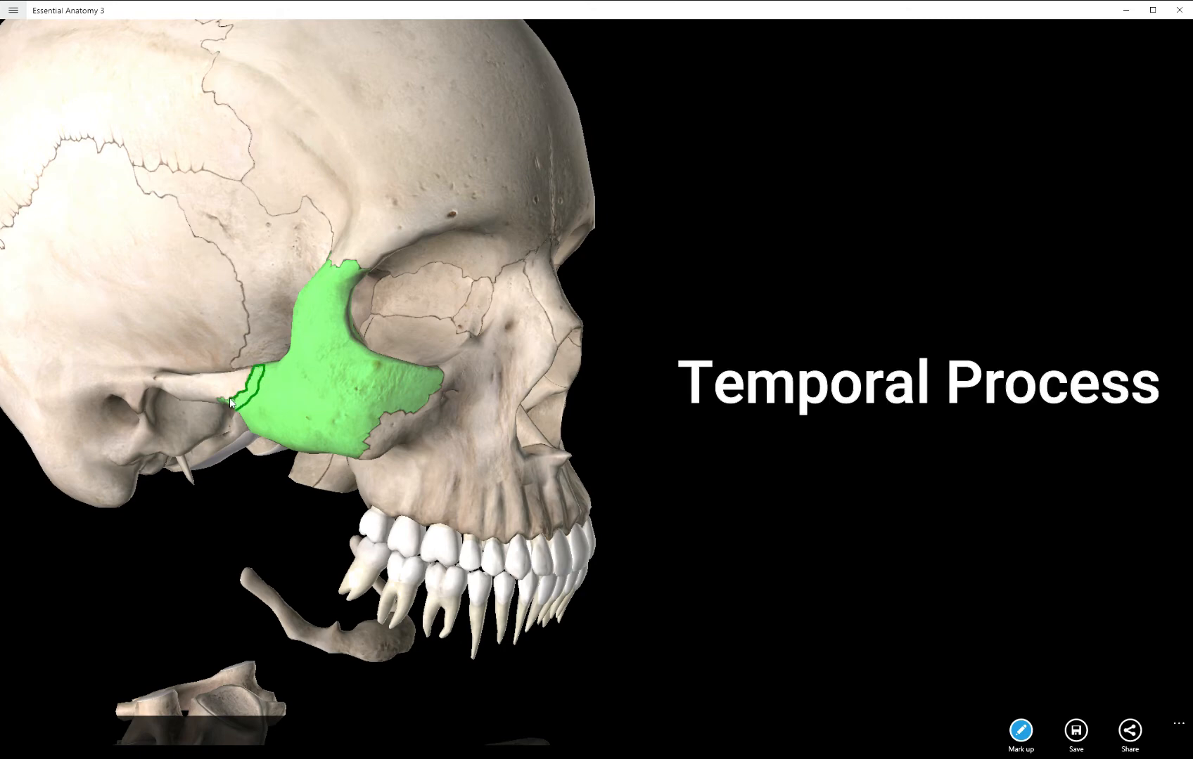
pyautogui.moveTo(309, 275)
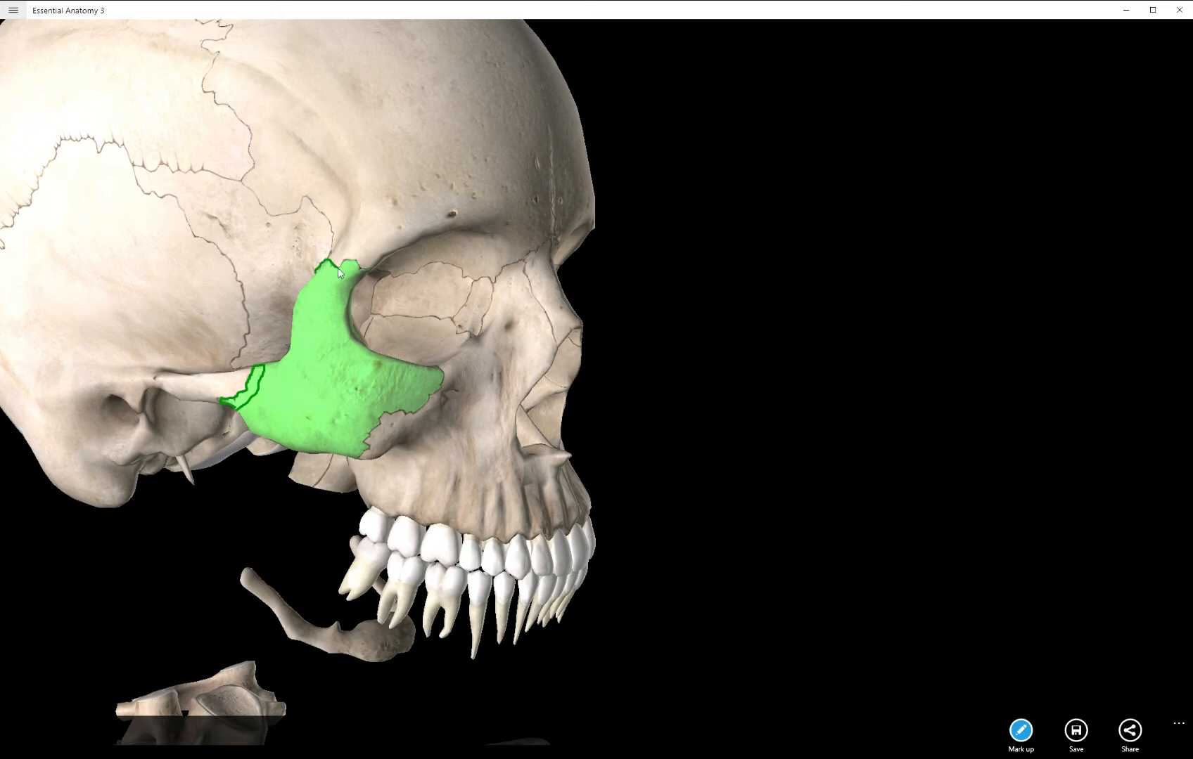
pyautogui.click(343, 275)
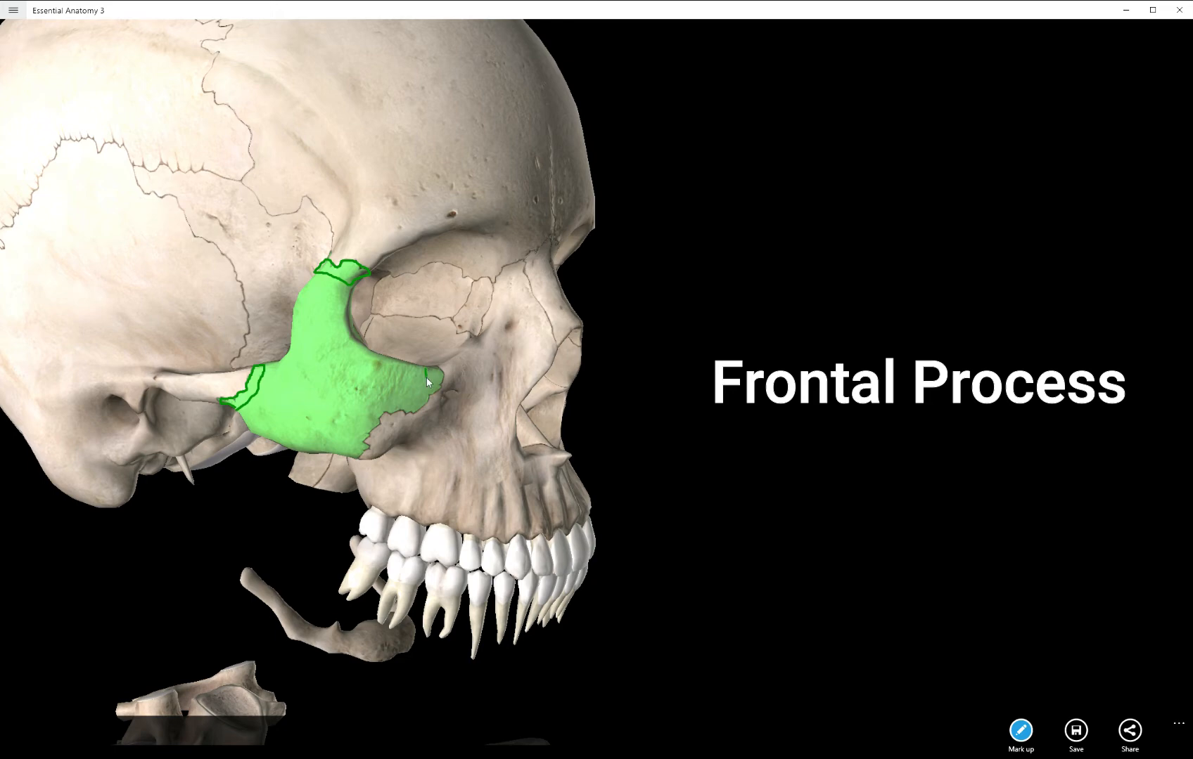
pyautogui.click(361, 453)
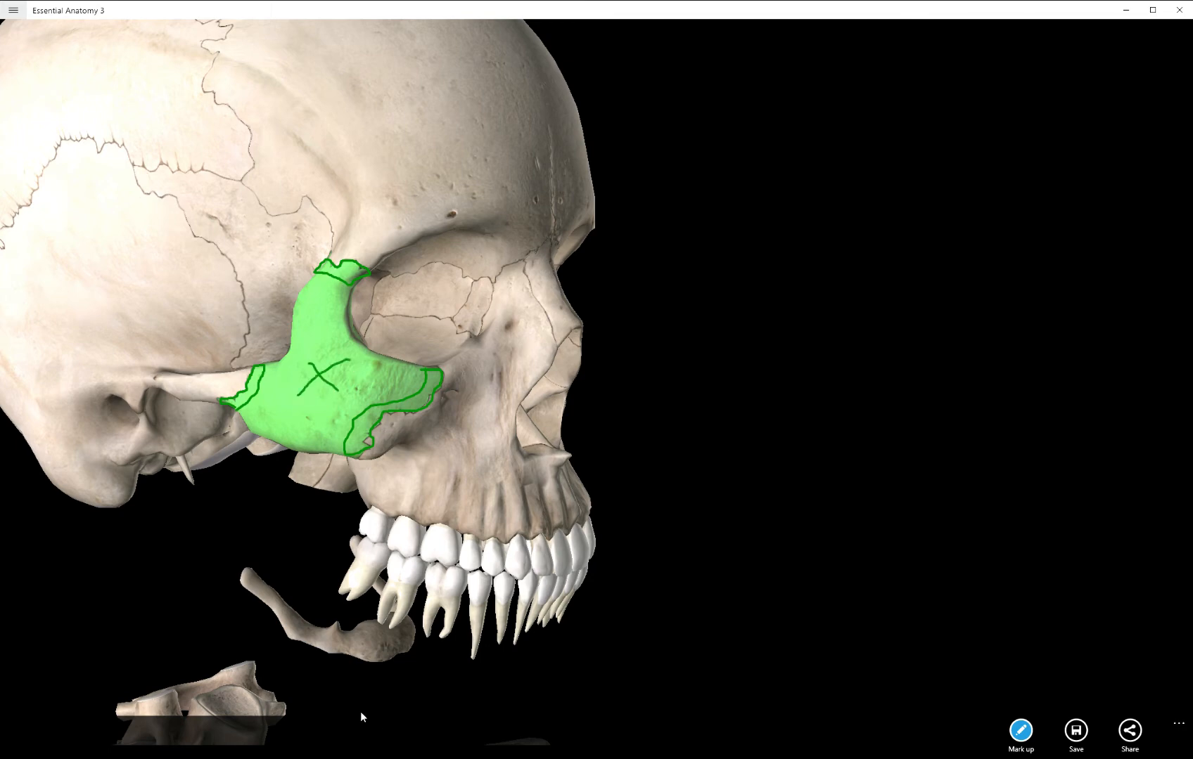
pyautogui.moveTo(243, 377)
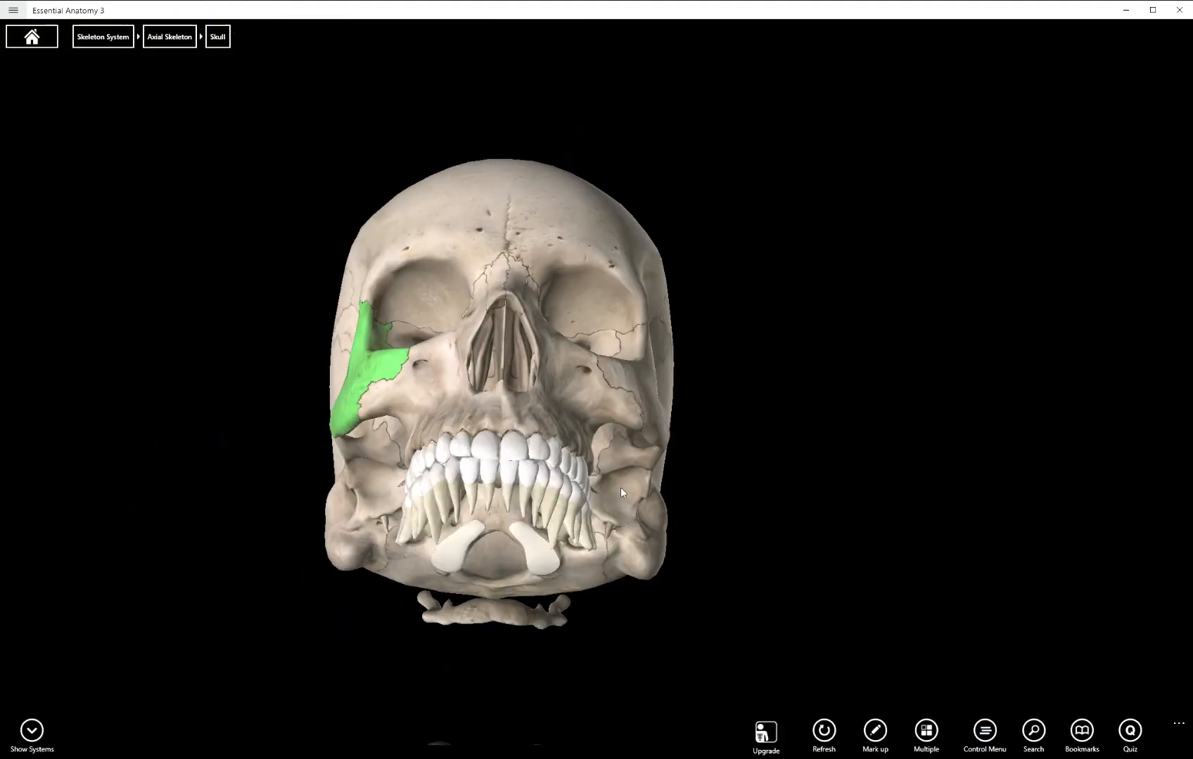
# - Isolate the mandible and circle its head with markup
pyautogui.click(358, 365)
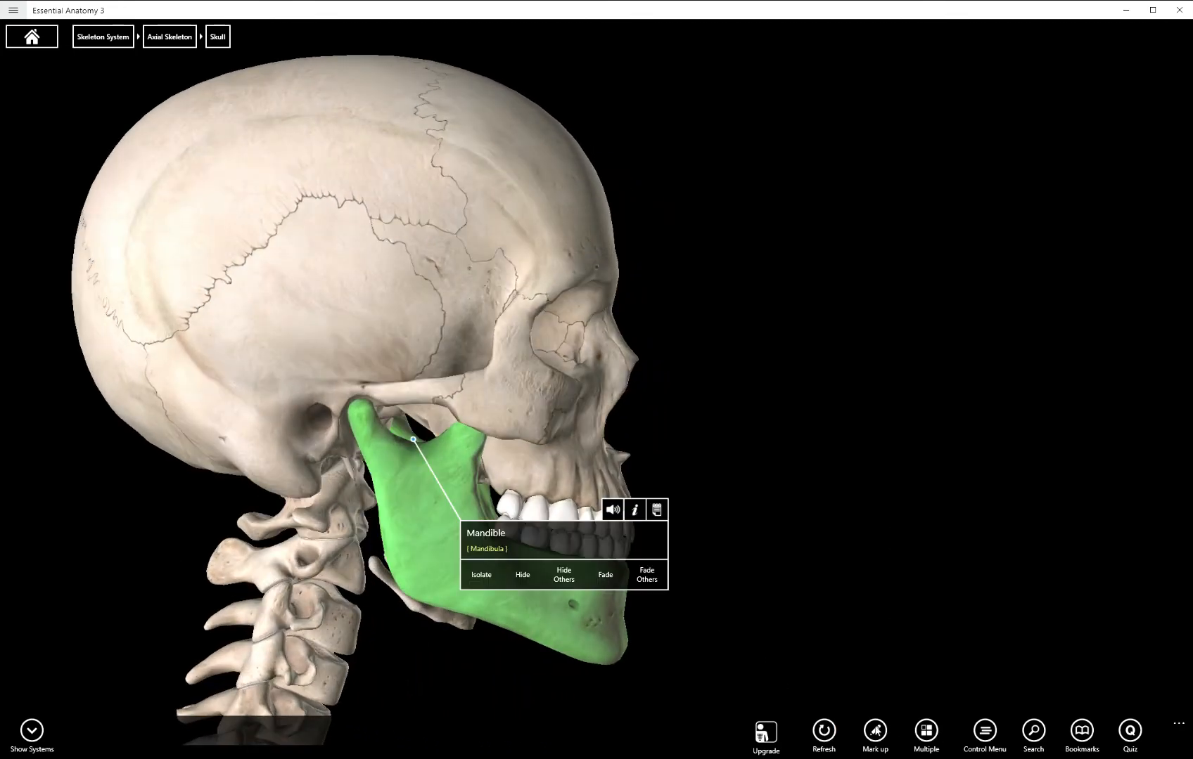
pyautogui.click(480, 575)
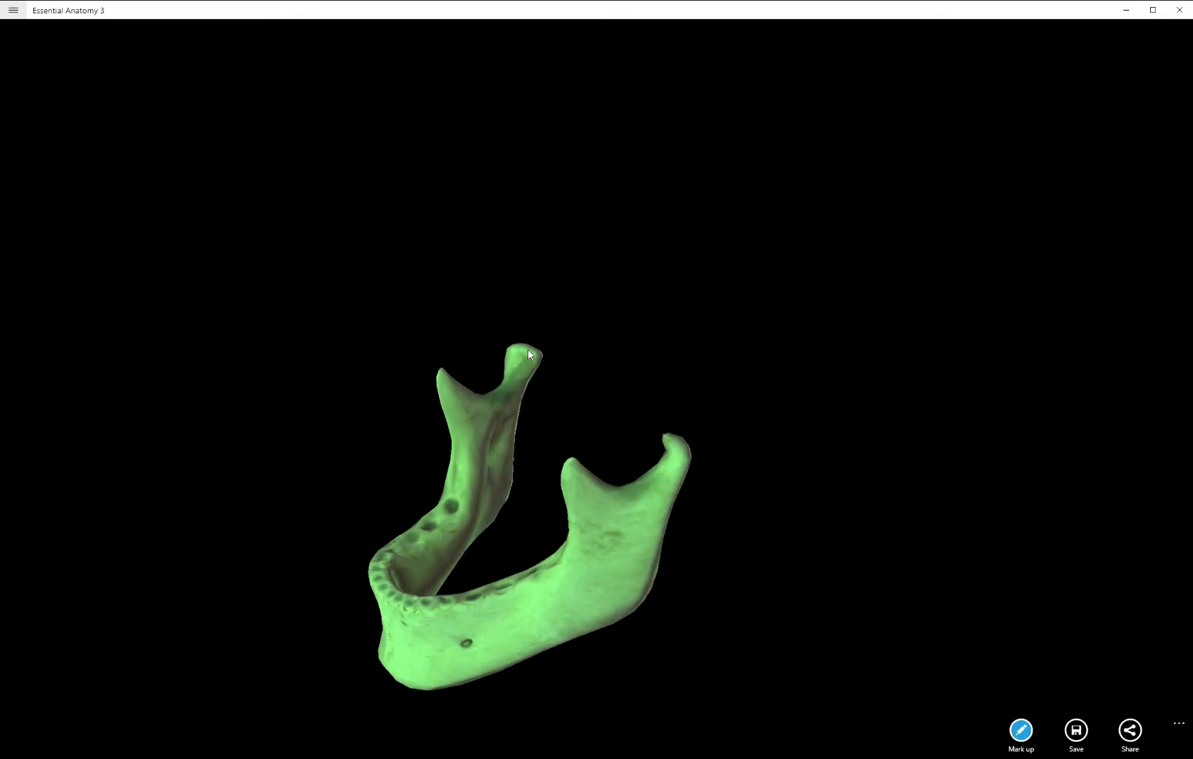
pyautogui.click(525, 358)
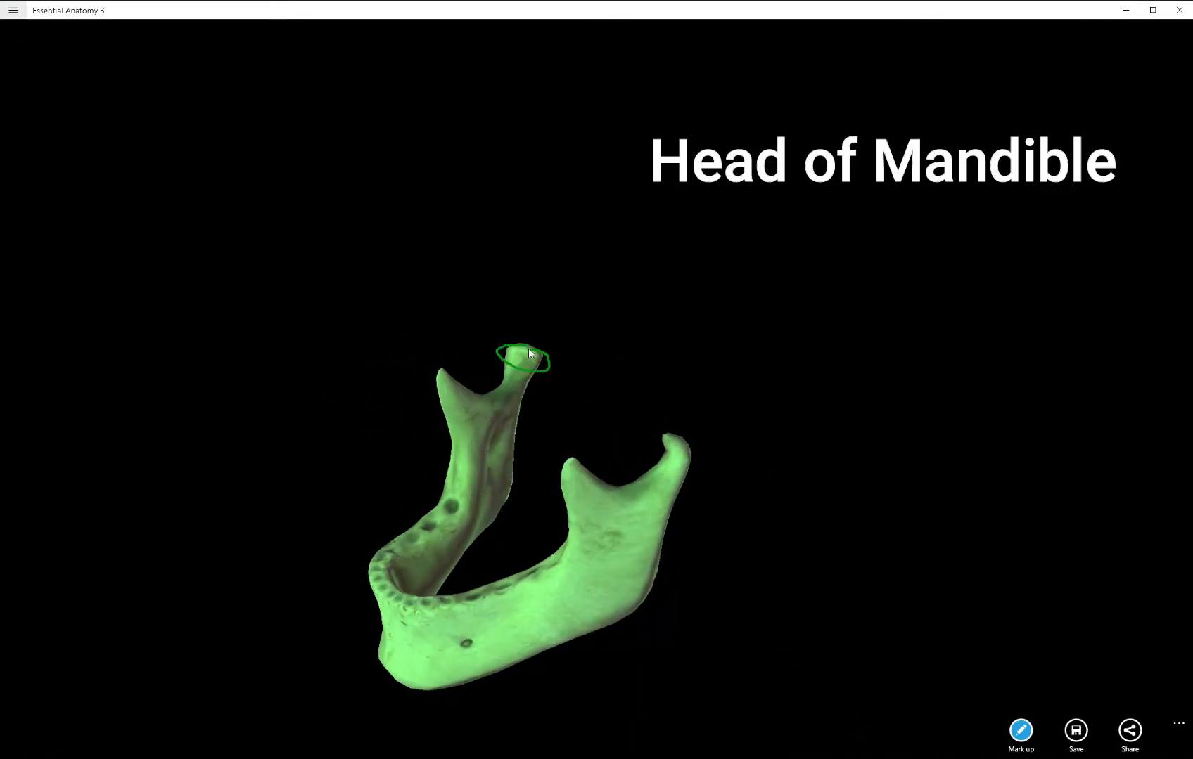
pyautogui.click(524, 380)
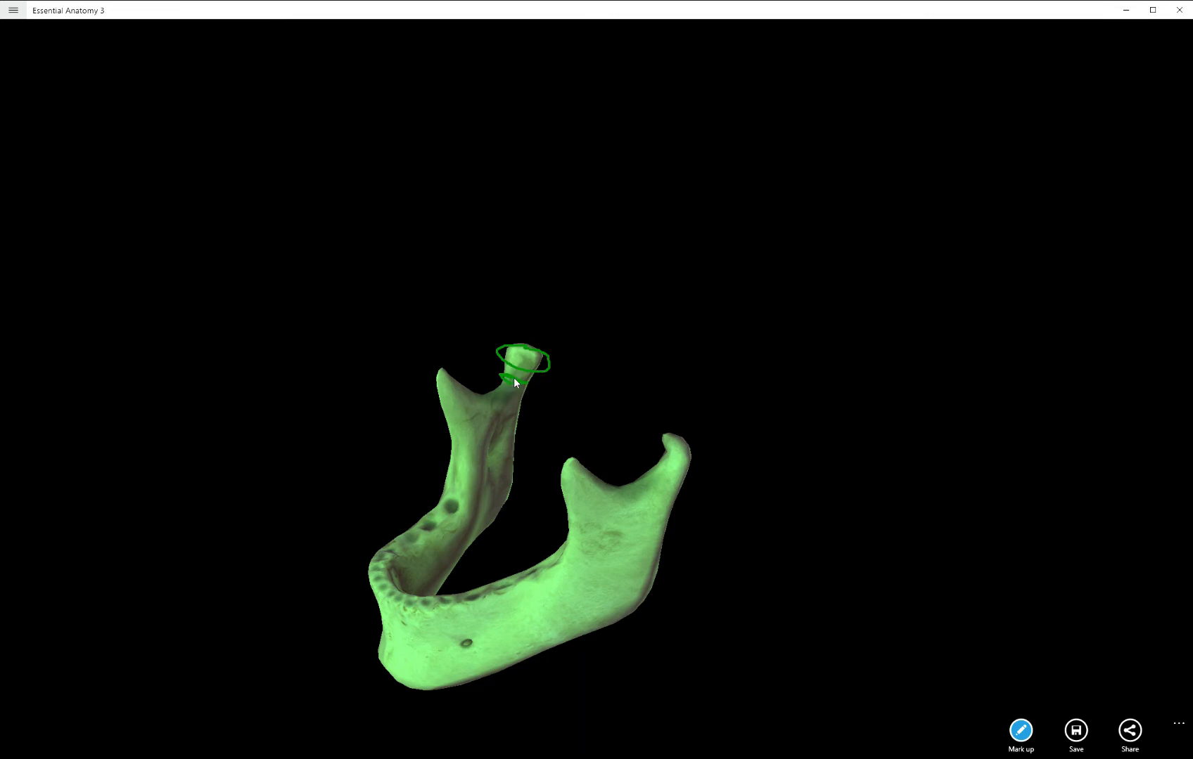
pyautogui.moveTo(1044, 725)
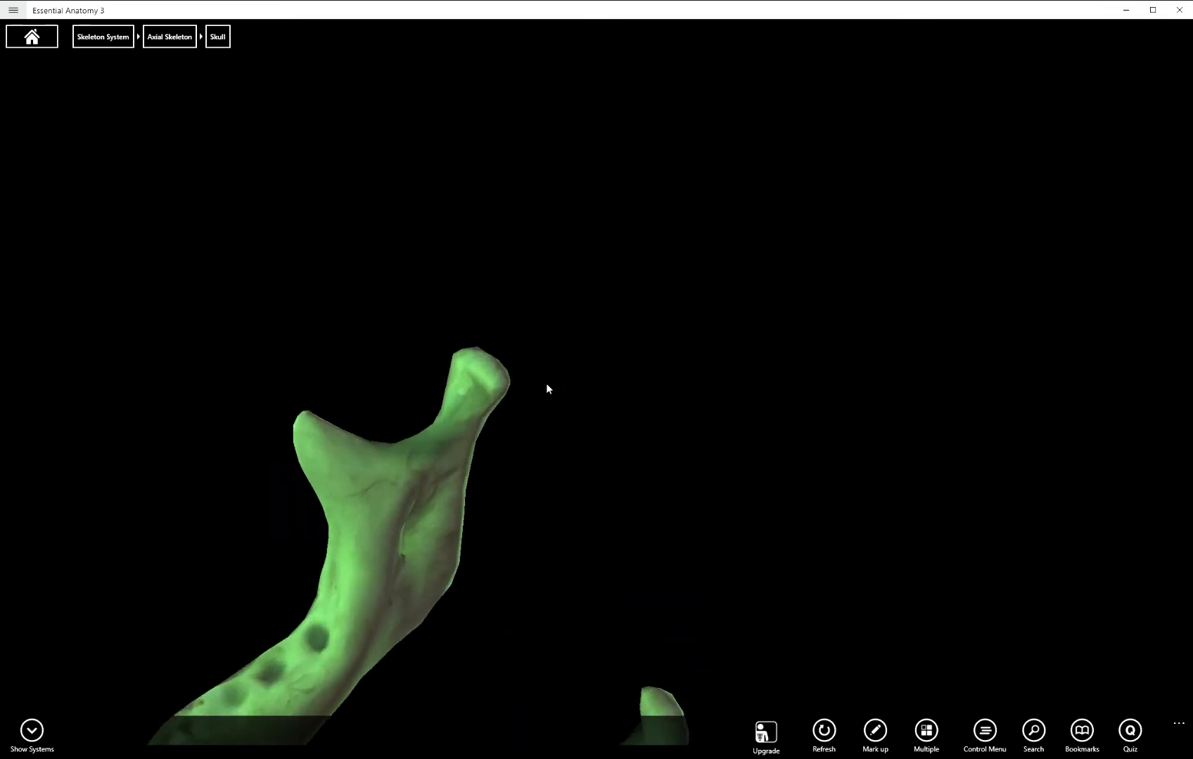
# - Turn the mandible to show both rounded heads, then hatch the coronoid process tip in green
pyautogui.moveTo(548, 388); pyautogui.dragTo(384, 603)
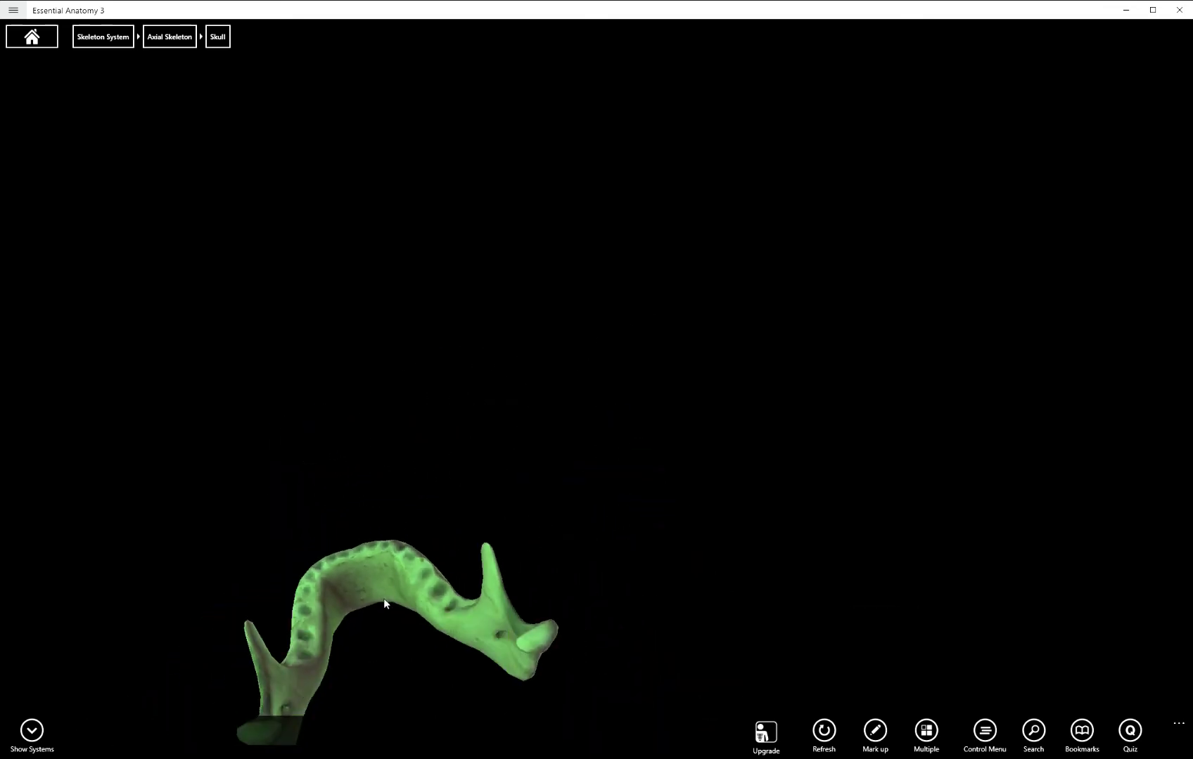
pyautogui.click(384, 605)
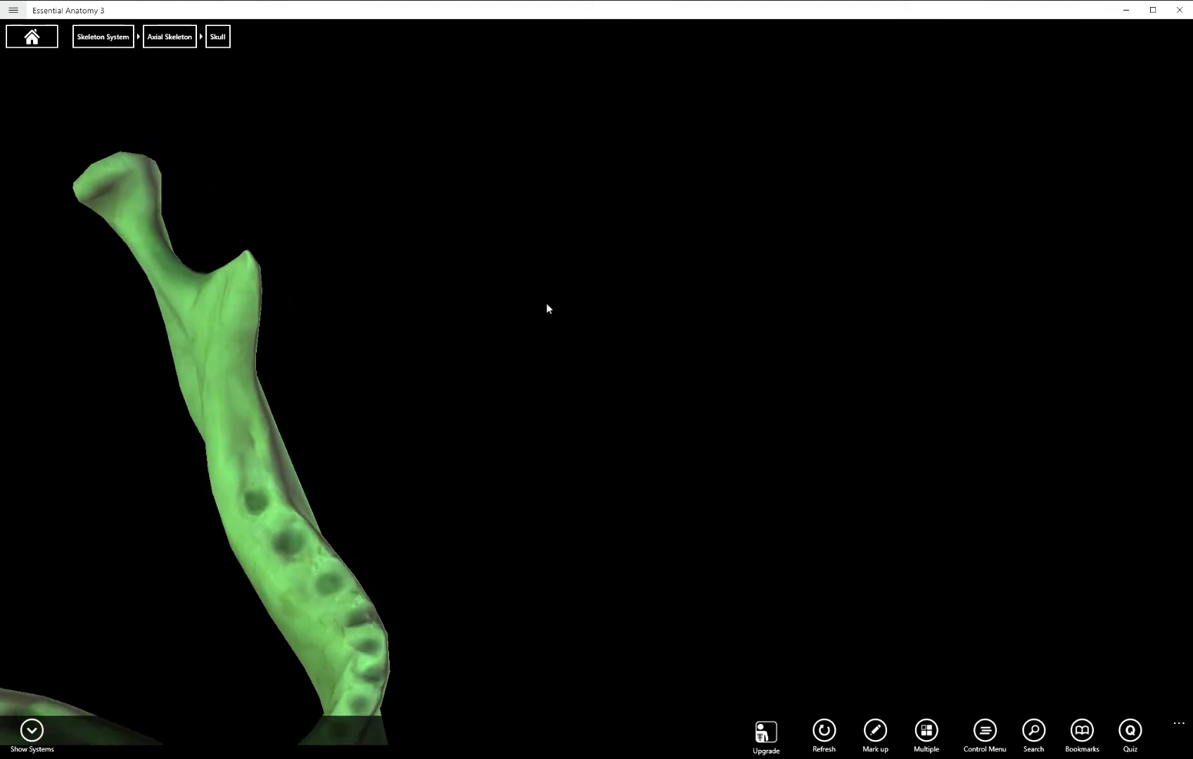
pyautogui.moveTo(546, 309); pyautogui.dragTo(451, 365)
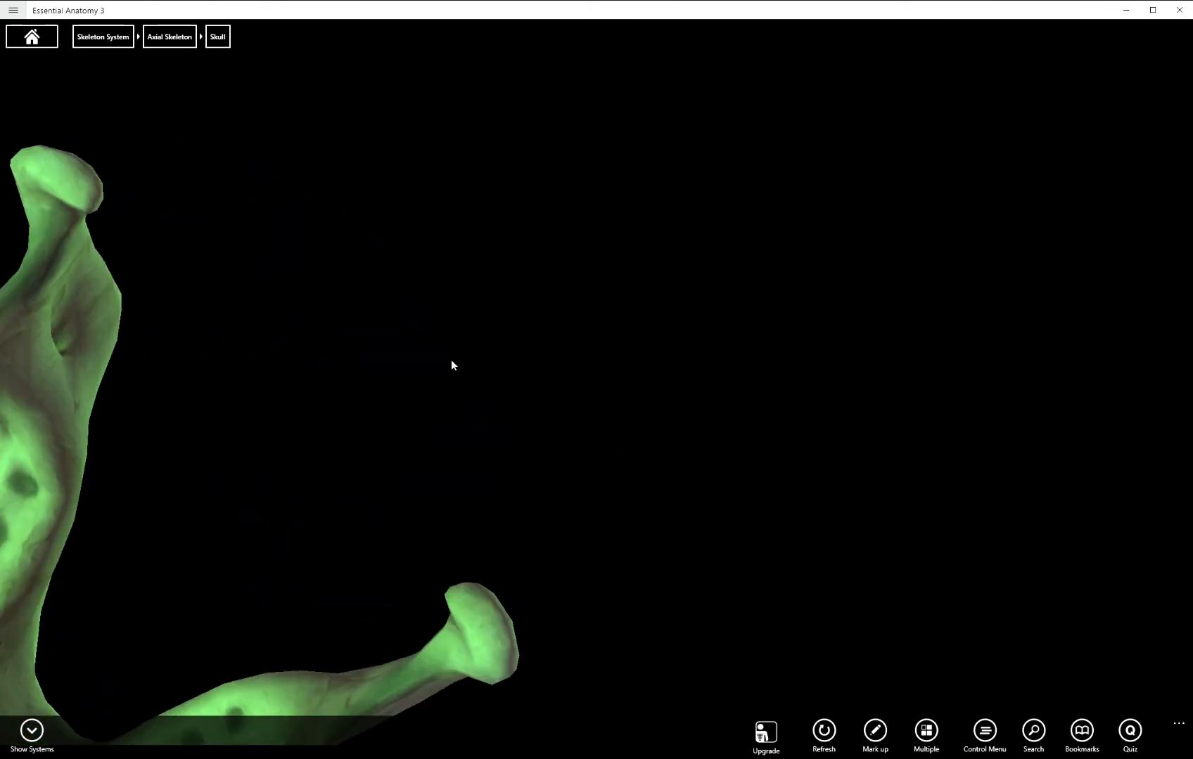
pyautogui.click(477, 457)
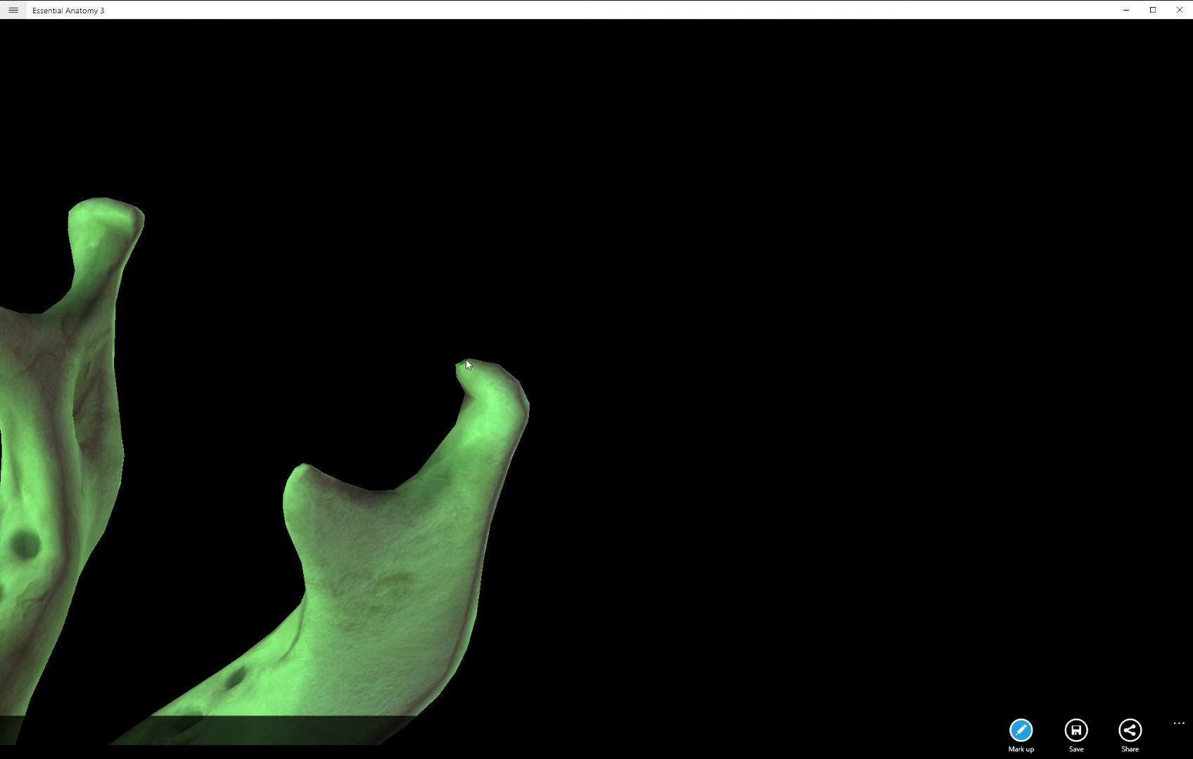
pyautogui.click(510, 410)
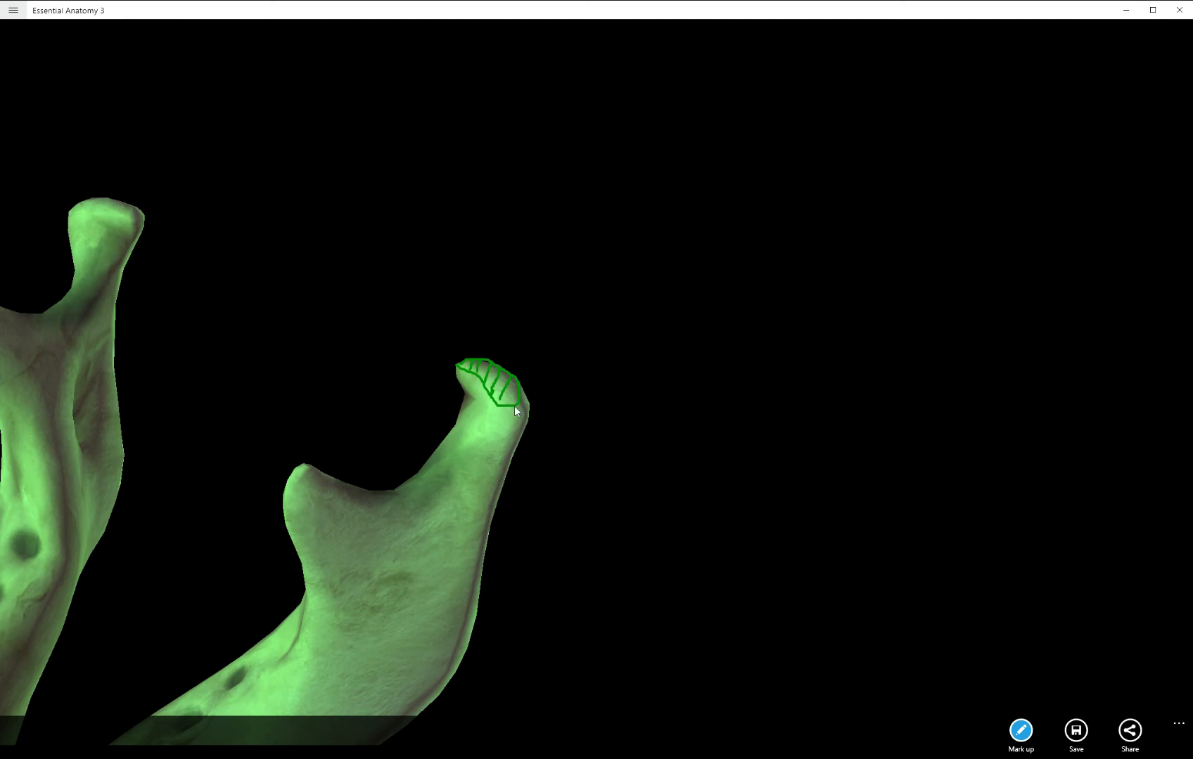
pyautogui.moveTo(496, 489)
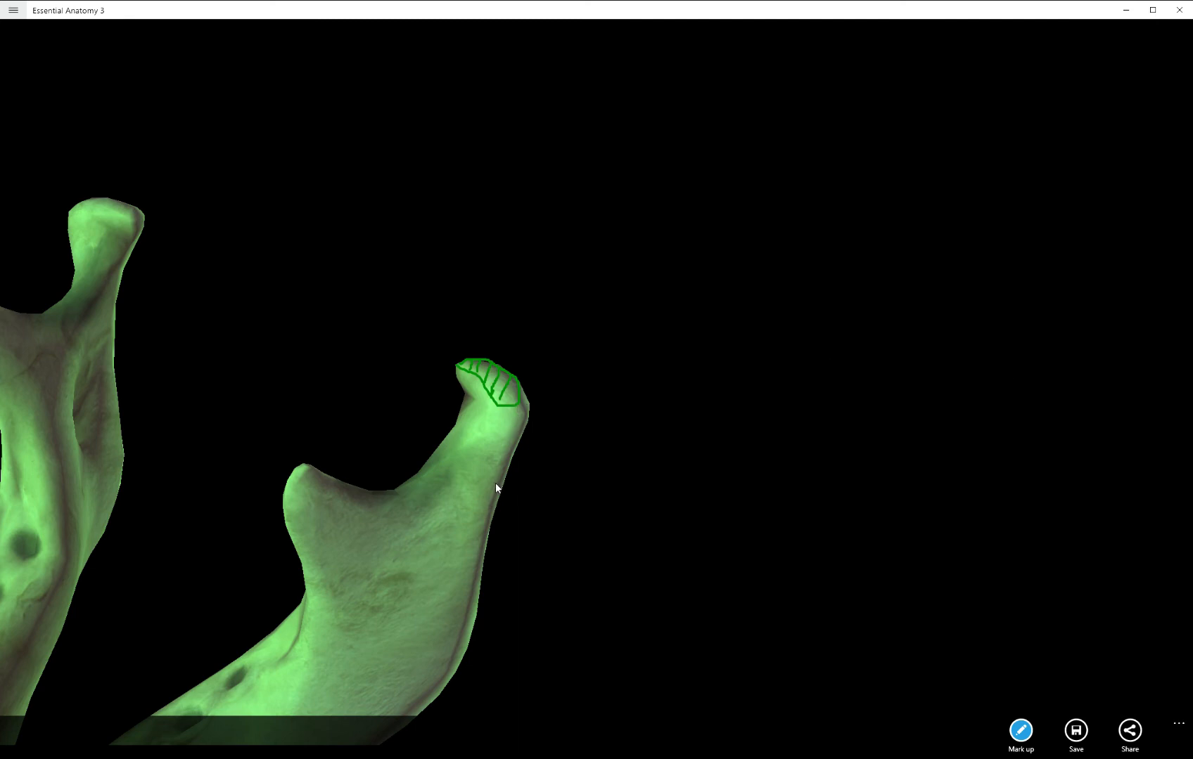
pyautogui.moveTo(1019, 709)
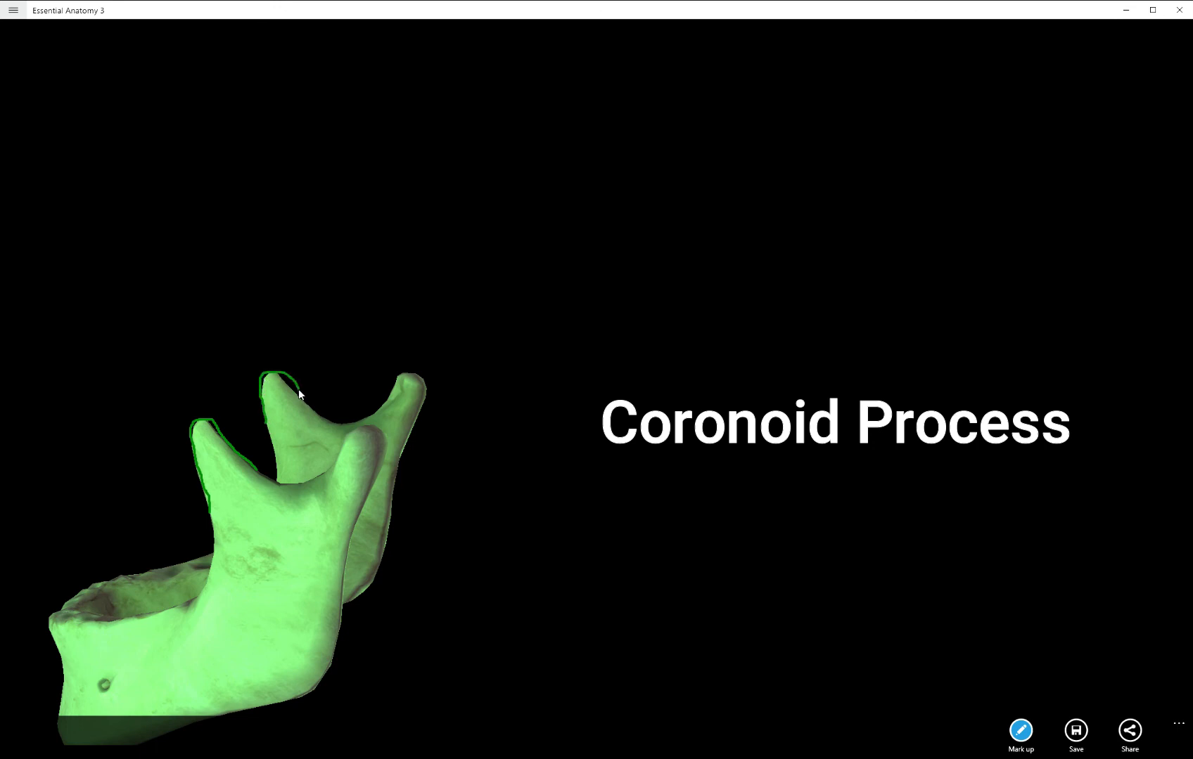
pyautogui.moveTo(308, 405)
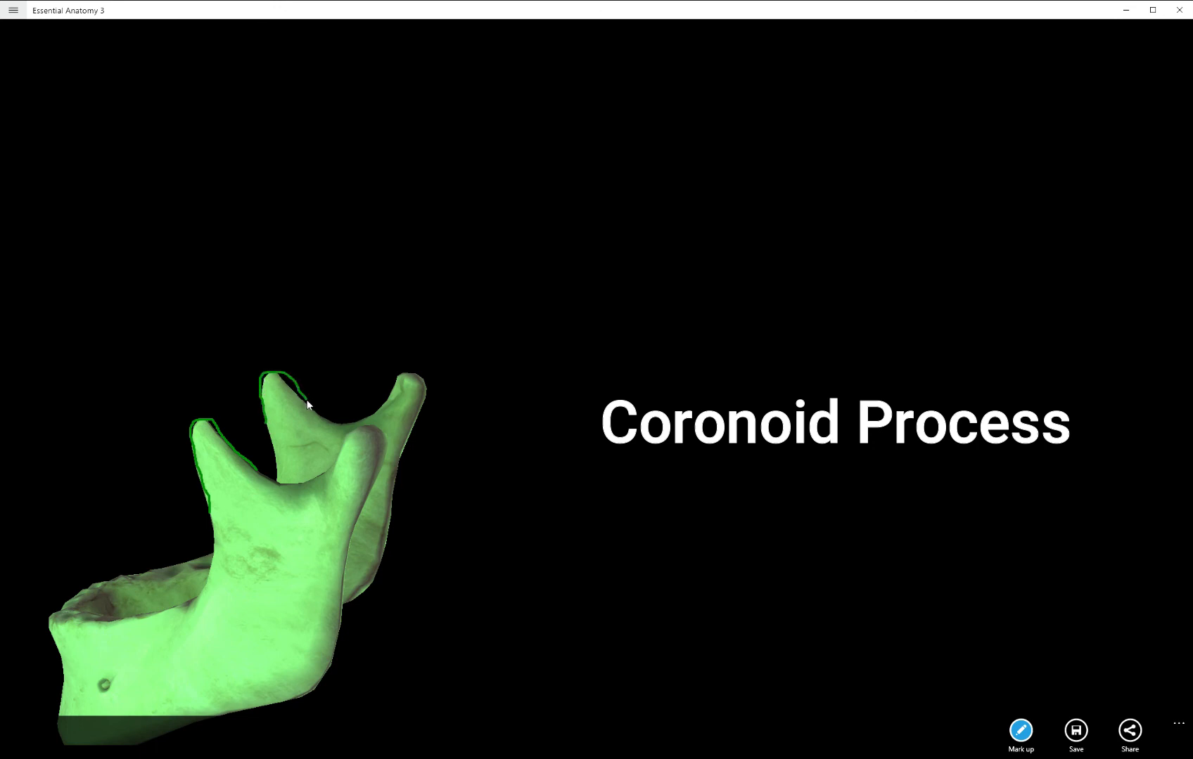
pyautogui.moveTo(105, 472)
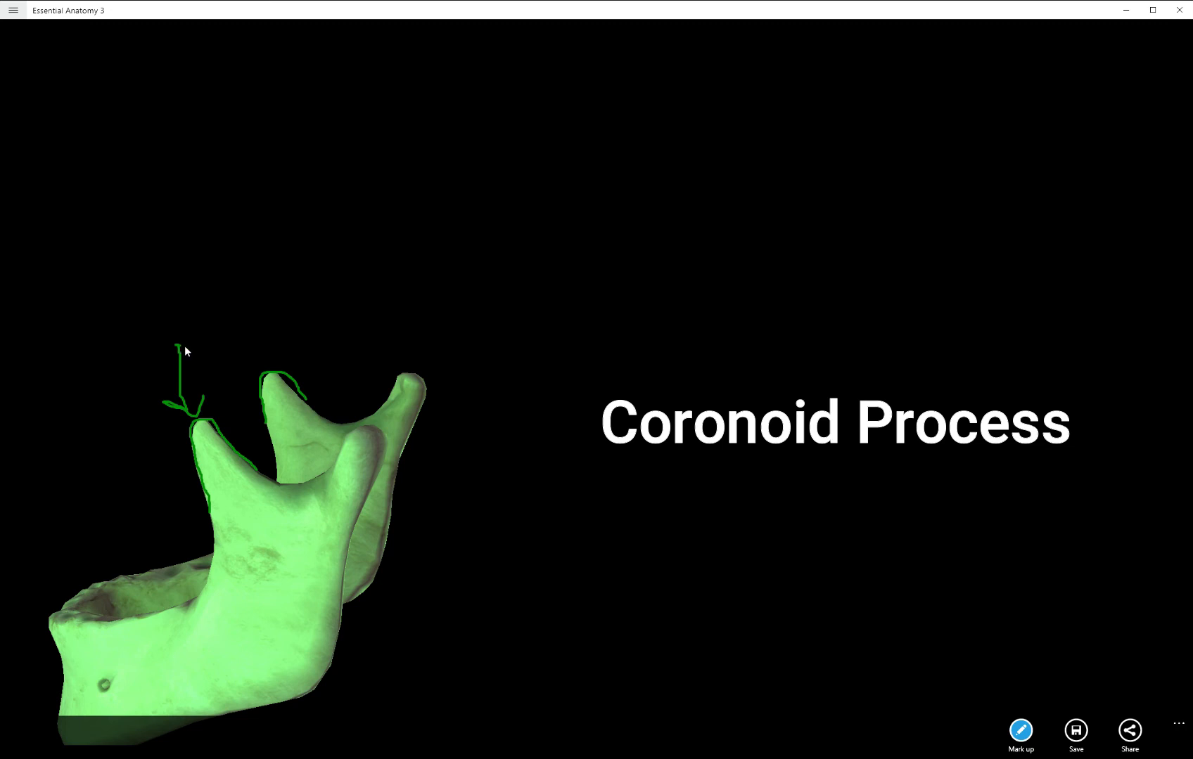
# - Draw an arrow pointing at the coronoid process
pyautogui.moveTo(186, 351); pyautogui.dragTo(232, 384)
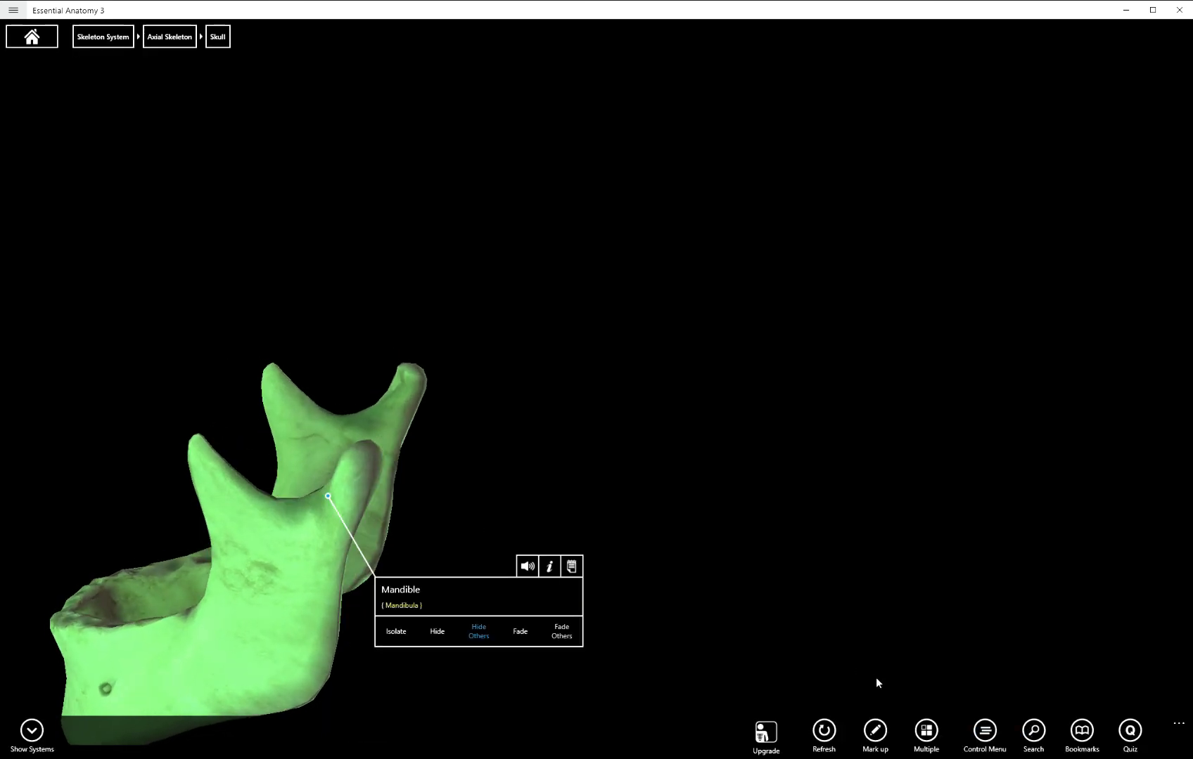
# - Start markup again and trace a mandibular notch in green
pyautogui.click(251, 472)
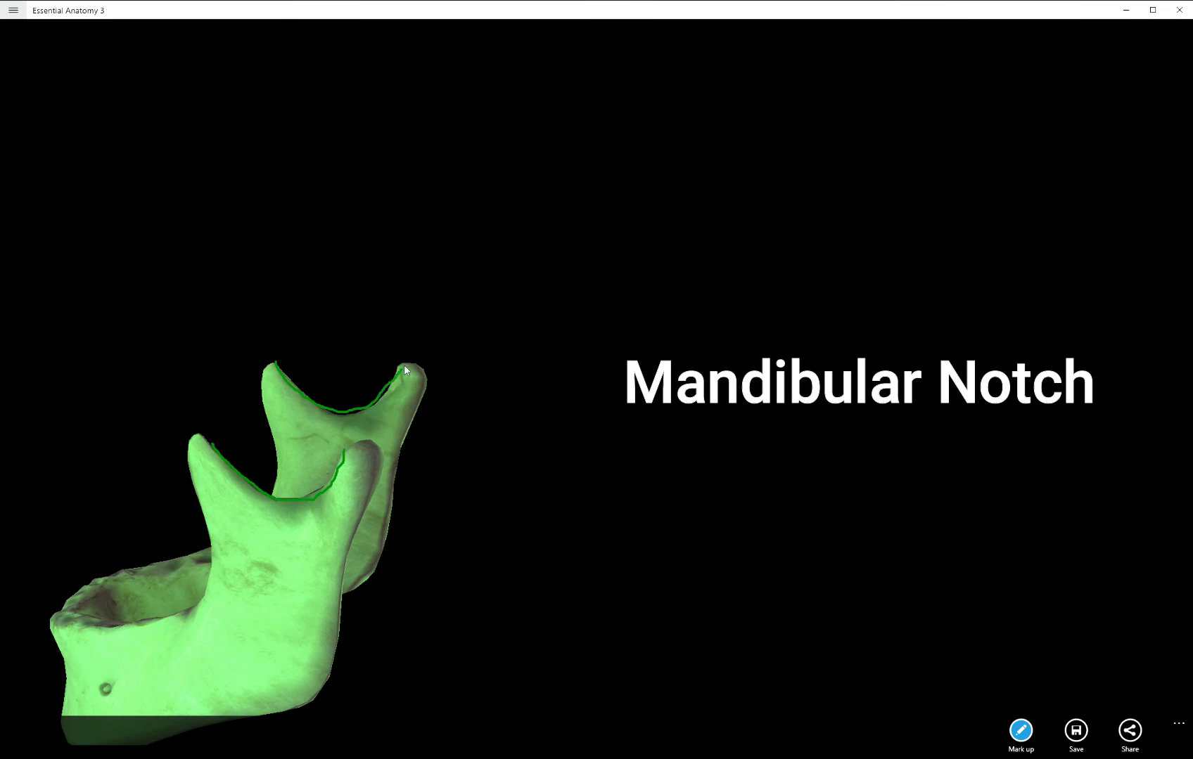
pyautogui.moveTo(406, 371); pyautogui.dragTo(346, 308)
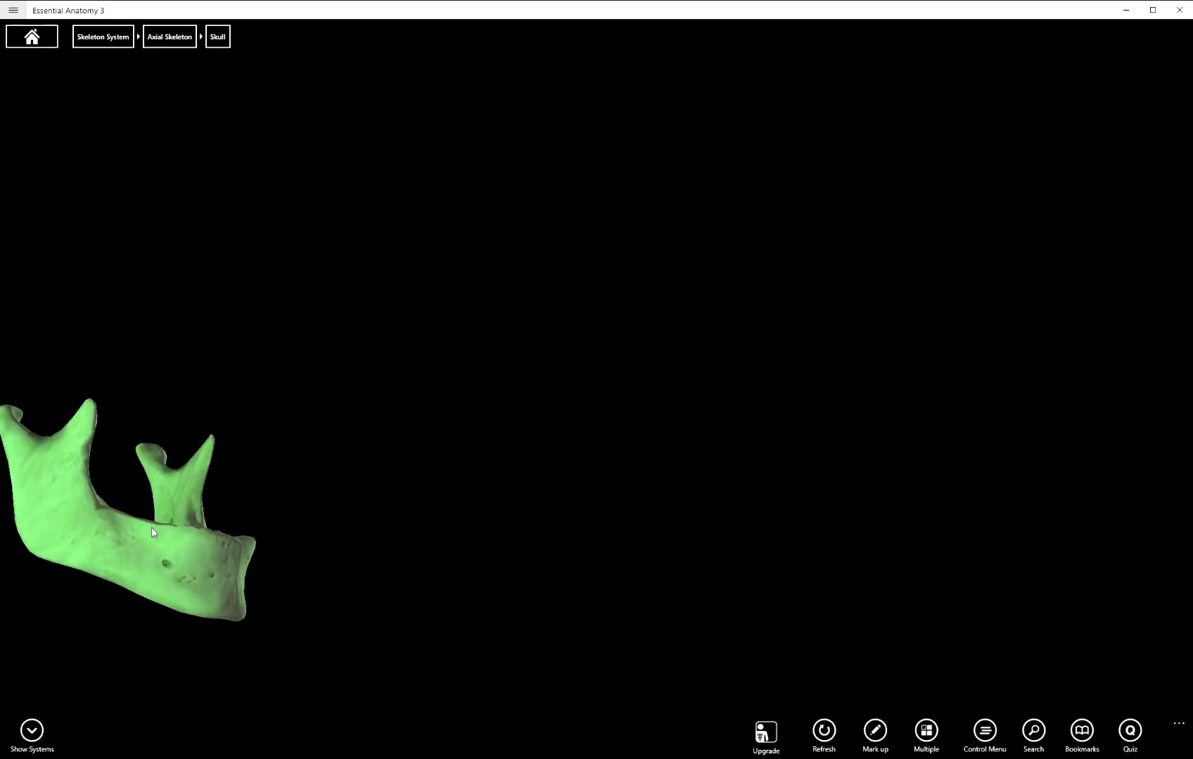
# - Mark the ramus and body each with an X, then exit markup and select the mandible
pyautogui.click(151, 533)
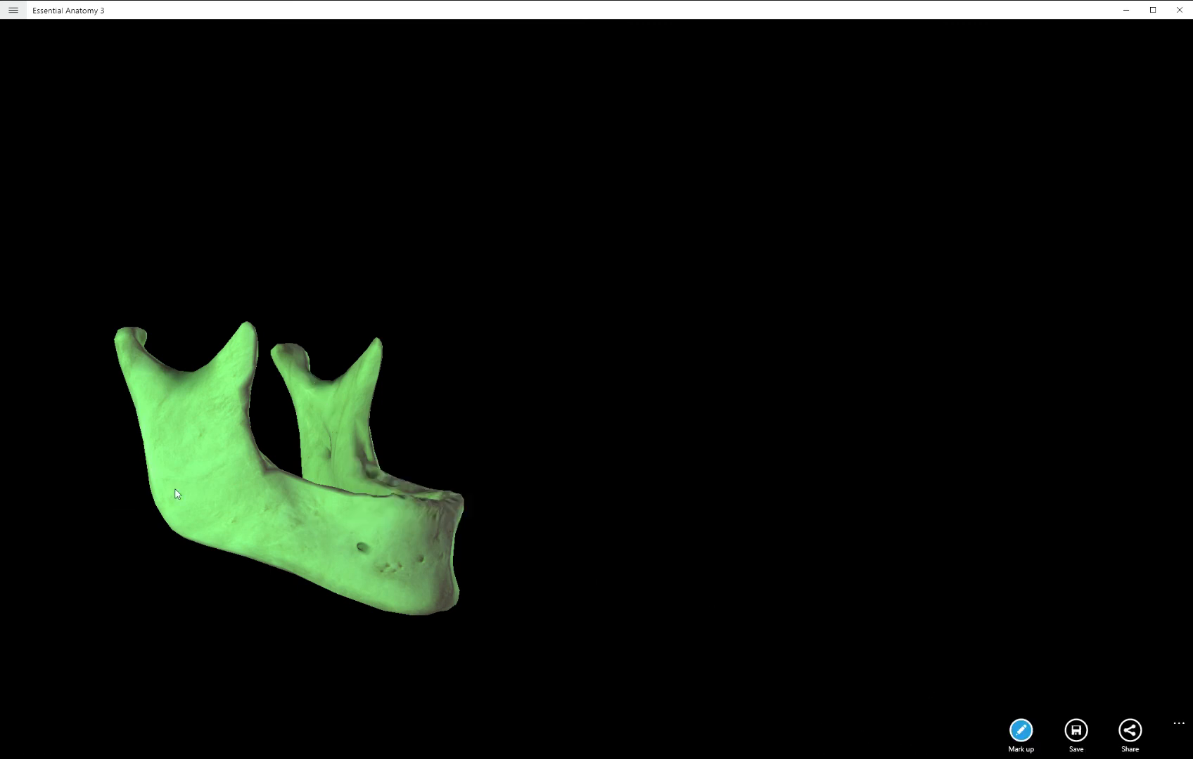
pyautogui.moveTo(174, 481)
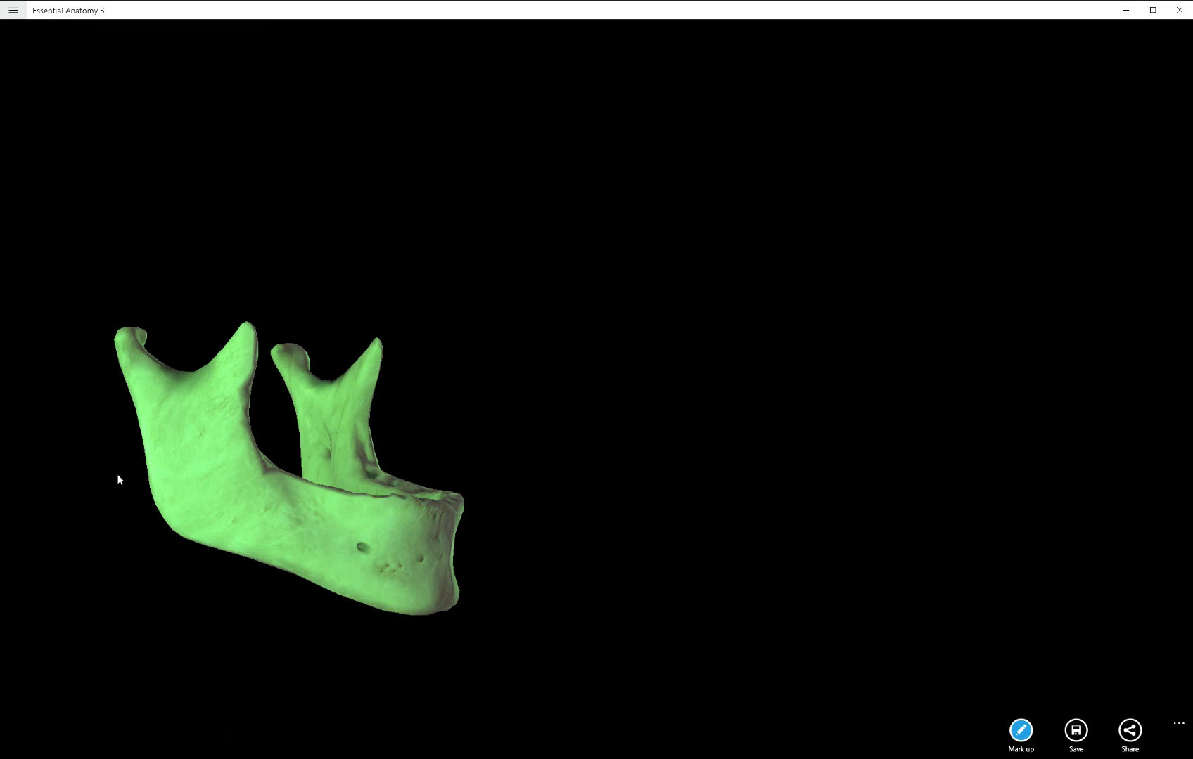
pyautogui.moveTo(196, 453)
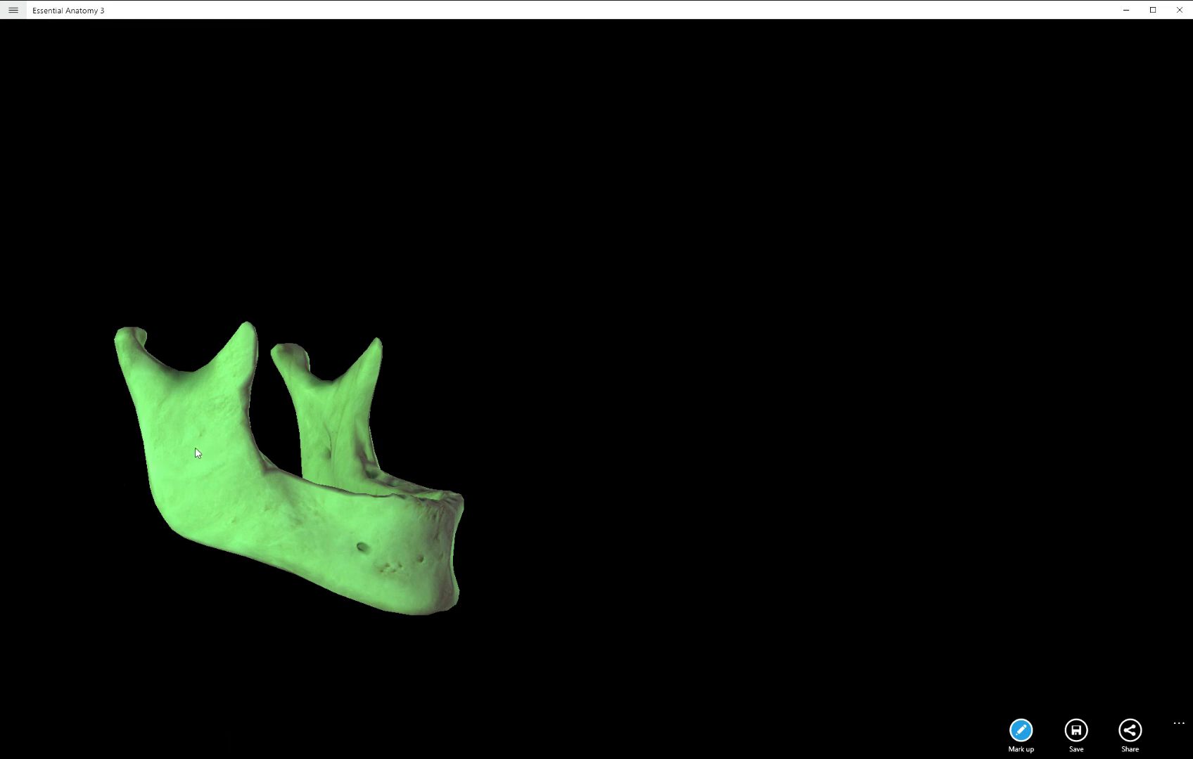
pyautogui.moveTo(253, 476)
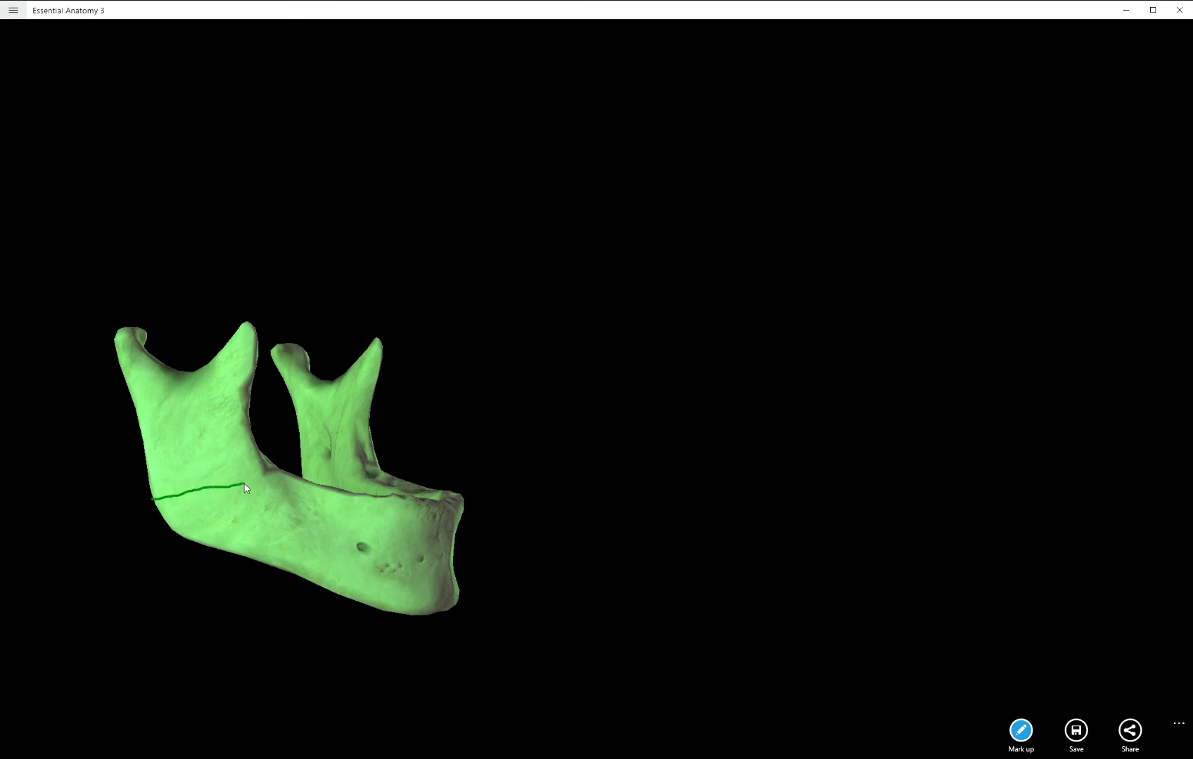
pyautogui.moveTo(143, 396); pyautogui.dragTo(250, 482)
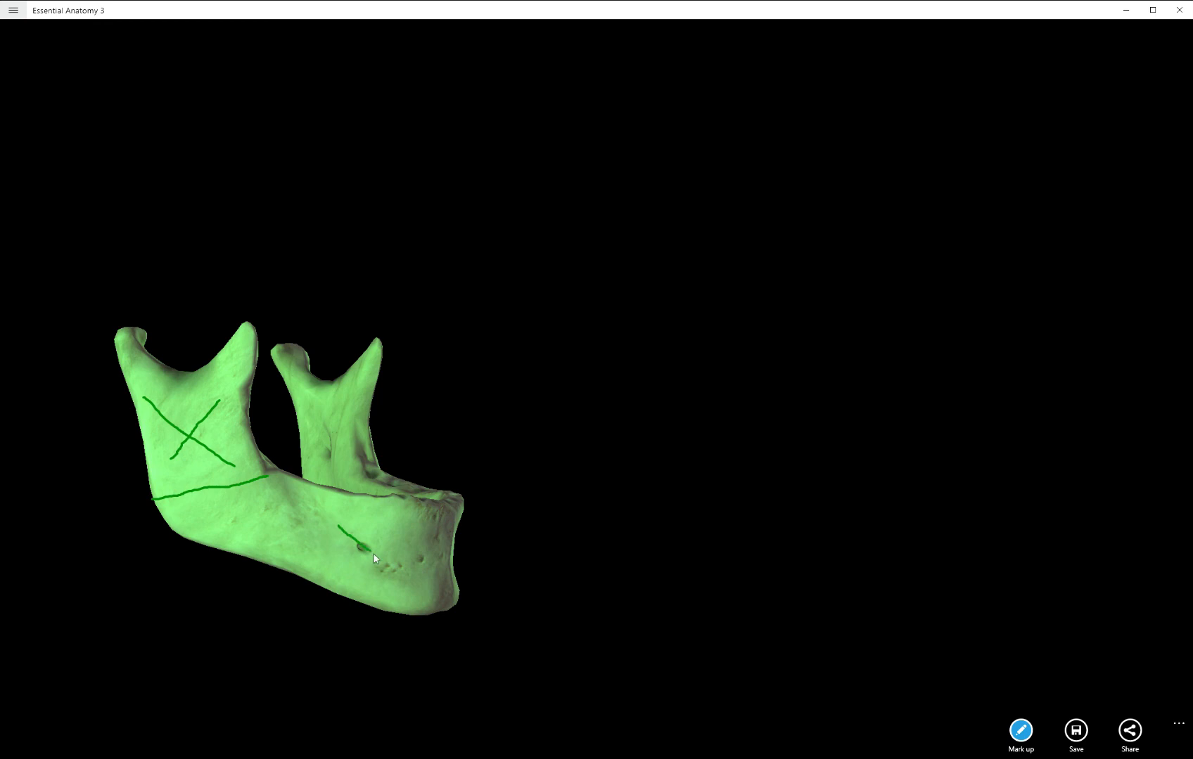
pyautogui.moveTo(381, 525); pyautogui.dragTo(388, 556)
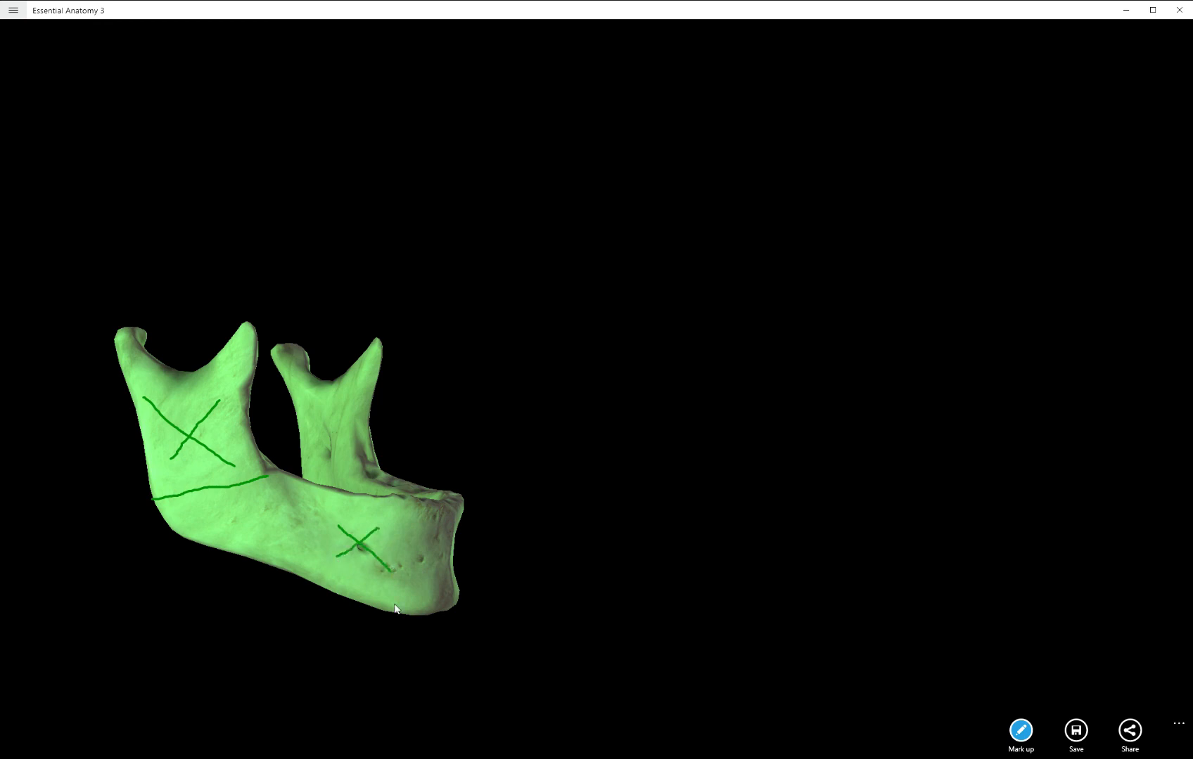
pyautogui.moveTo(1040, 742)
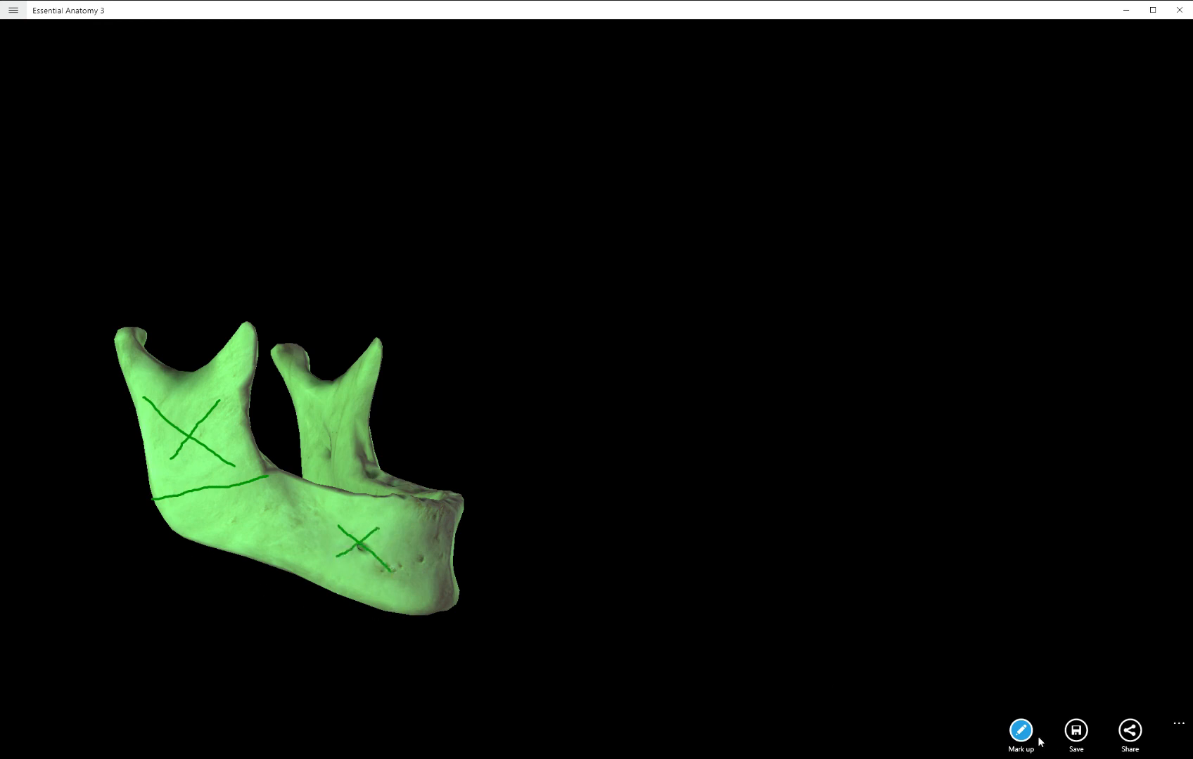
pyautogui.click(1032, 731)
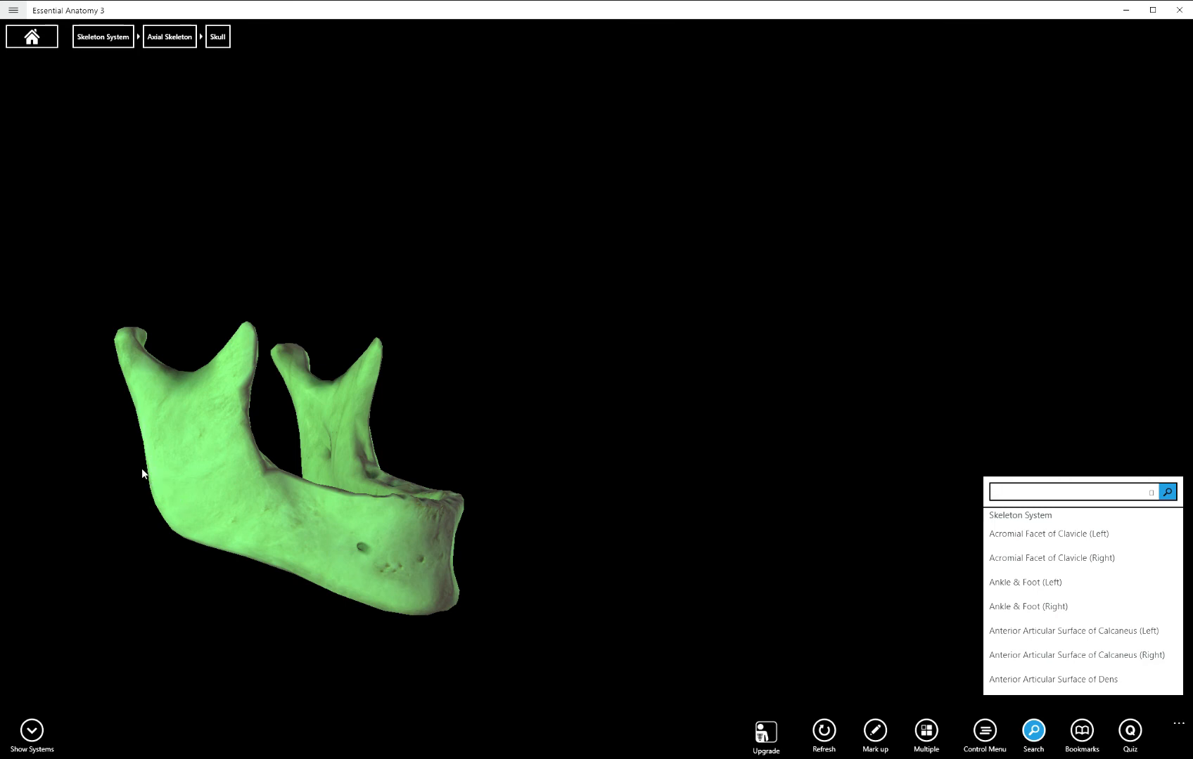
pyautogui.click(327, 390)
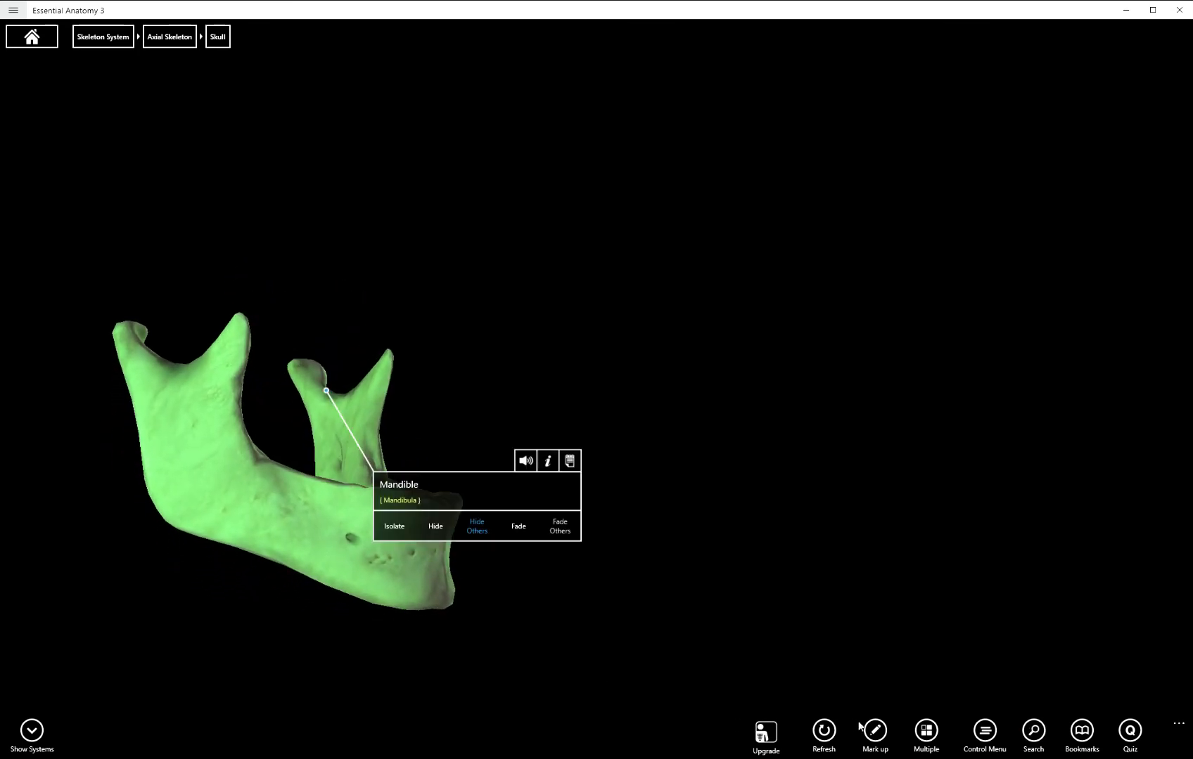